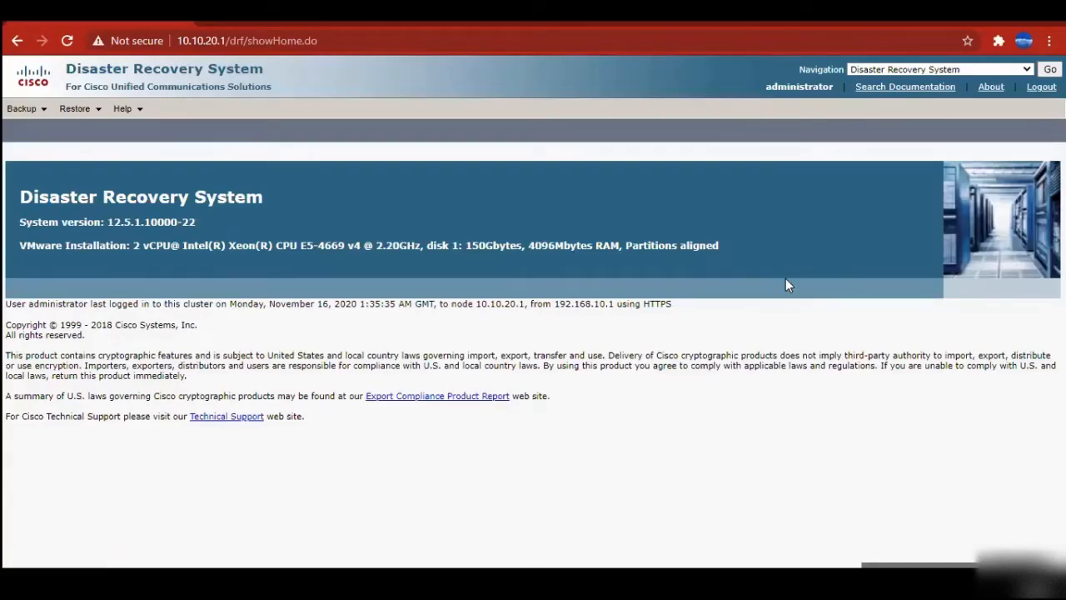
mouse_move(129, 267)
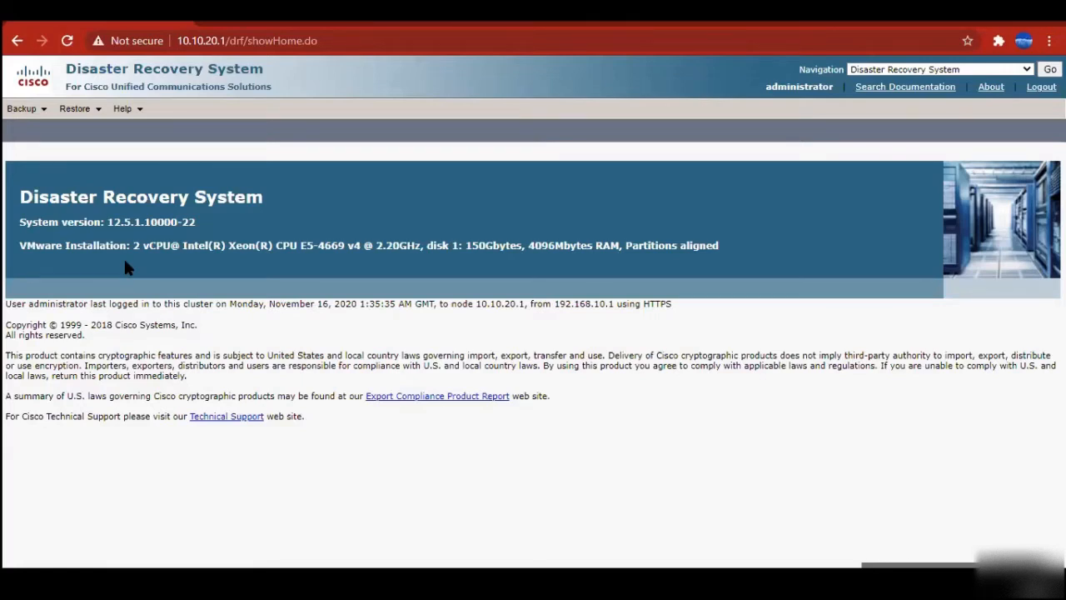
mouse_move(129, 218)
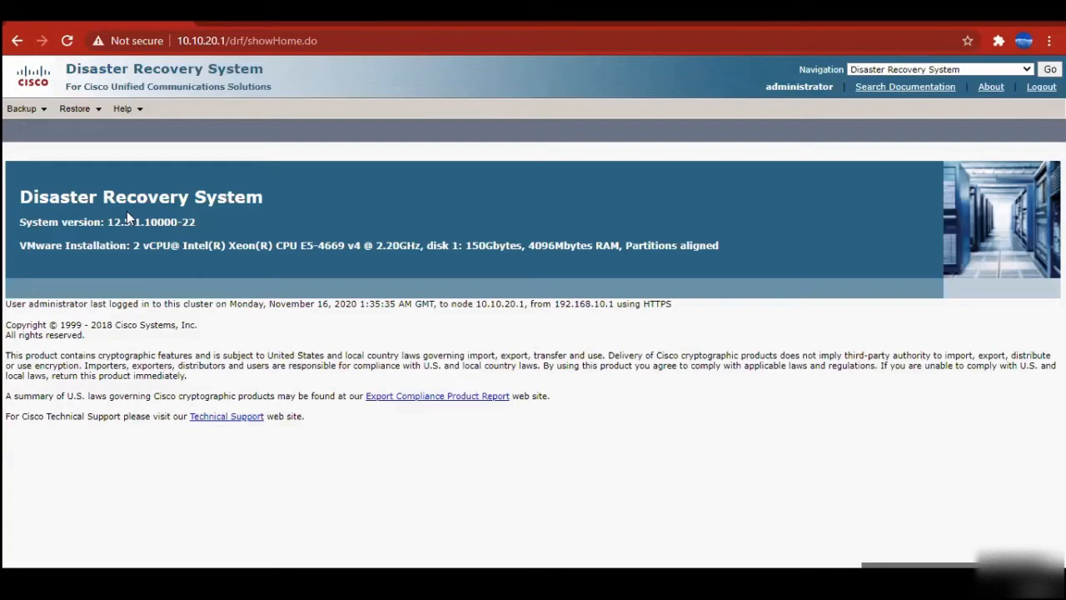
mouse_move(19, 196)
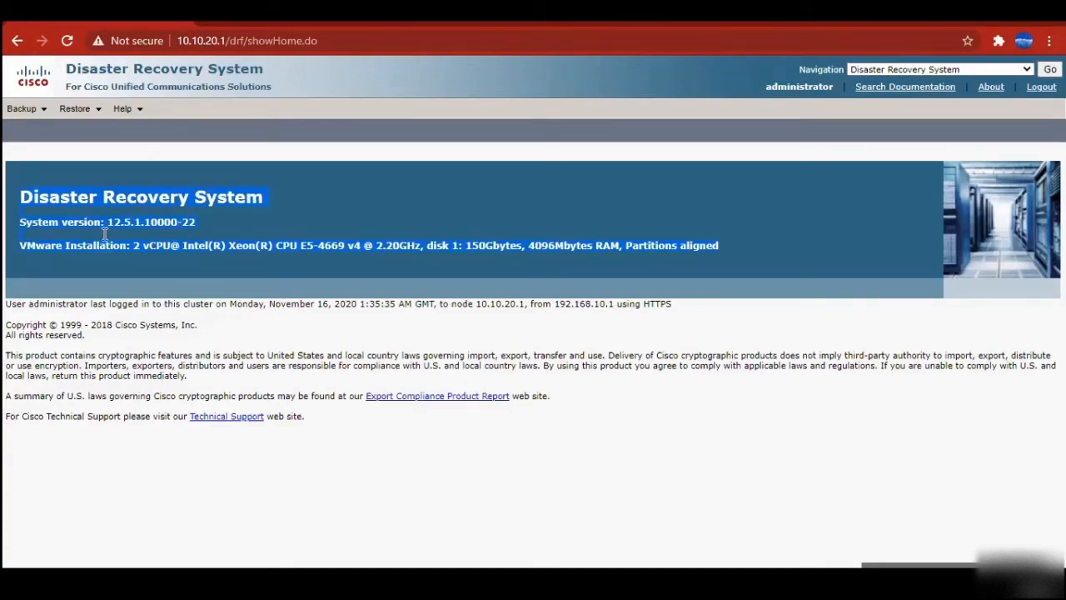
mouse_move(341, 225)
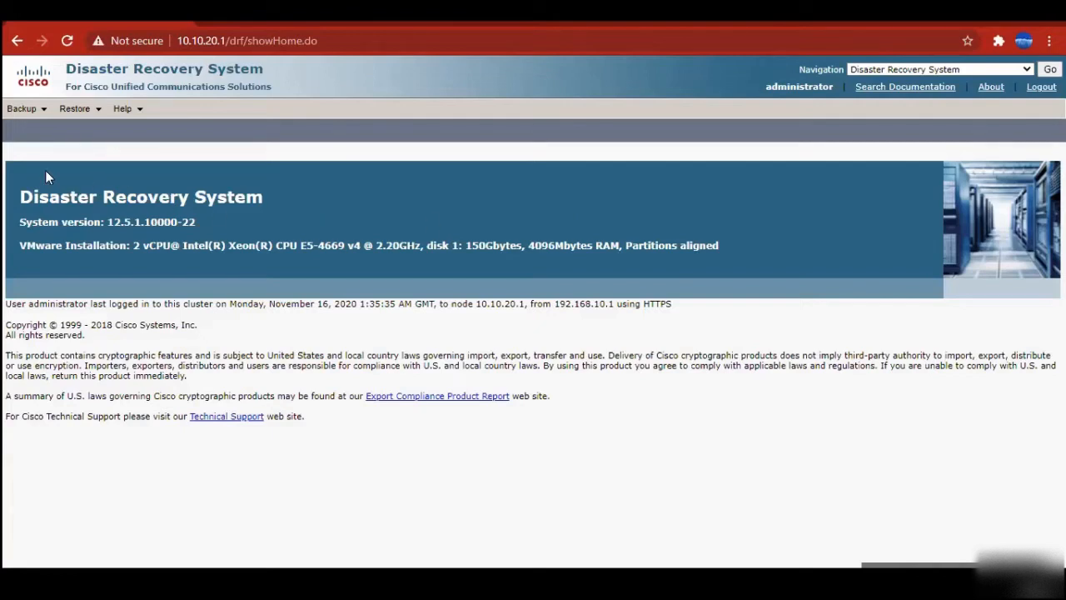
mouse_move(918, 93)
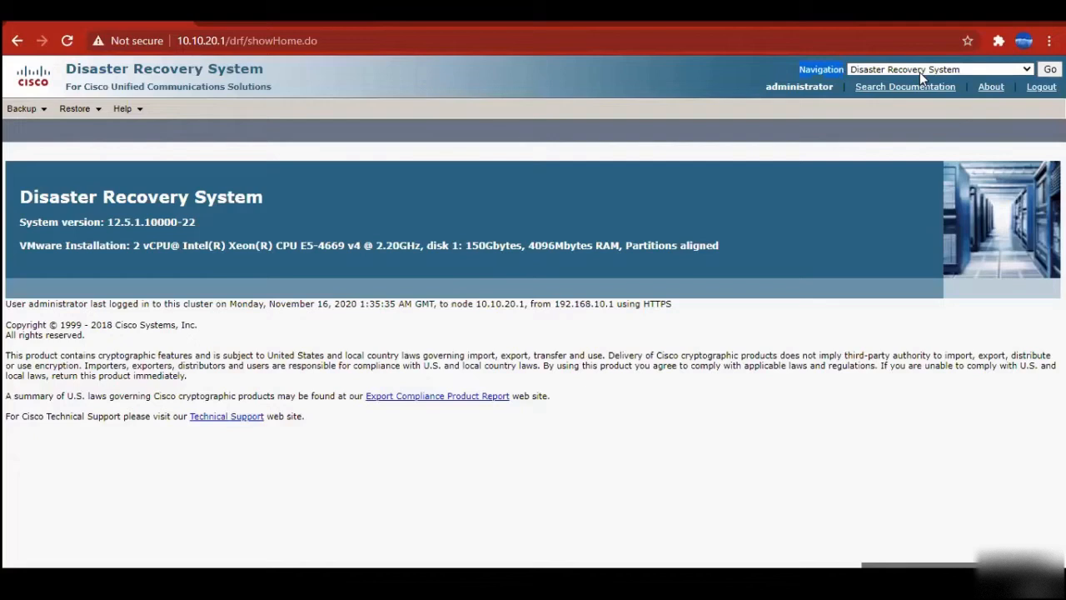
Step: Keep Disaster Recovery System as the application, toggle the Backup and Restore menus, and end on Restore
left_click(940, 70)
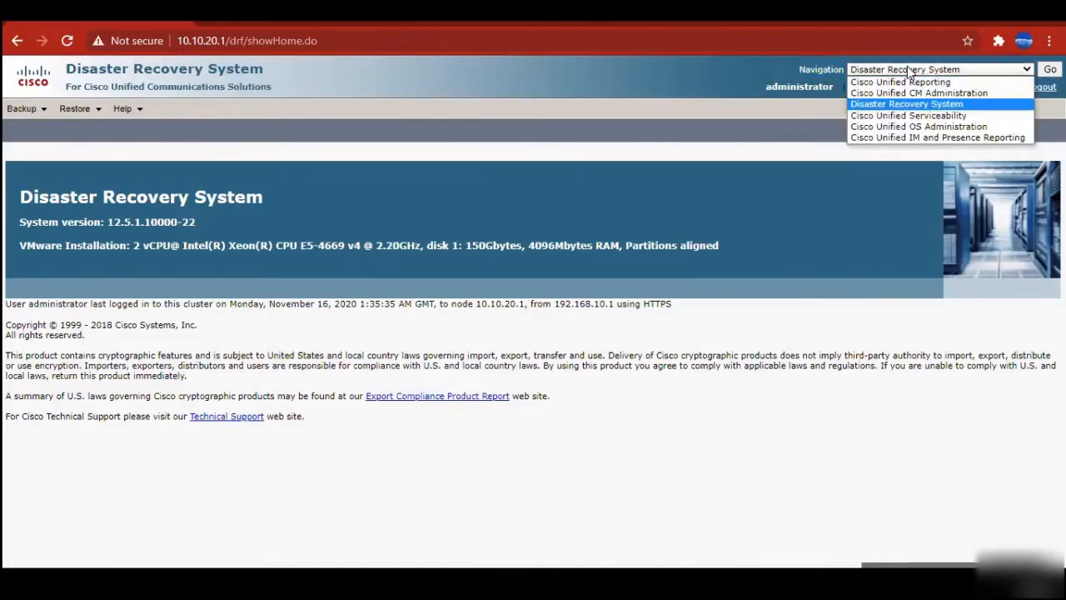
mouse_move(903, 118)
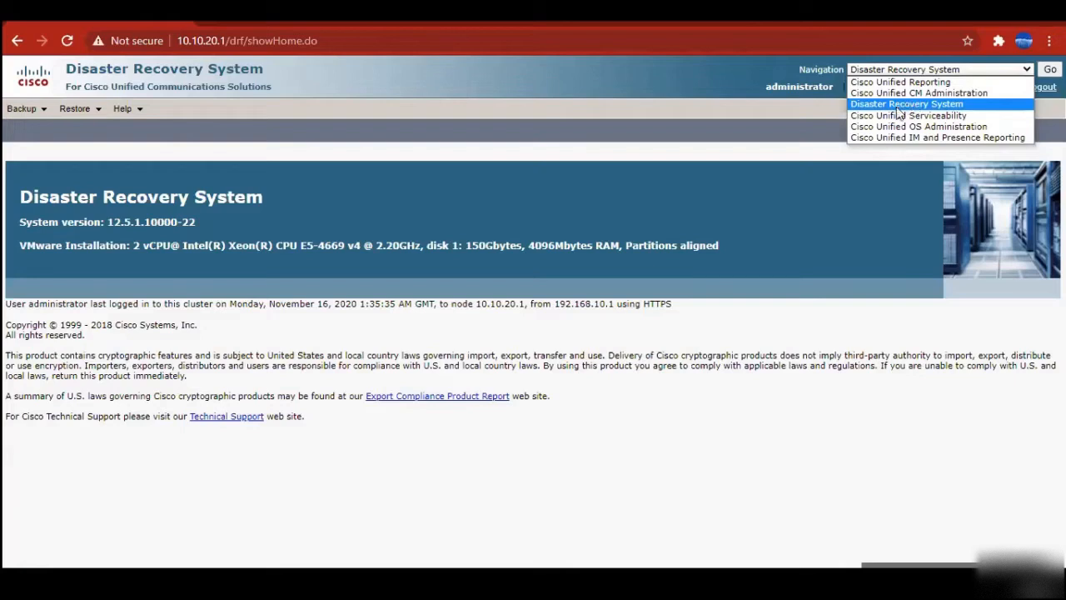
mouse_move(878, 109)
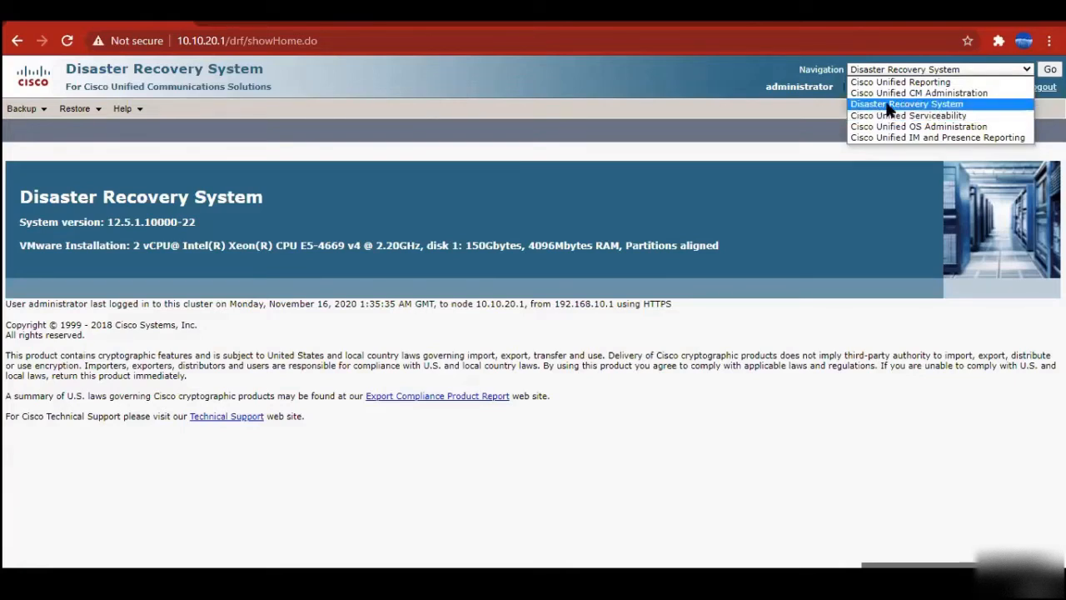
left_click(906, 103)
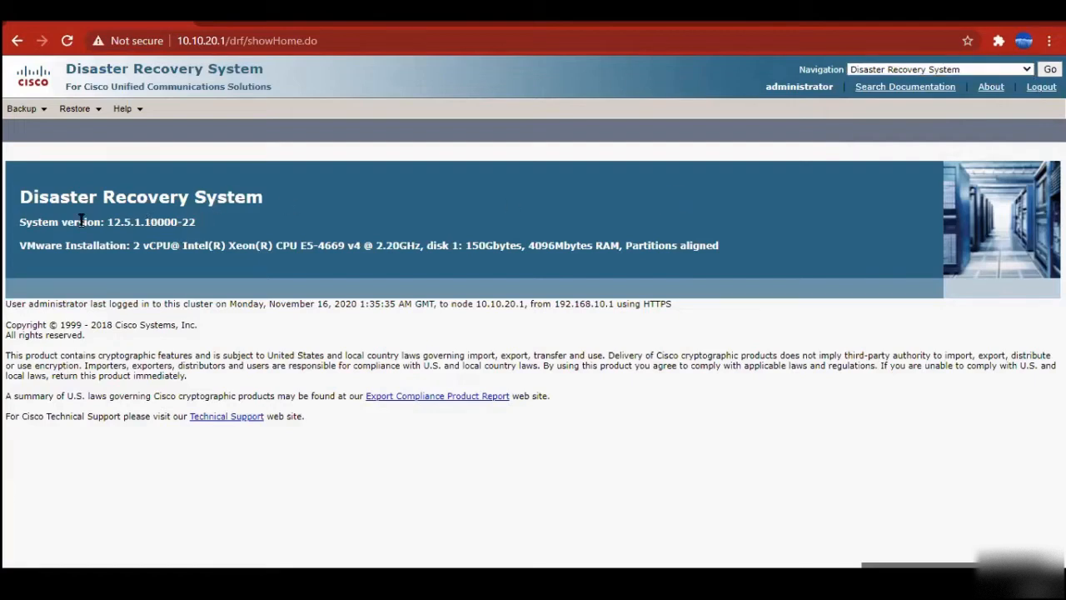
mouse_move(54, 178)
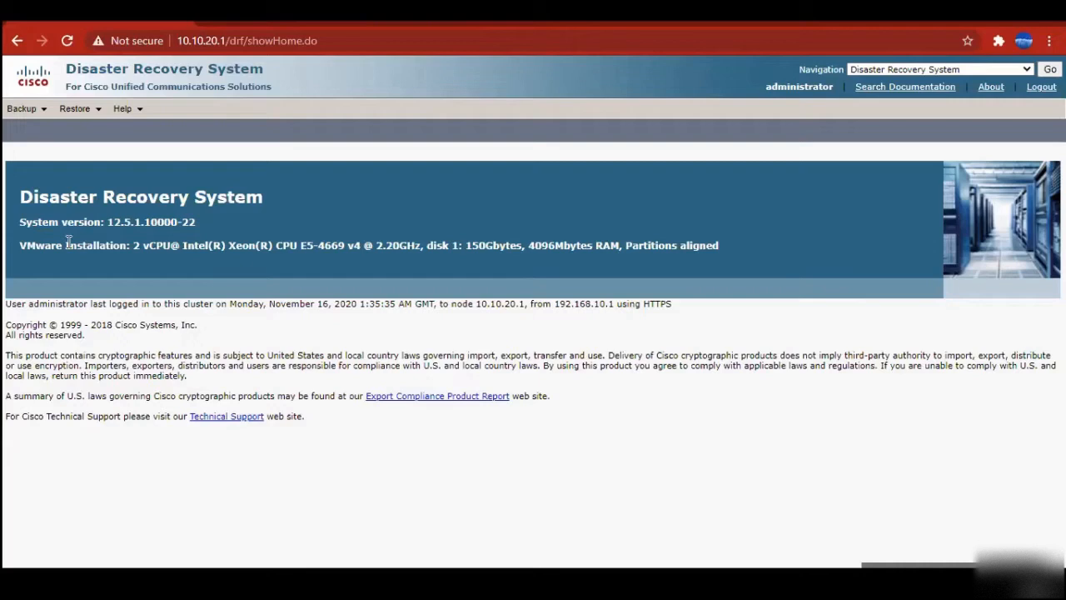
mouse_move(15, 245)
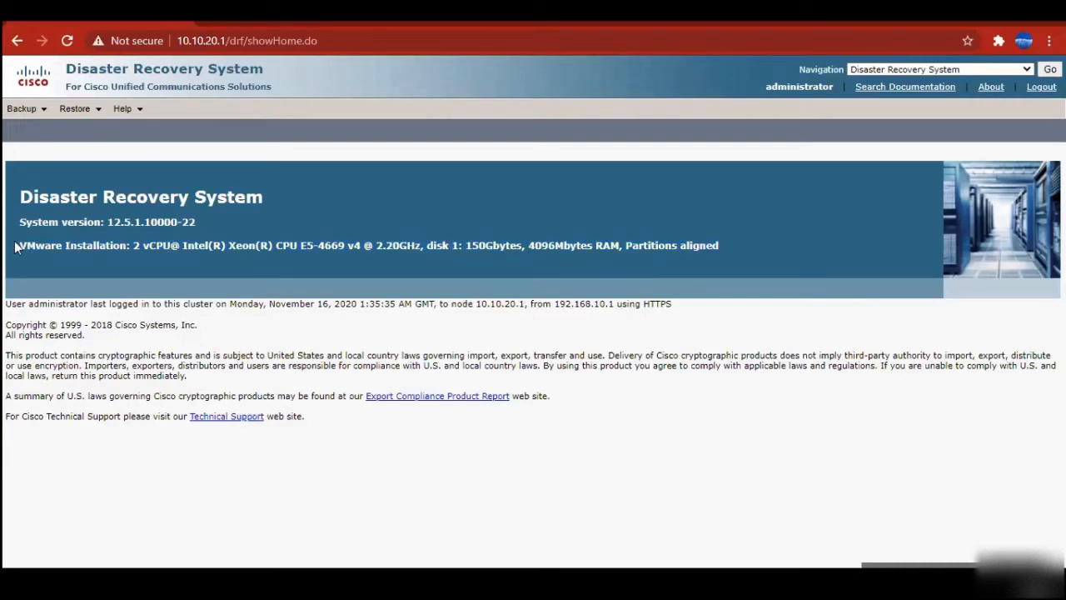
left_click(22, 108)
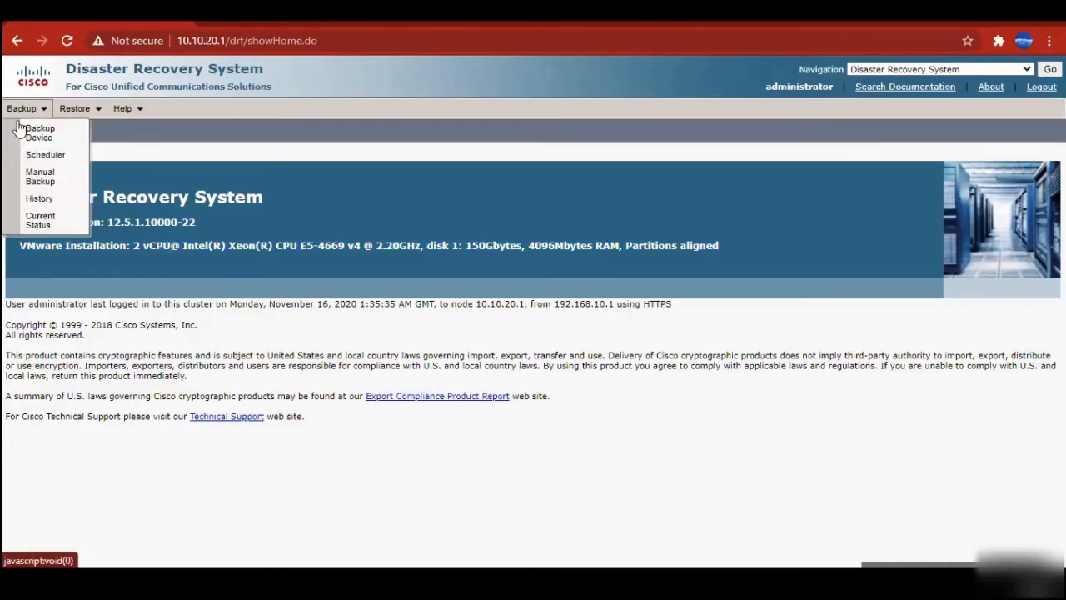
mouse_move(40, 133)
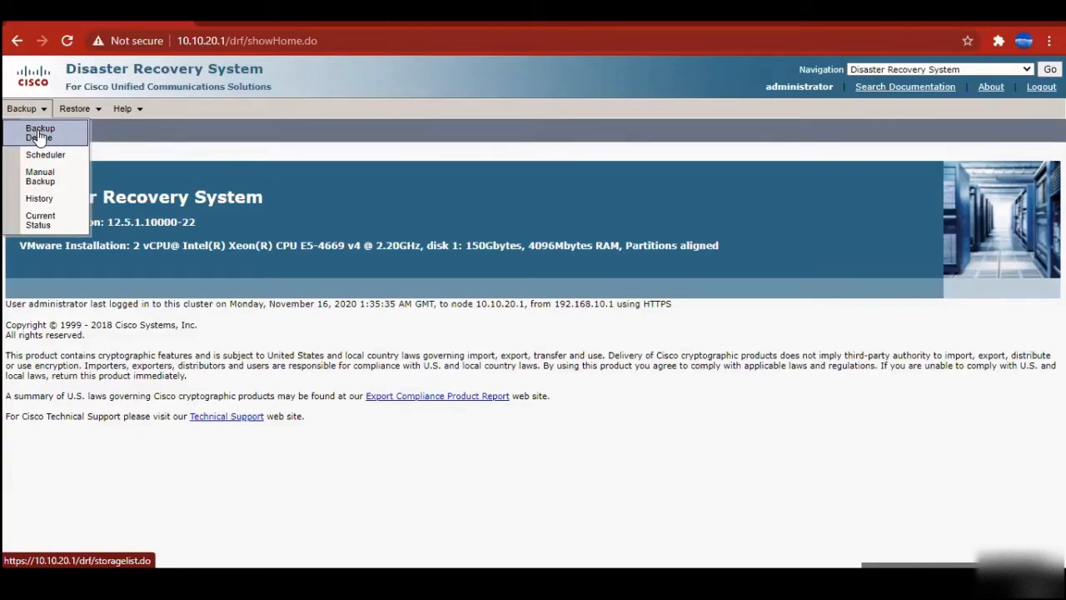
mouse_move(38, 113)
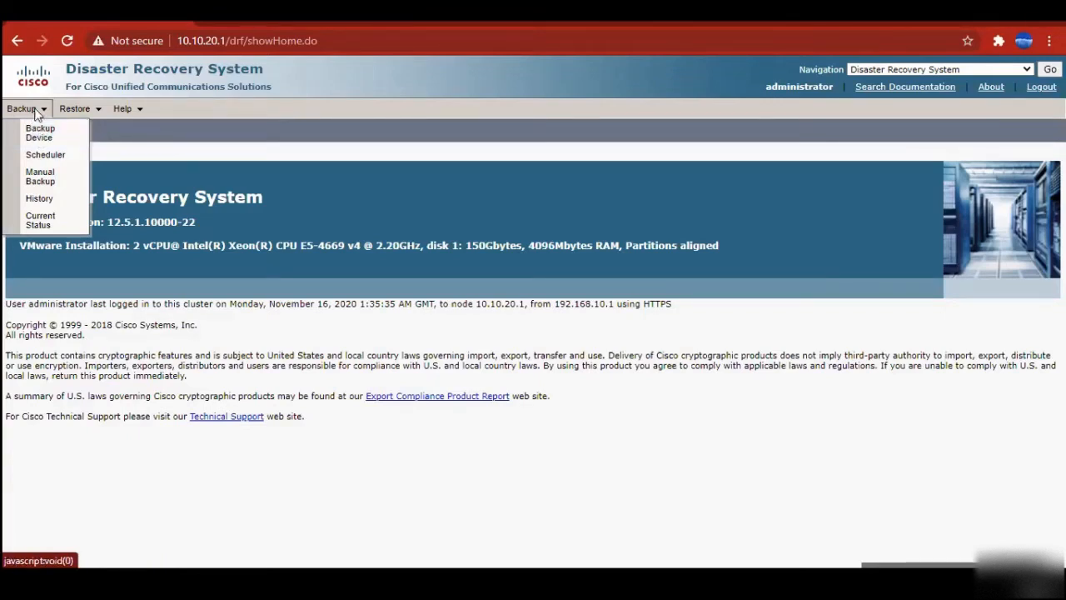
mouse_move(33, 117)
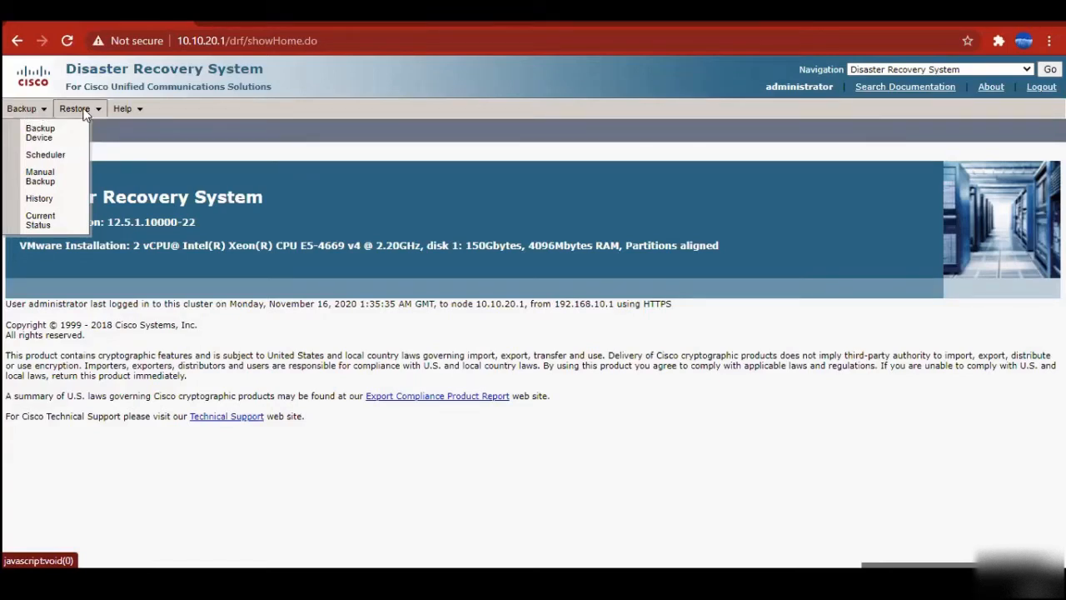
left_click(77, 108)
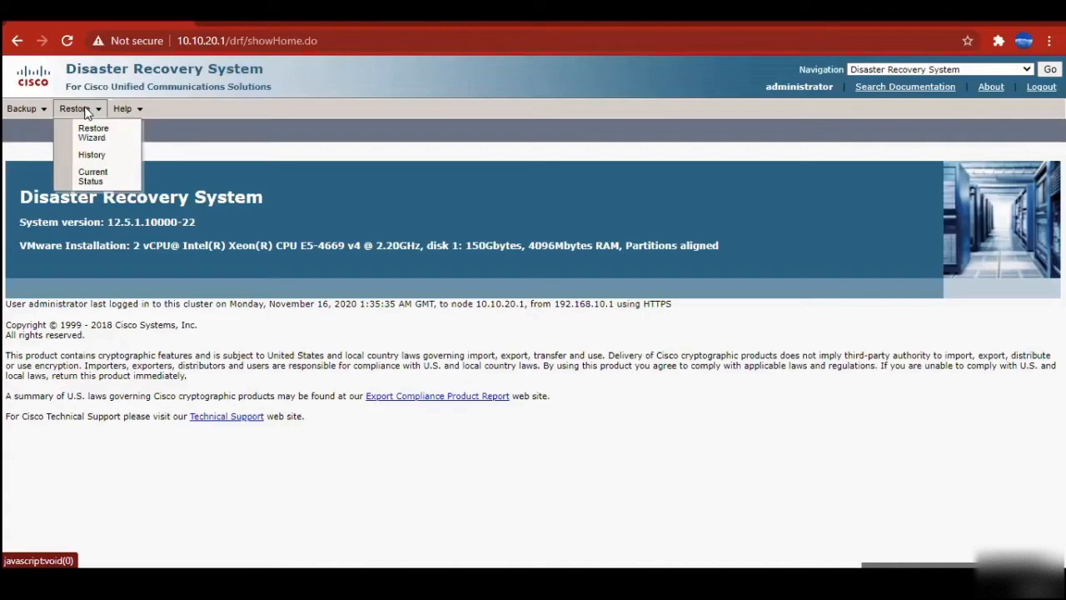
left_click(23, 108)
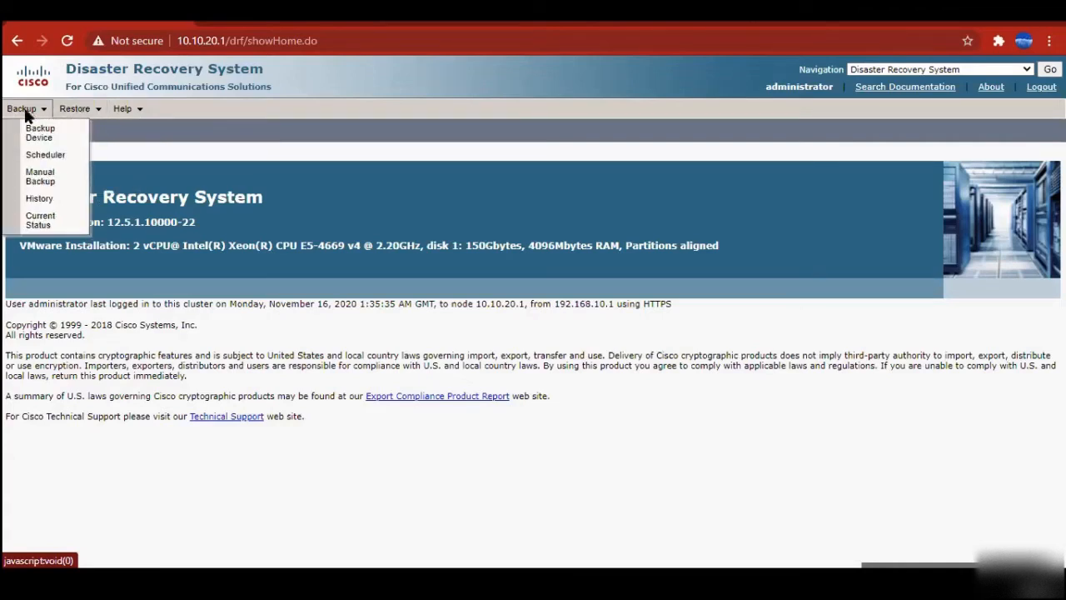
mouse_move(48, 109)
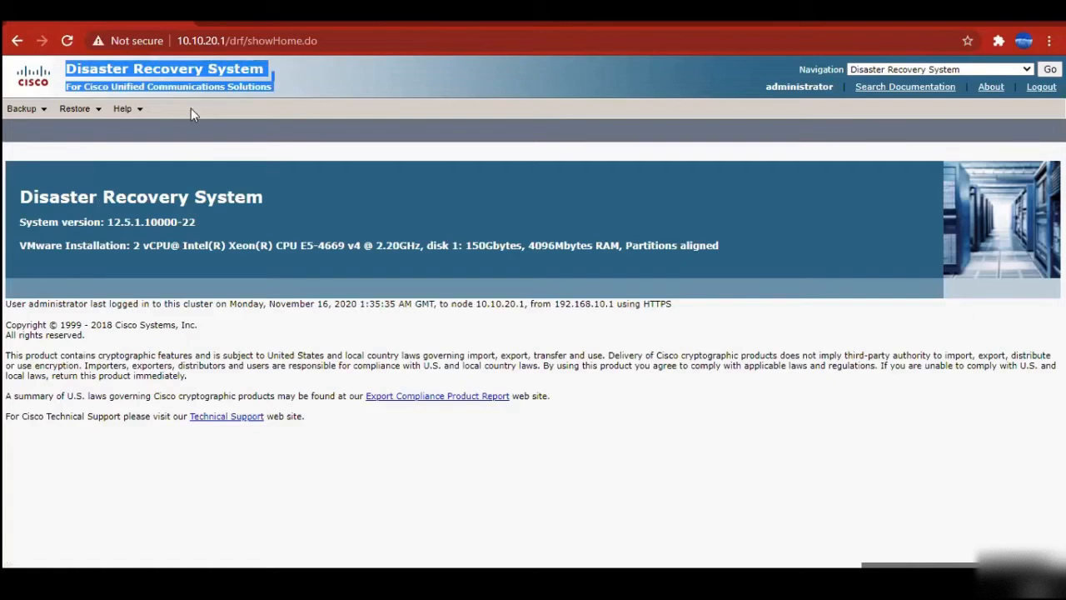
mouse_move(59, 182)
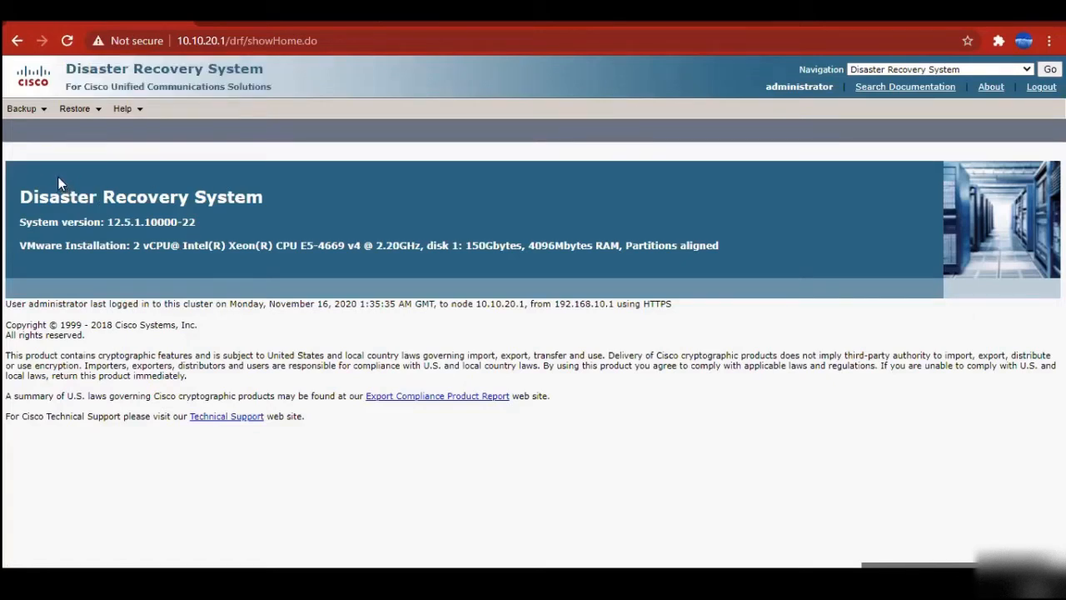
left_click(21, 108)
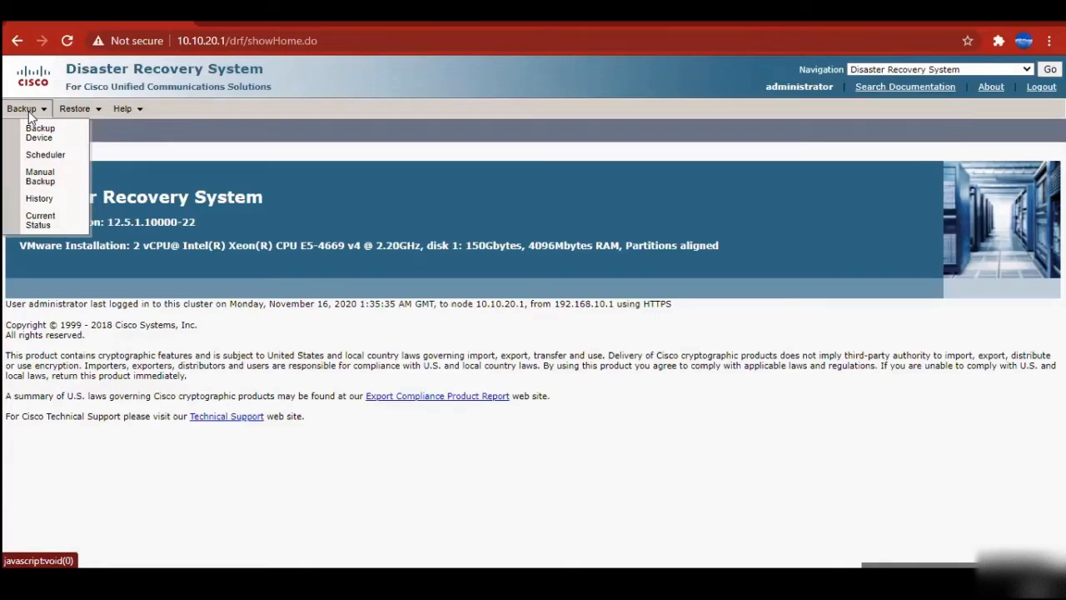
mouse_move(40, 132)
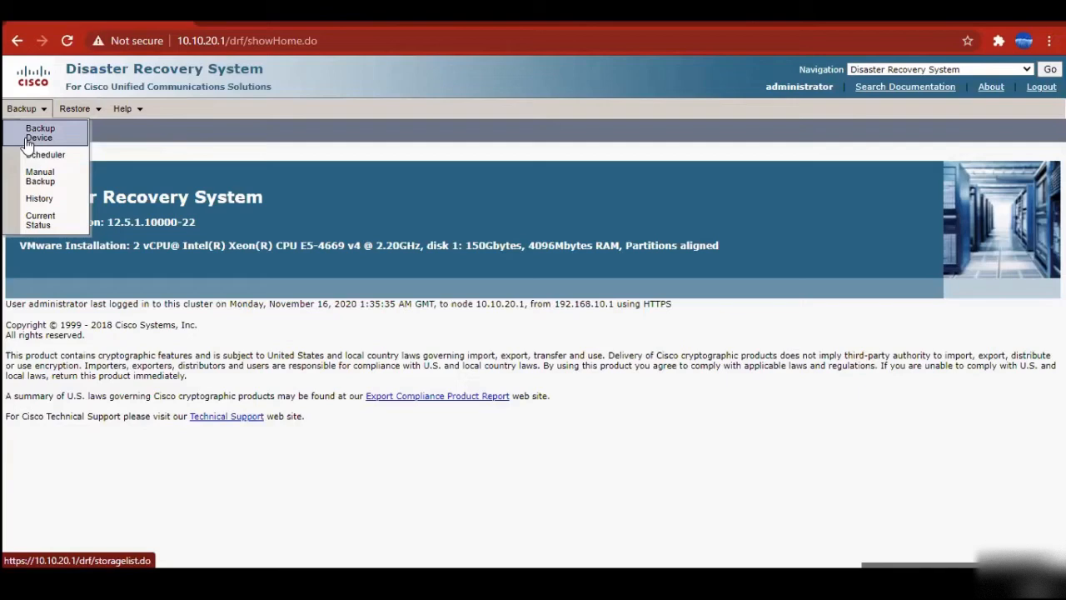
mouse_move(33, 146)
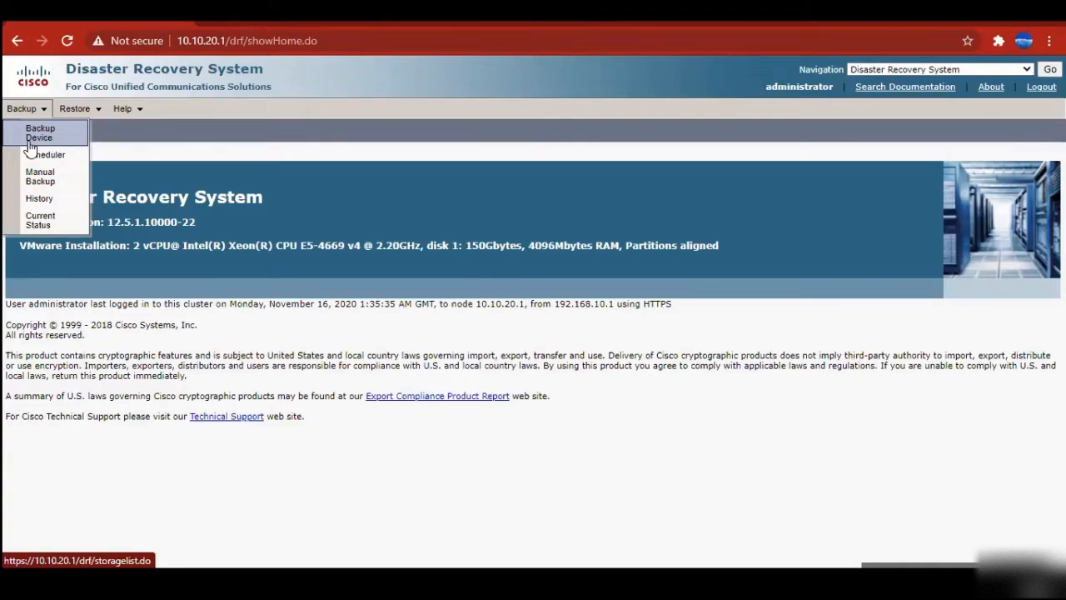
left_click(75, 108)
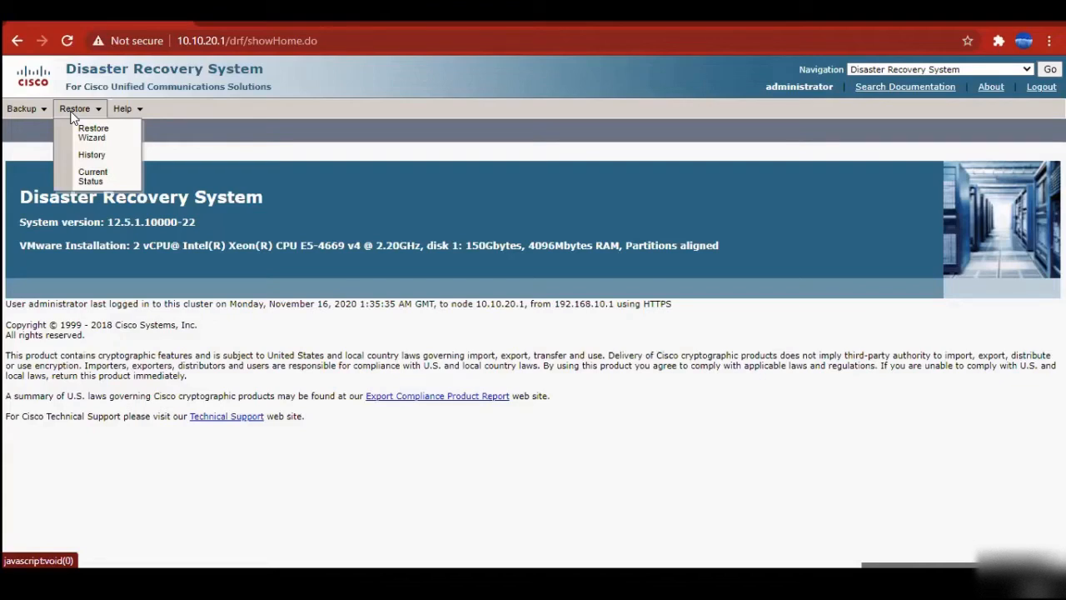
Step: Toggle between the Restore and Backup menus, finishing with the Backup options shown
left_click(23, 108)
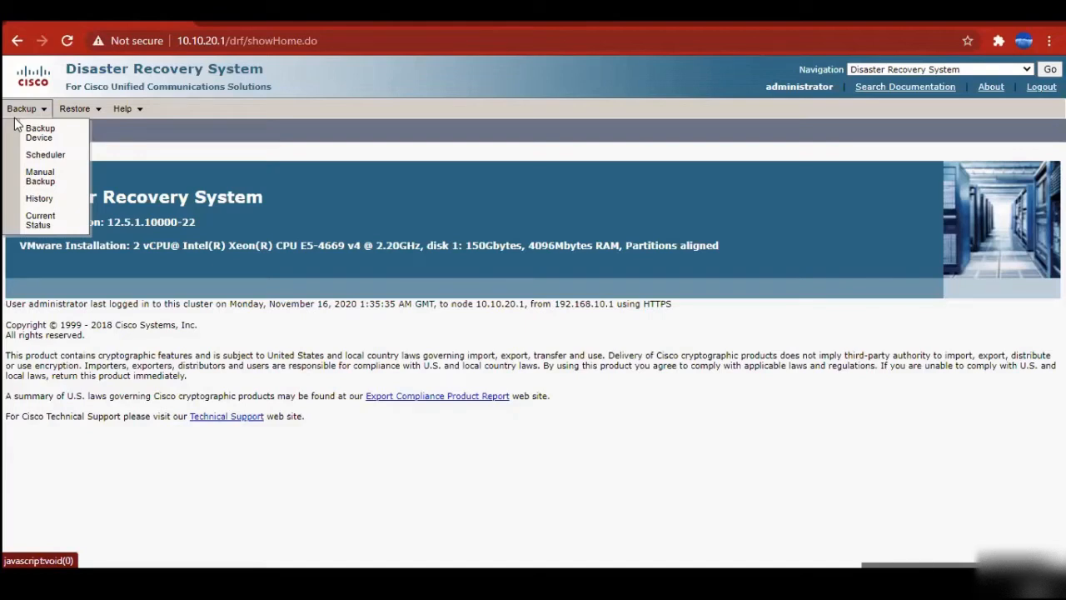
mouse_move(52, 138)
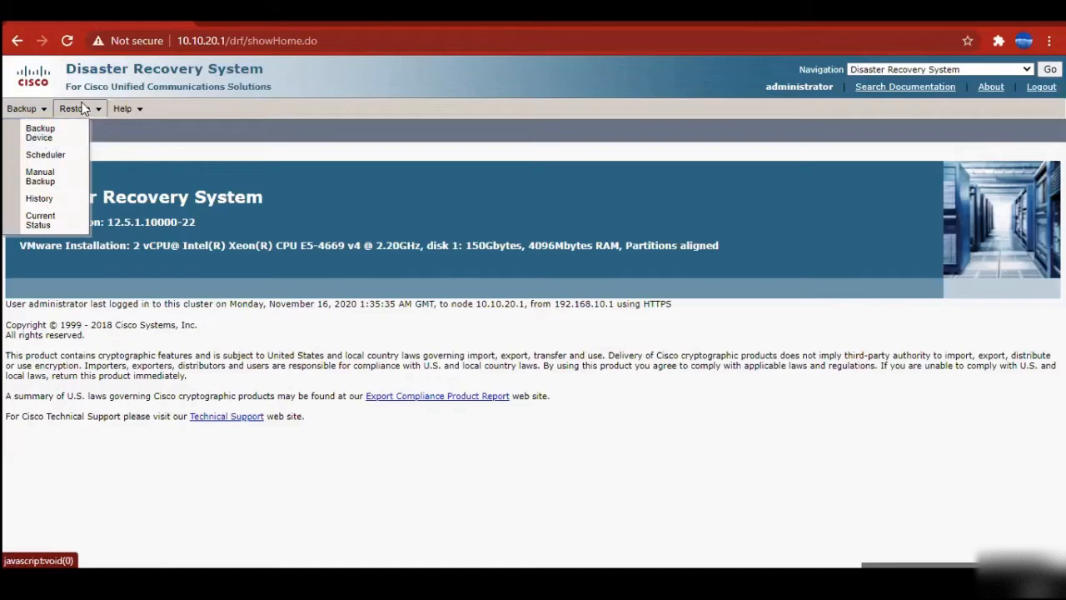
left_click(75, 108)
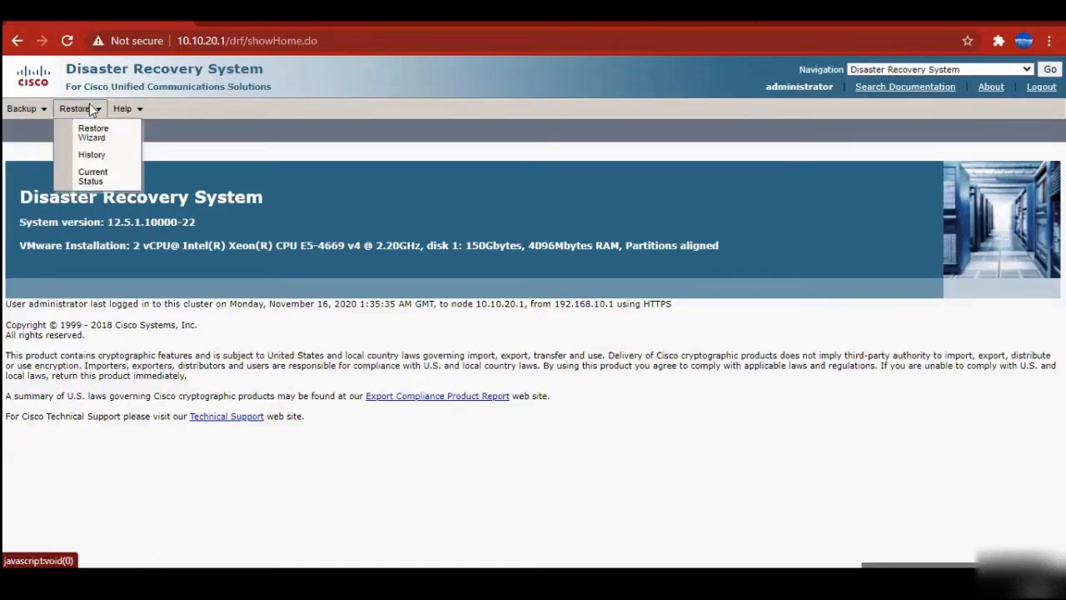
left_click(23, 108)
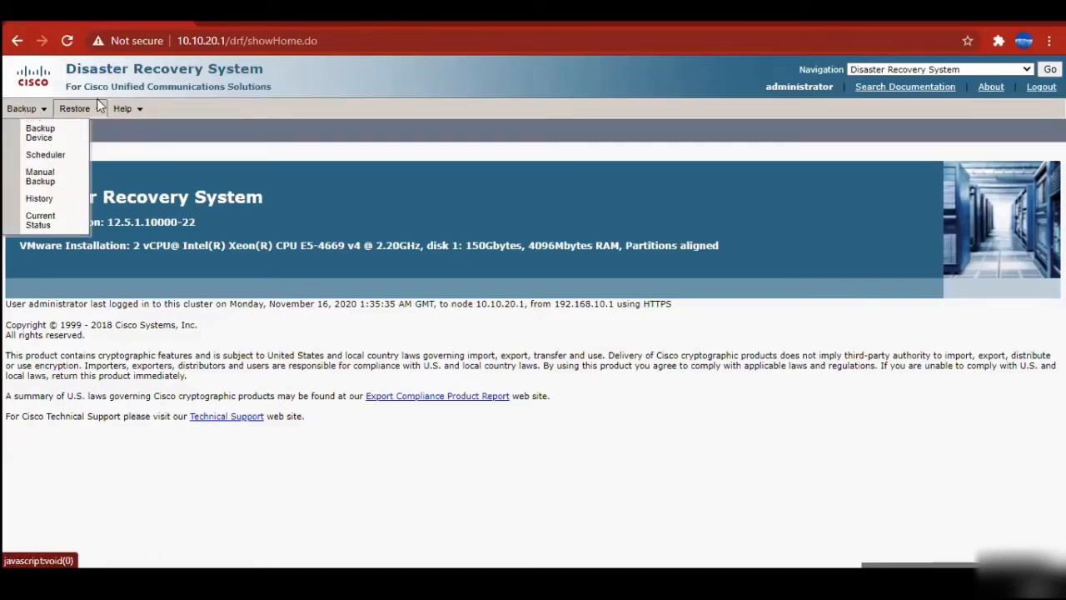
mouse_move(21, 116)
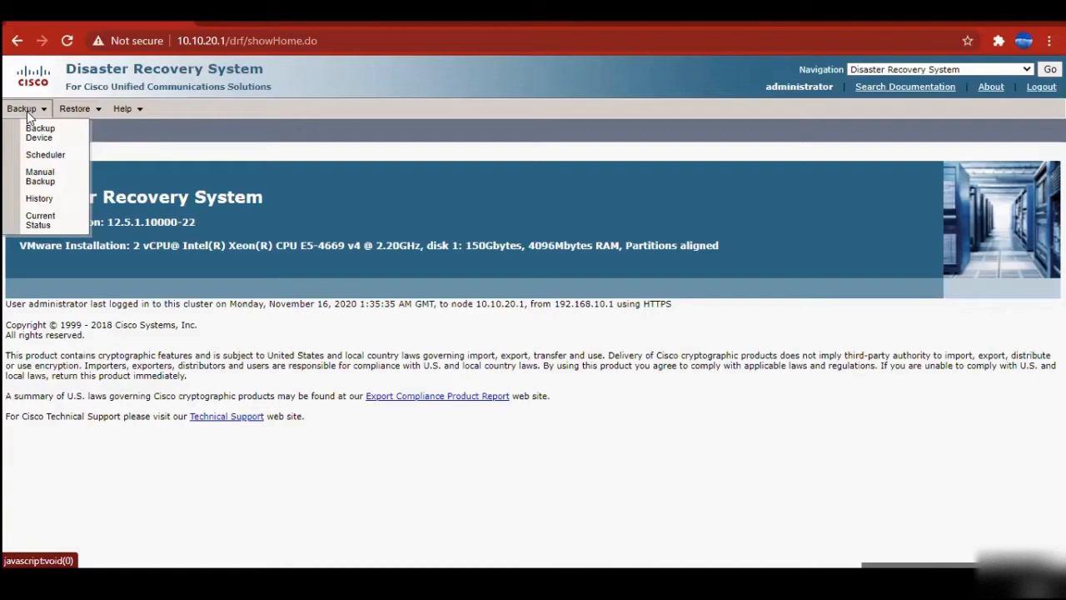
mouse_move(40, 132)
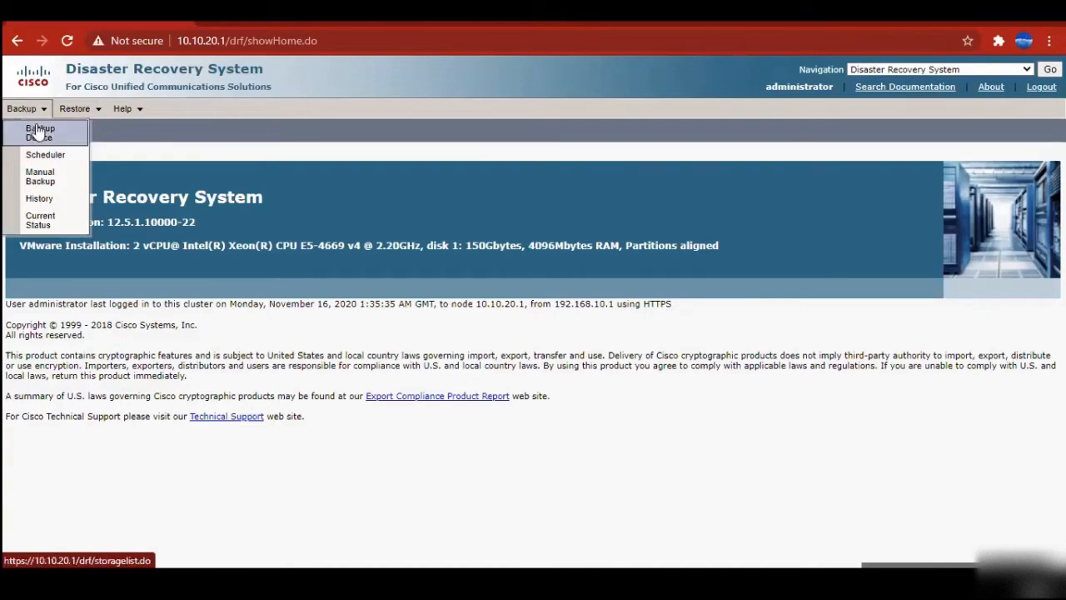
mouse_move(43, 201)
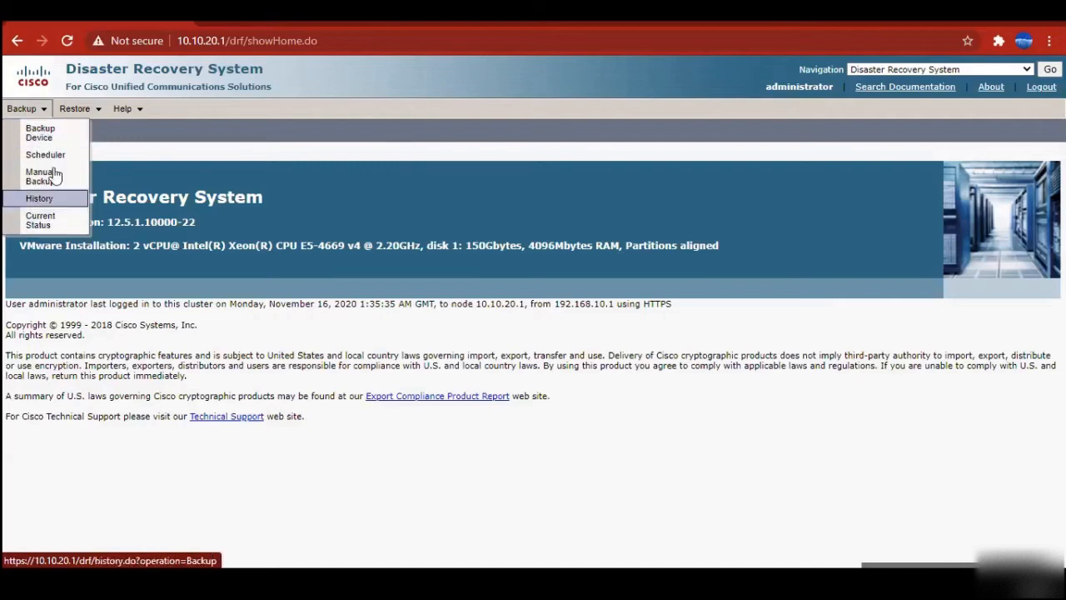
mouse_move(46, 133)
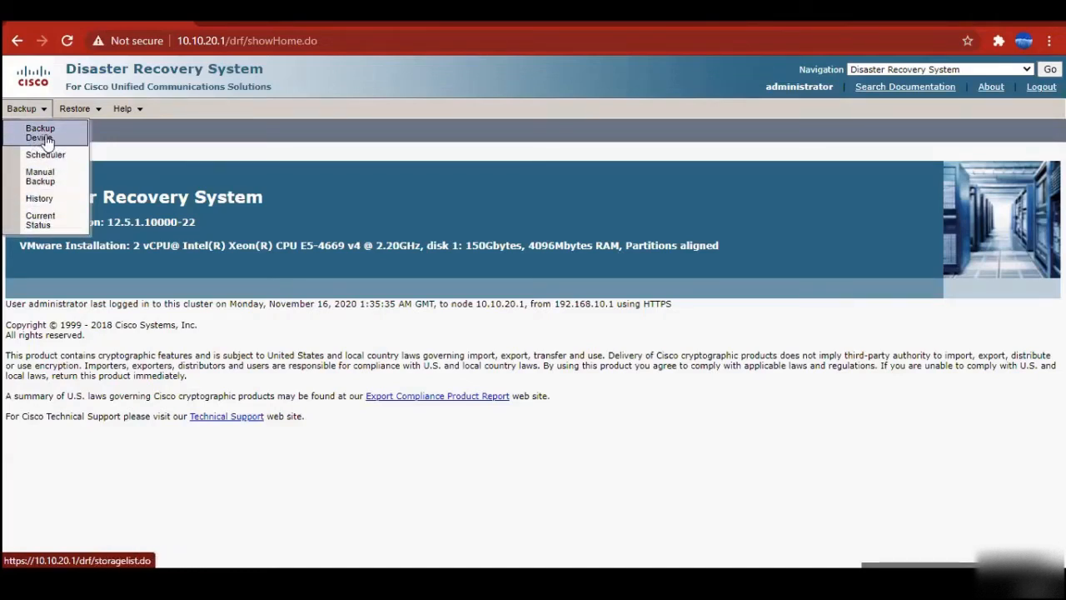
Step: Choose Backup > Backup Device to reach the Backup Device List page
left_click(40, 133)
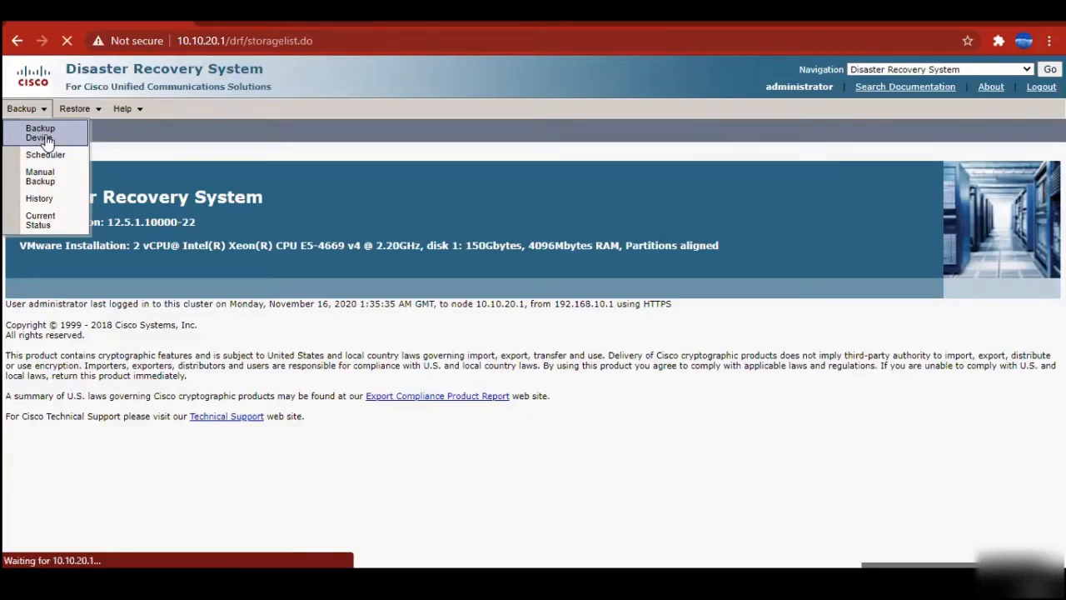
left_click(40, 131)
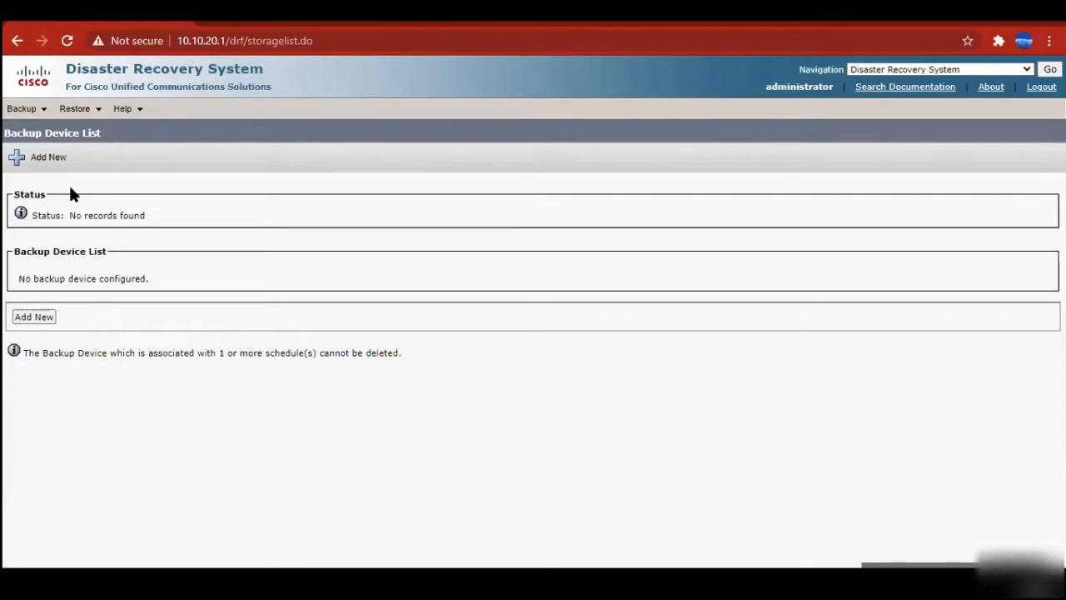
mouse_move(46, 182)
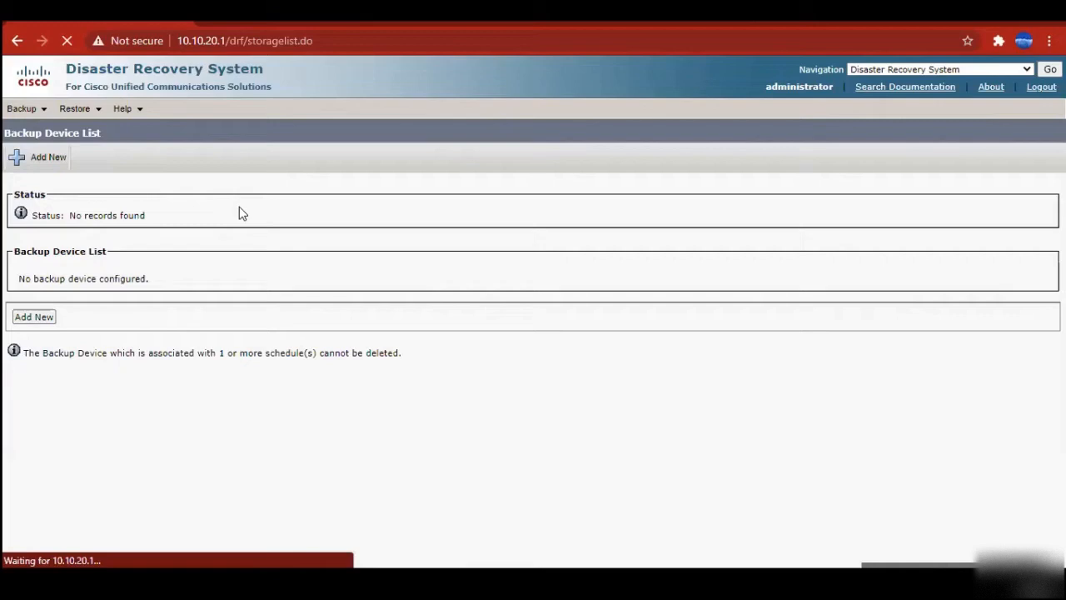
mouse_move(207, 205)
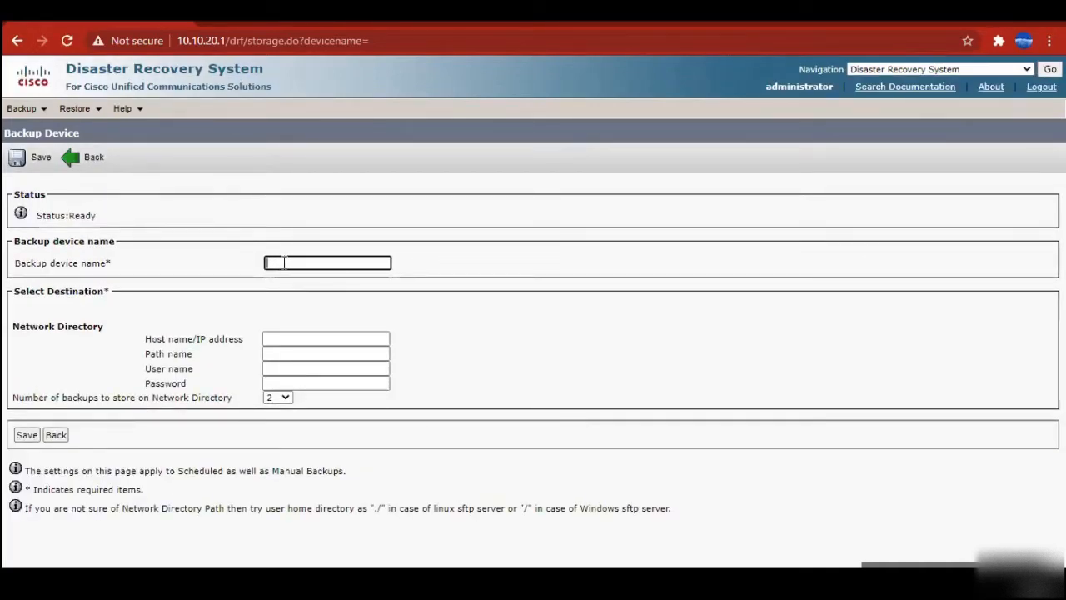
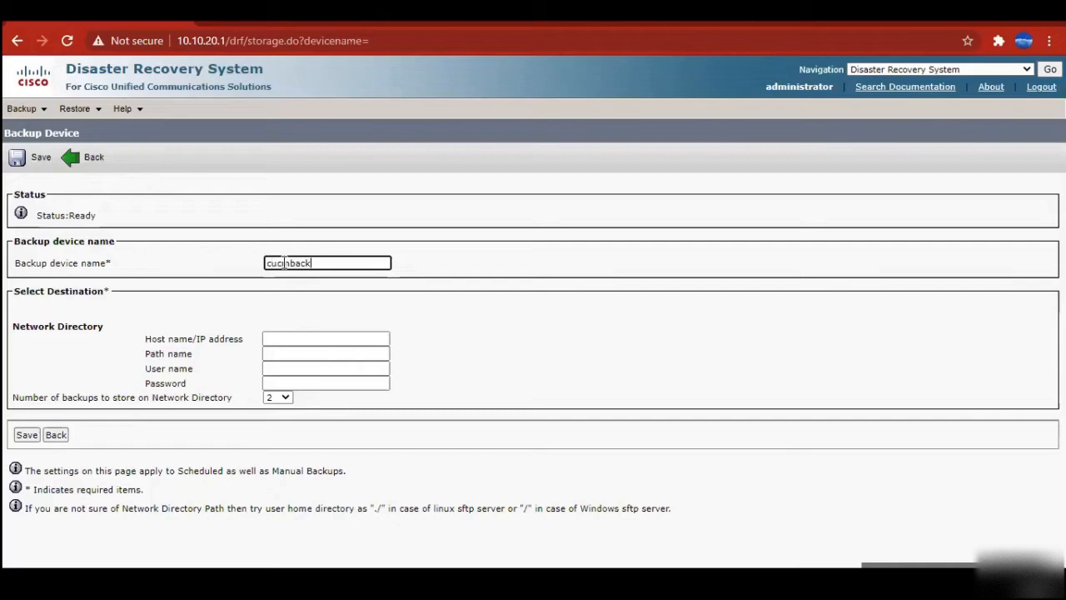
Step: Enter device name cucmbackup, host 192.168.31.17, path \, user cisco and the password
left_click(325, 338)
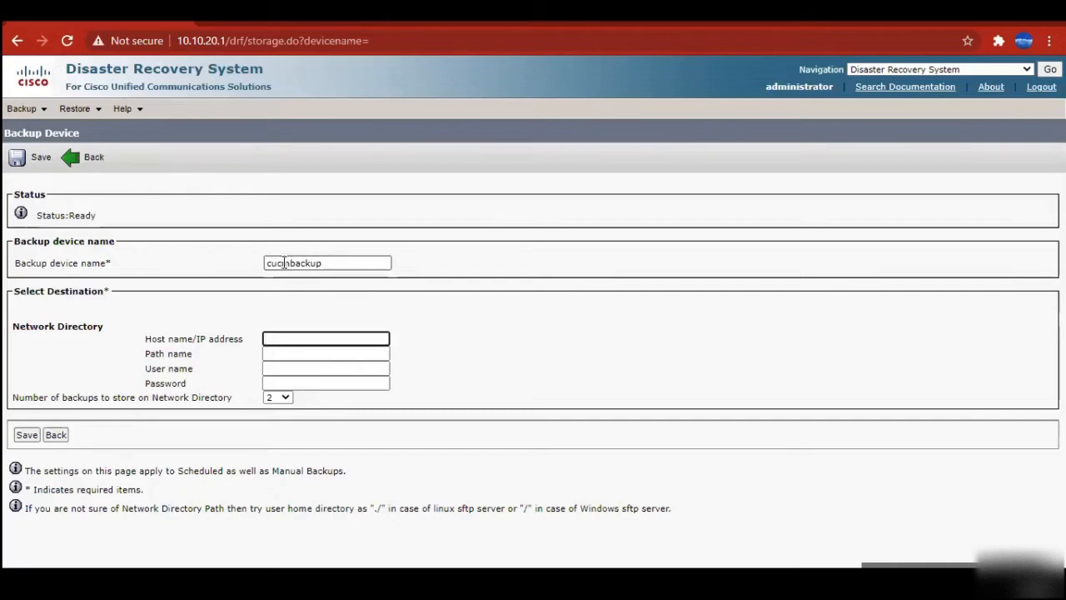
type("192.168.1.")
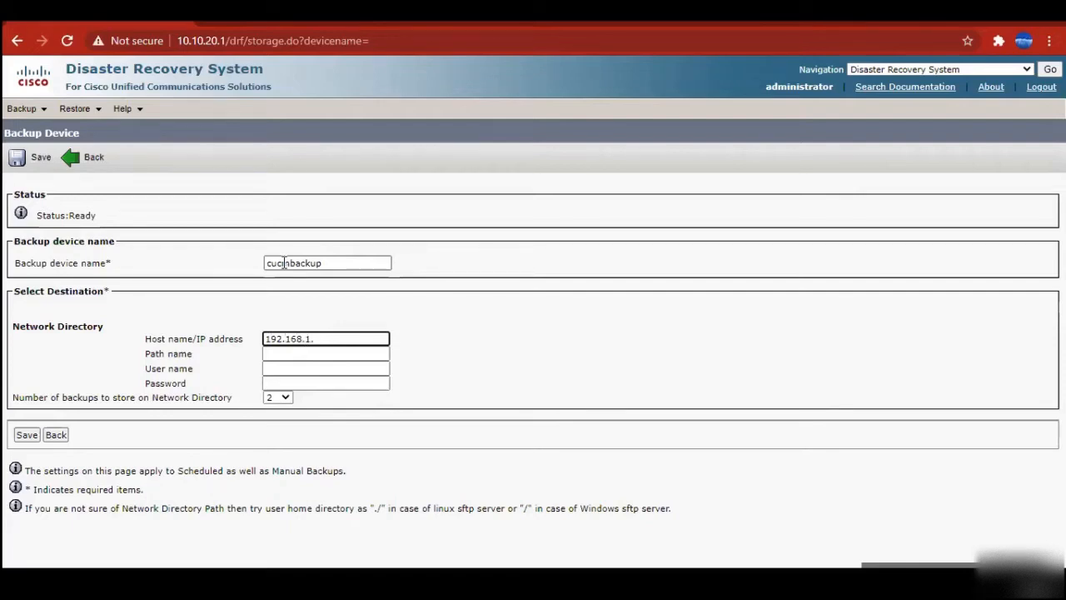
key("Backspace")
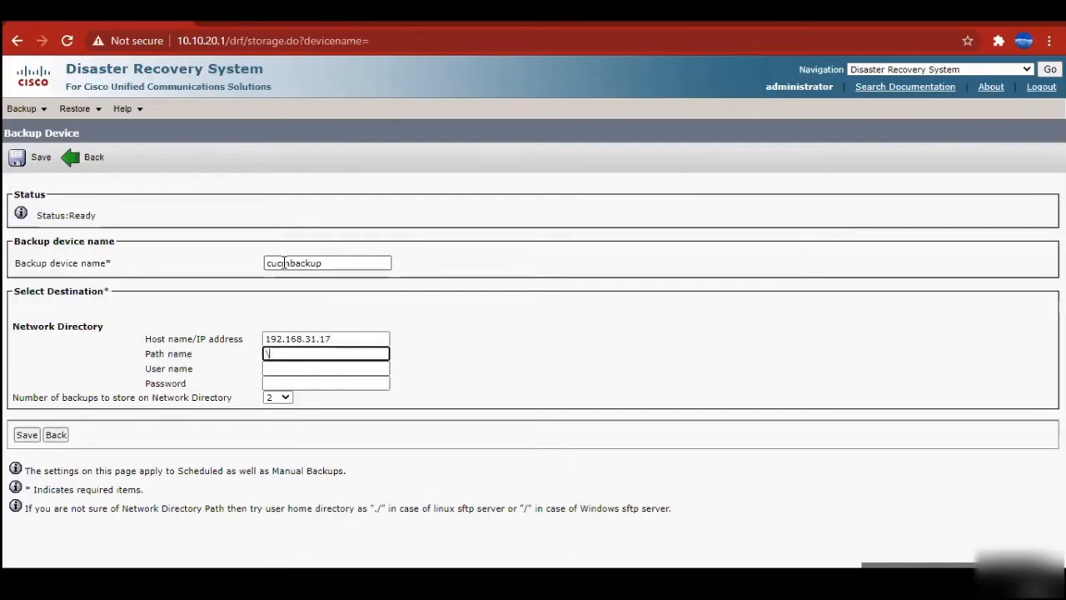
type("cisco")
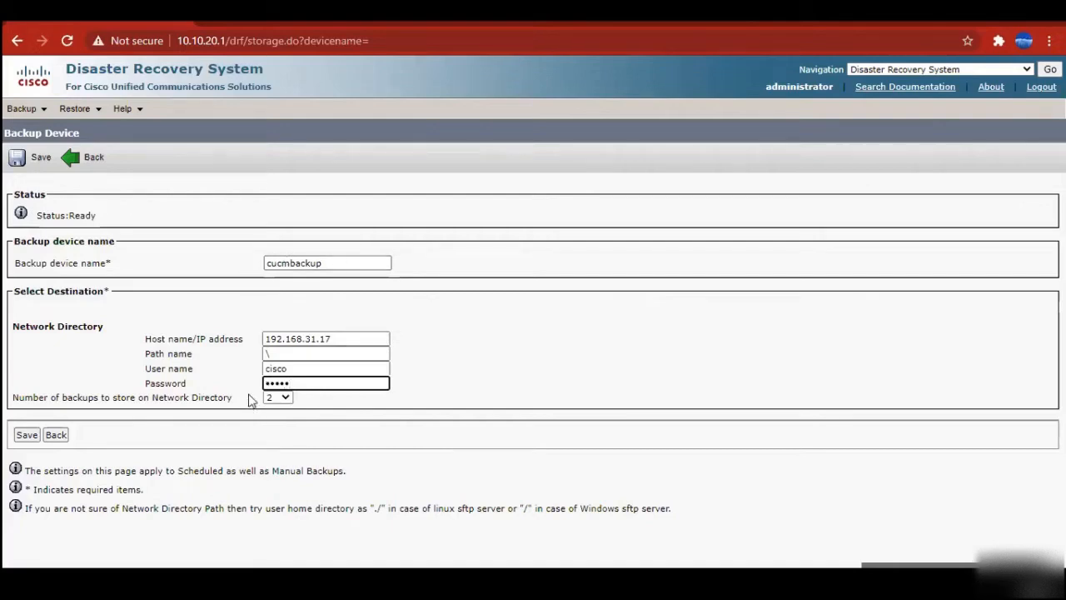
mouse_move(140, 367)
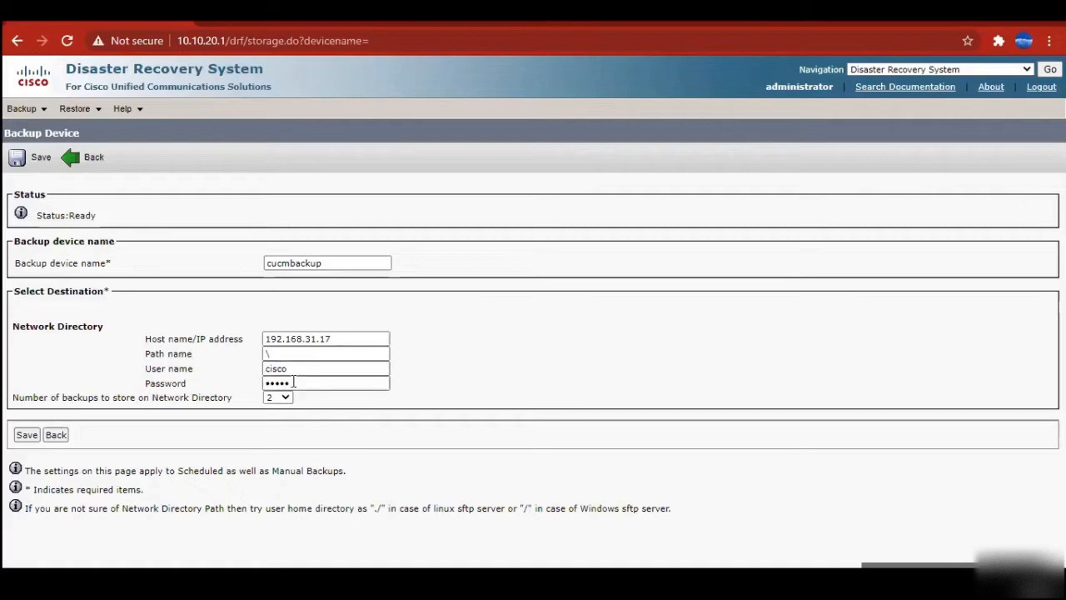
mouse_move(231, 374)
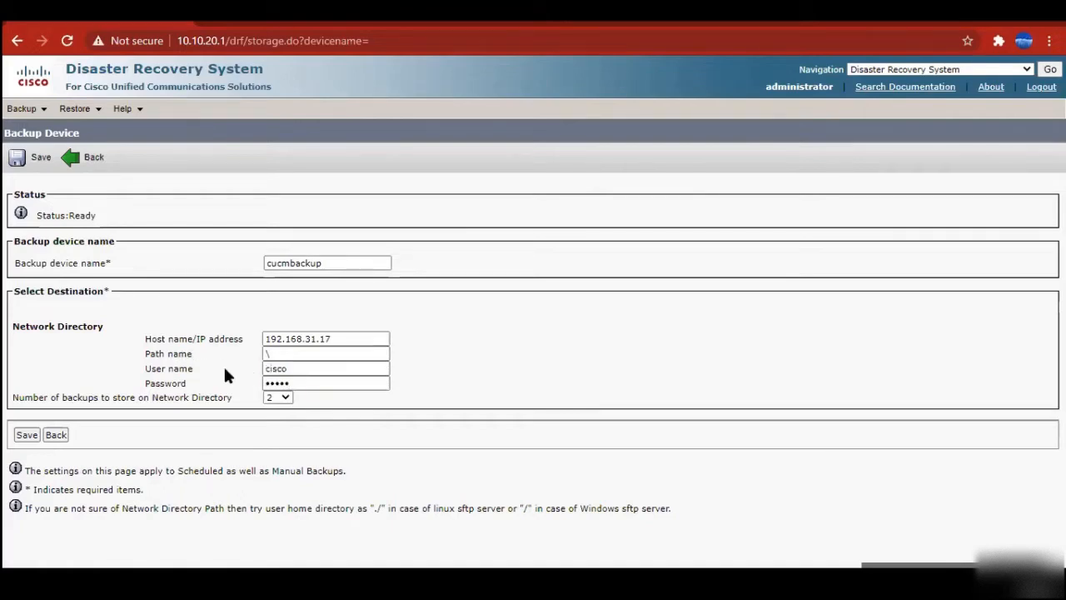
mouse_move(450, 387)
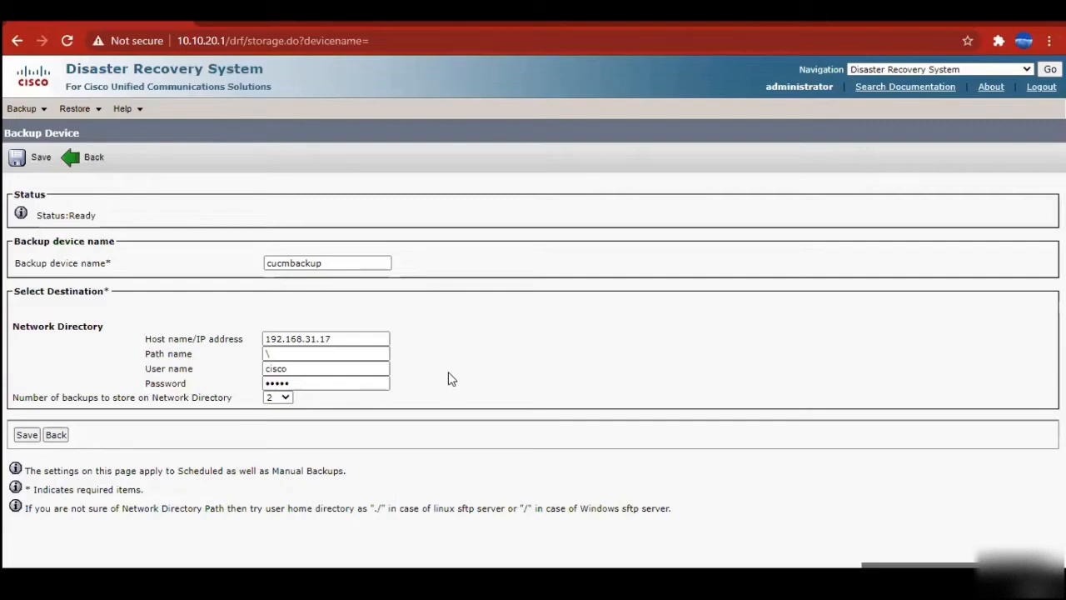
mouse_move(455, 374)
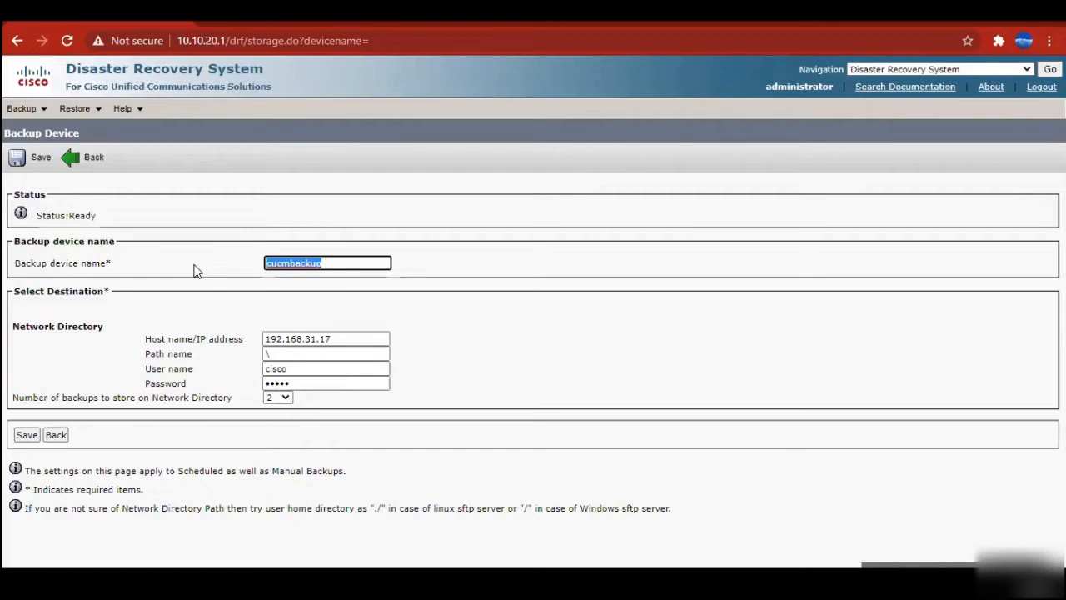
Step: Replace the backup device name with SandiegoTFTP, leaving host, path and user unchanged
type("cu")
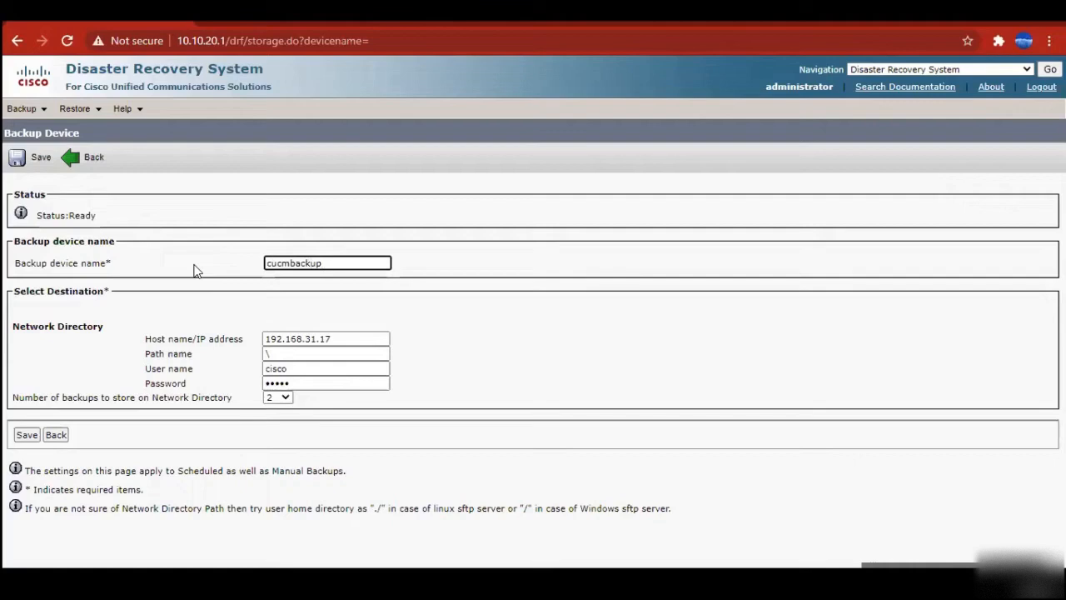
type("TFTP")
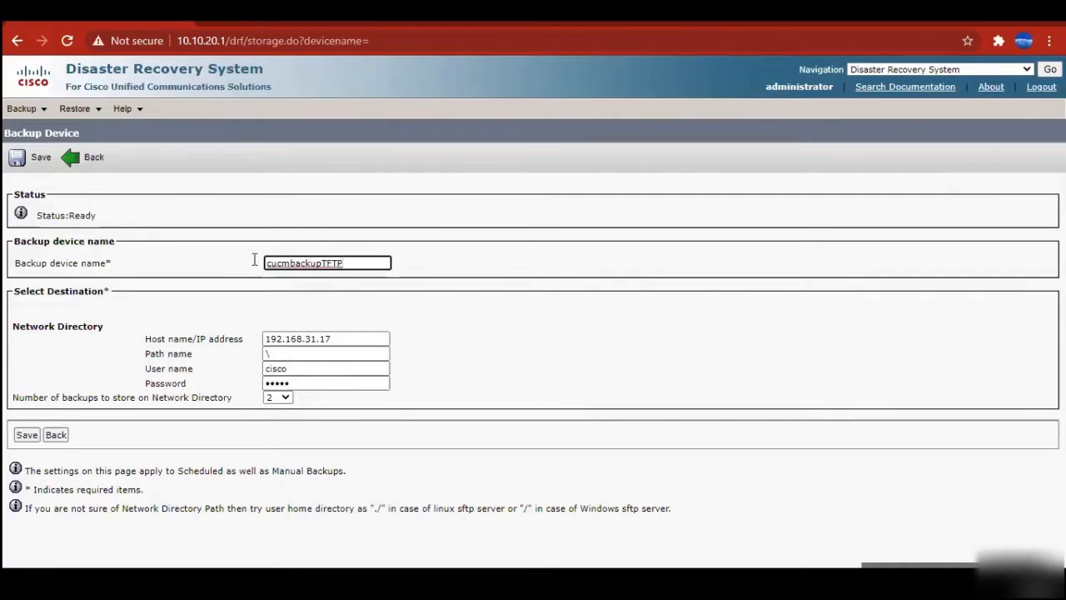
double_click(327, 262)
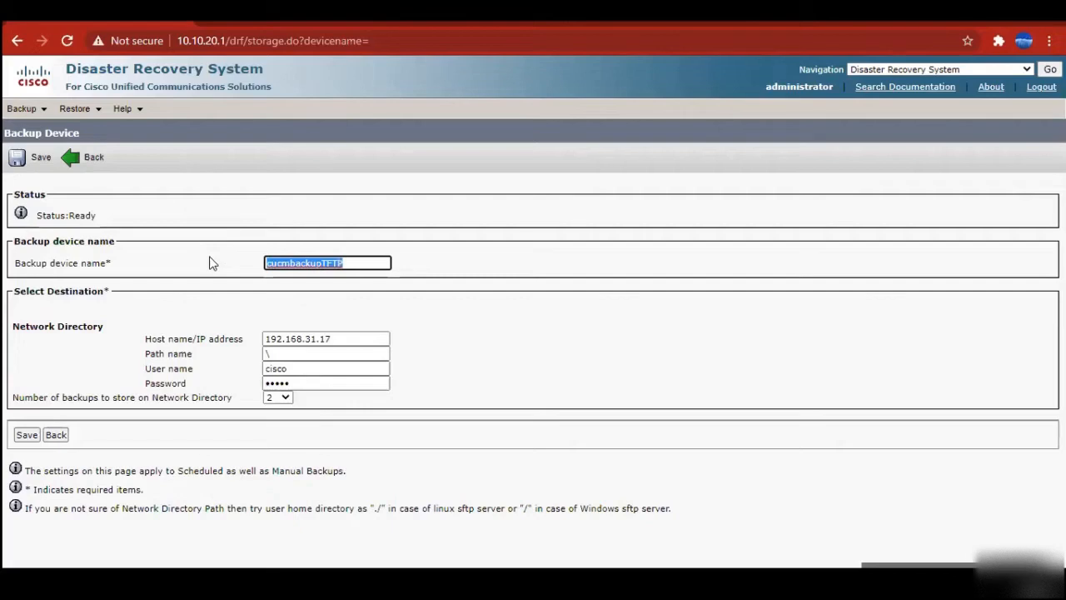
type("SandiegoTFTP")
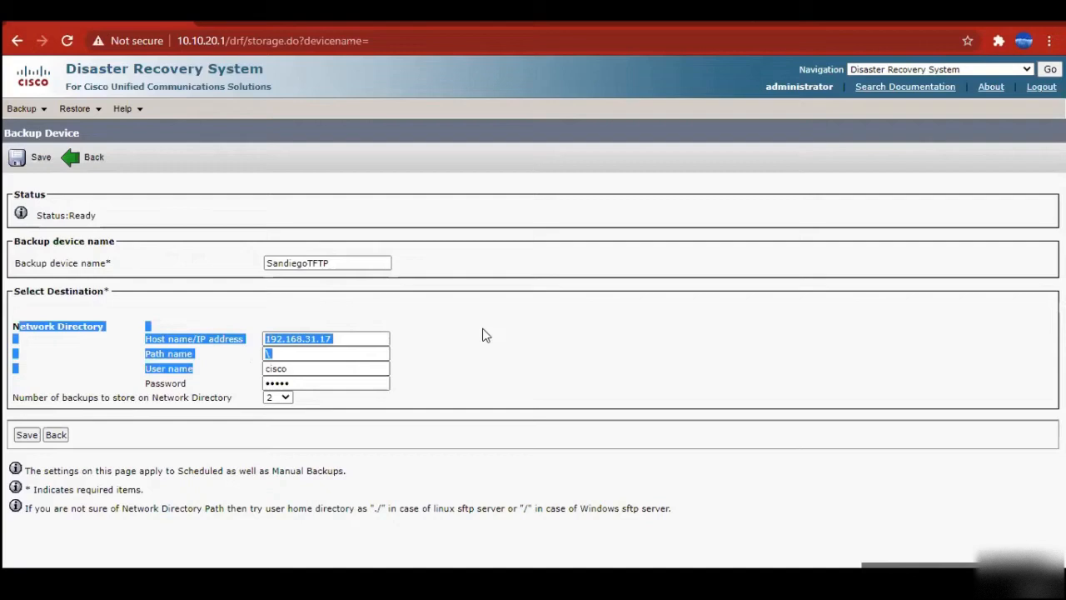
left_click(325, 338)
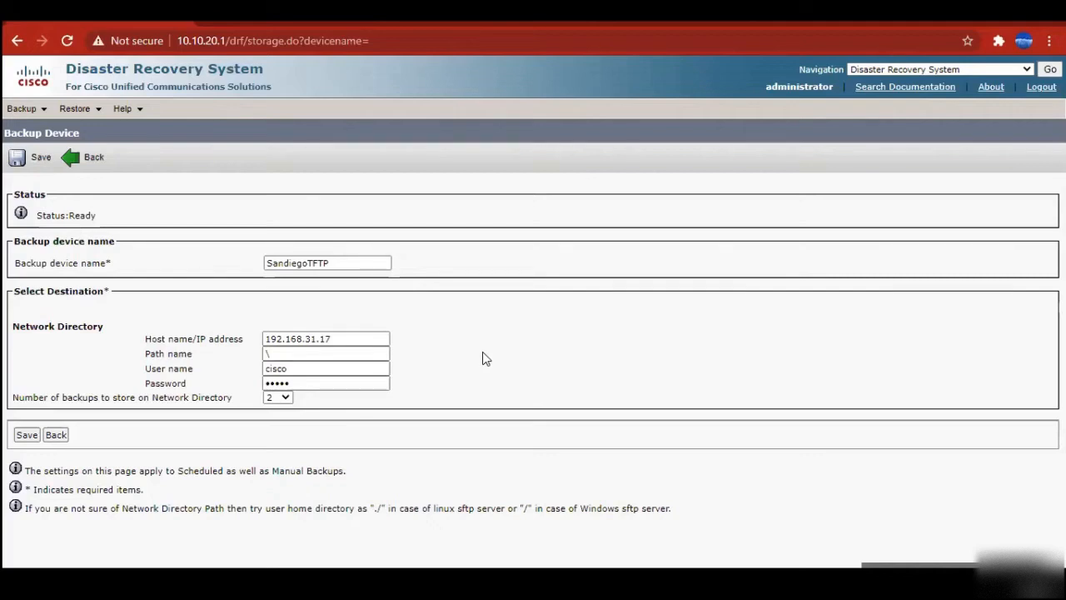
mouse_move(475, 338)
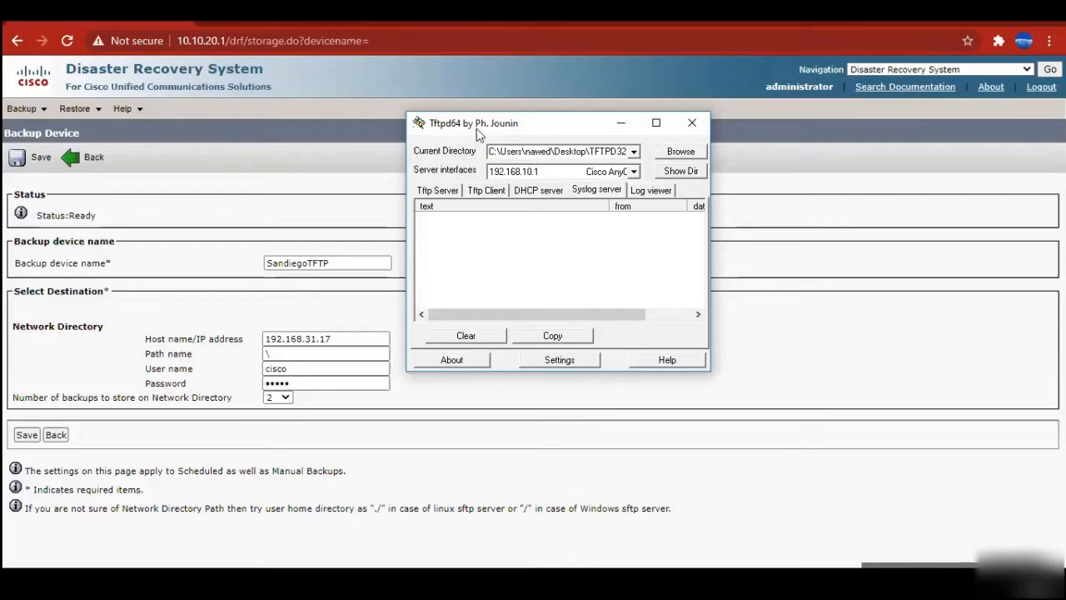
Step: Check Tftpd64's current directory and 192.168.10.1 interface, then minimize its window
left_click(692, 122)
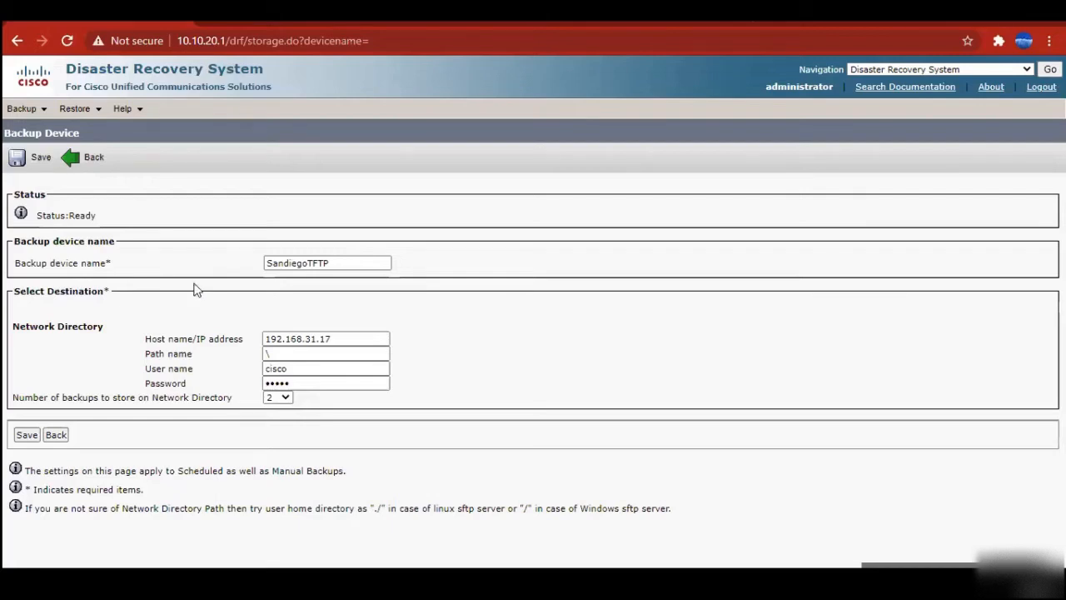
mouse_move(96, 256)
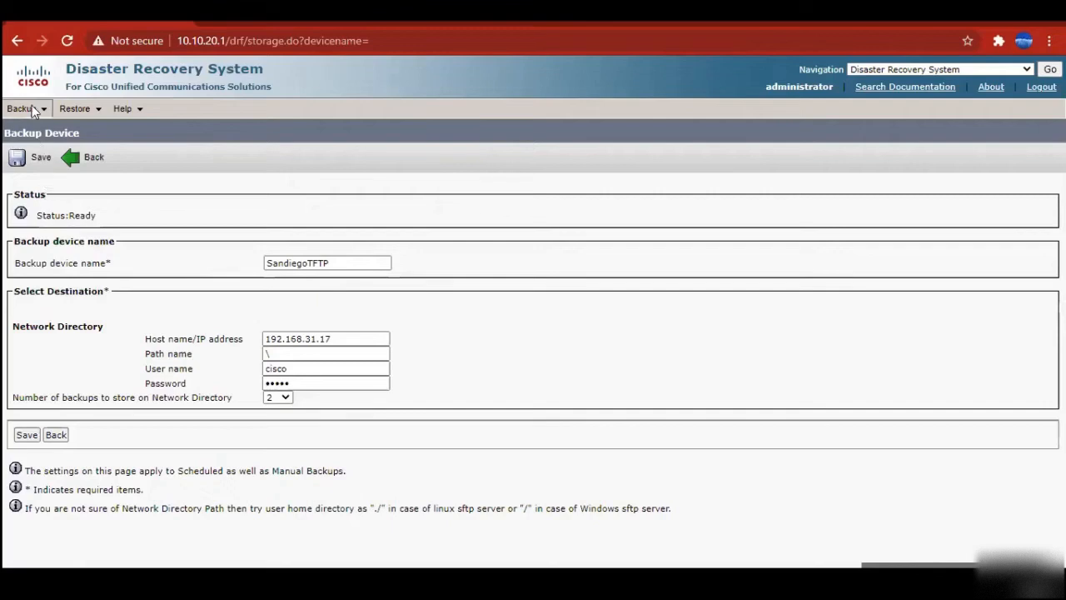
Step: Visit Backup > Scheduler and Backup Device, then start a new blank backup schedule
left_click(21, 109)
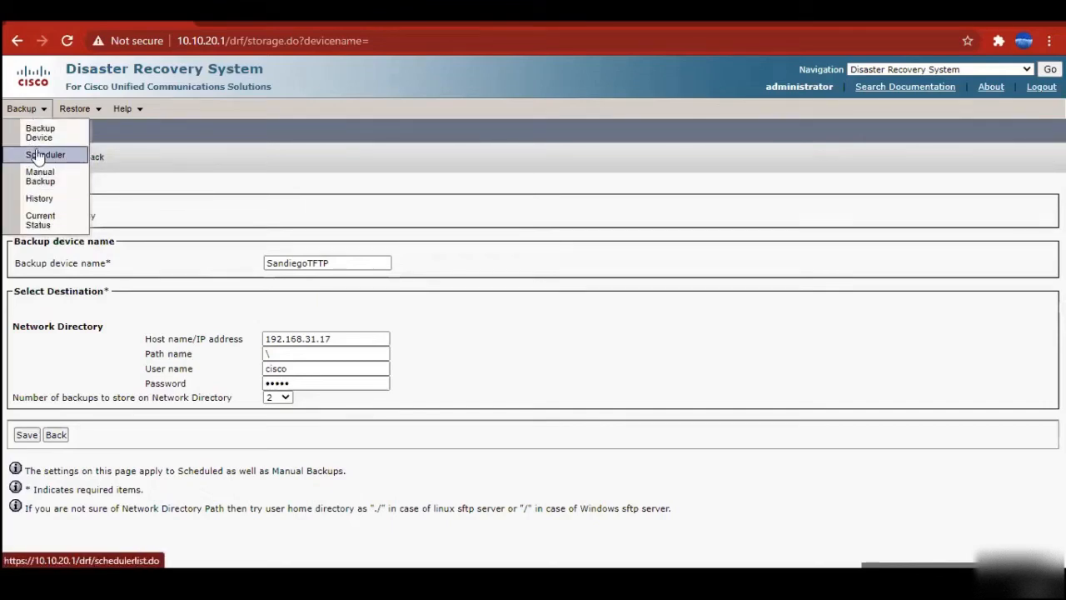
mouse_move(54, 158)
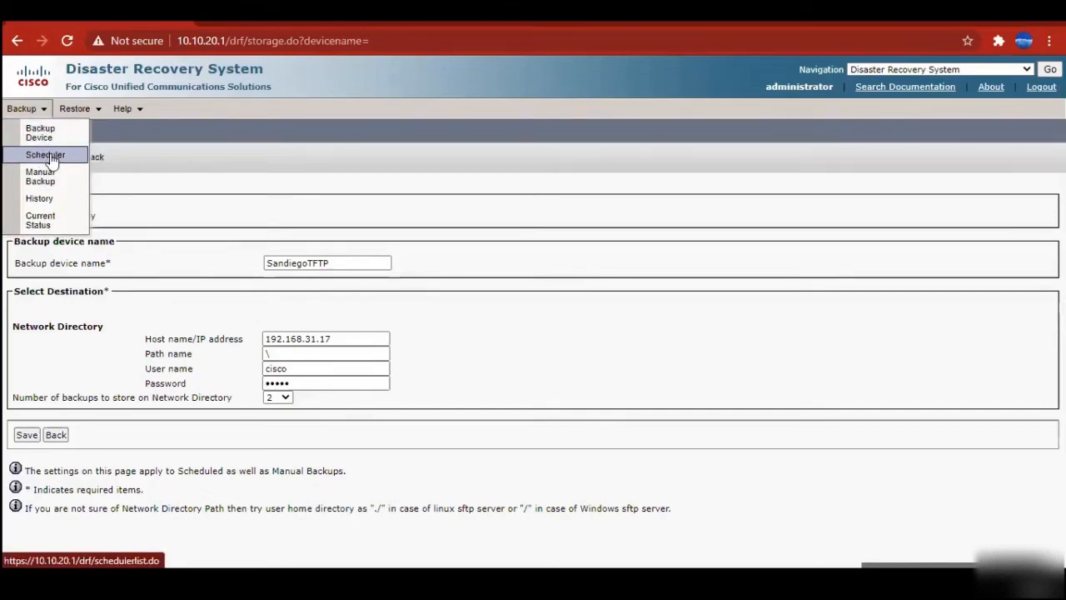
left_click(45, 155)
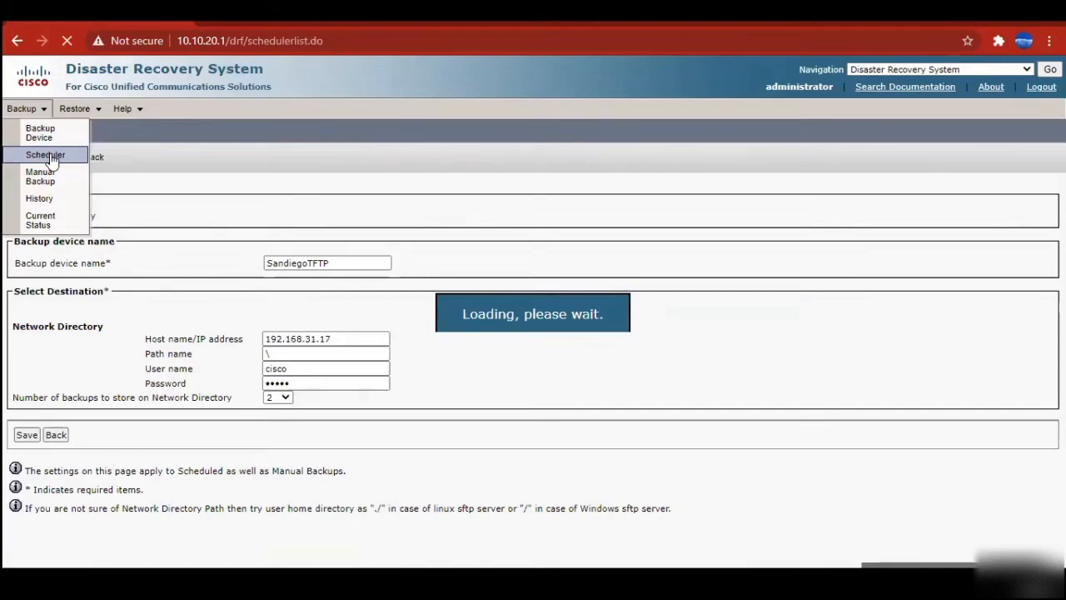
left_click(45, 155)
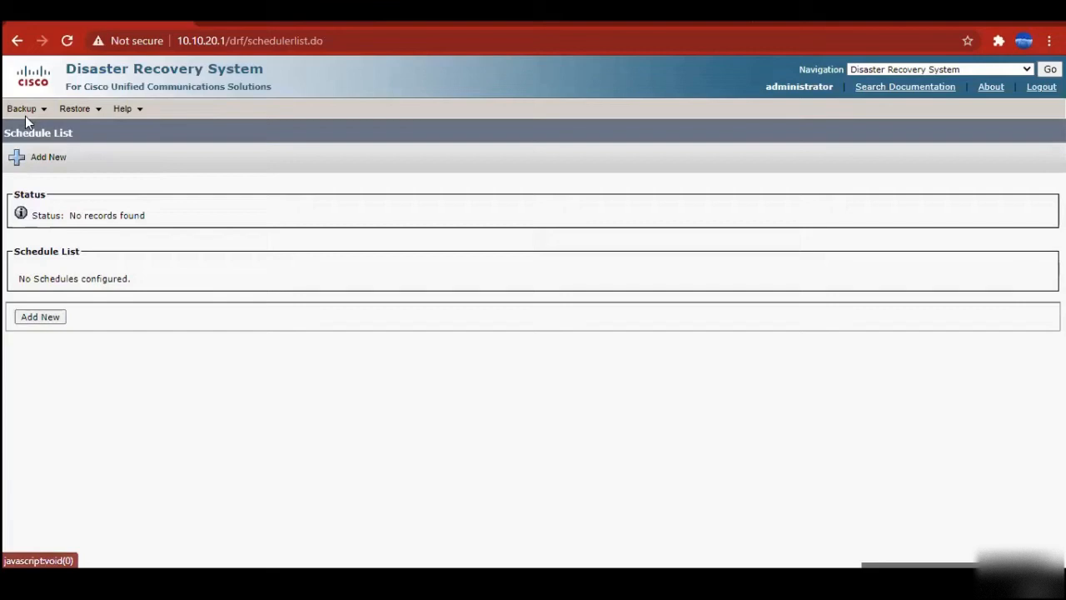
left_click(25, 108)
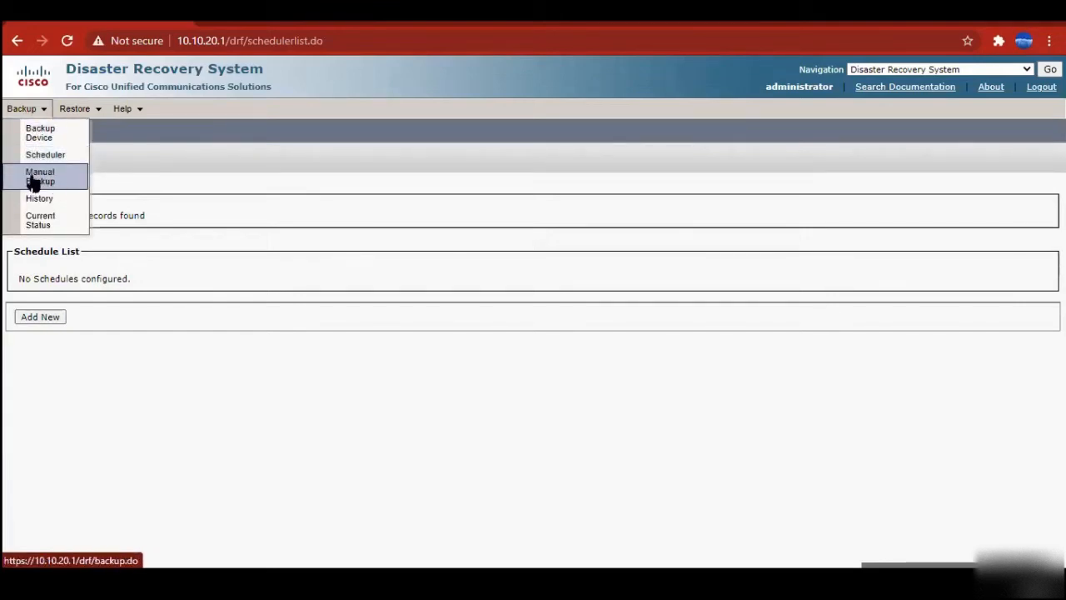
mouse_move(46, 156)
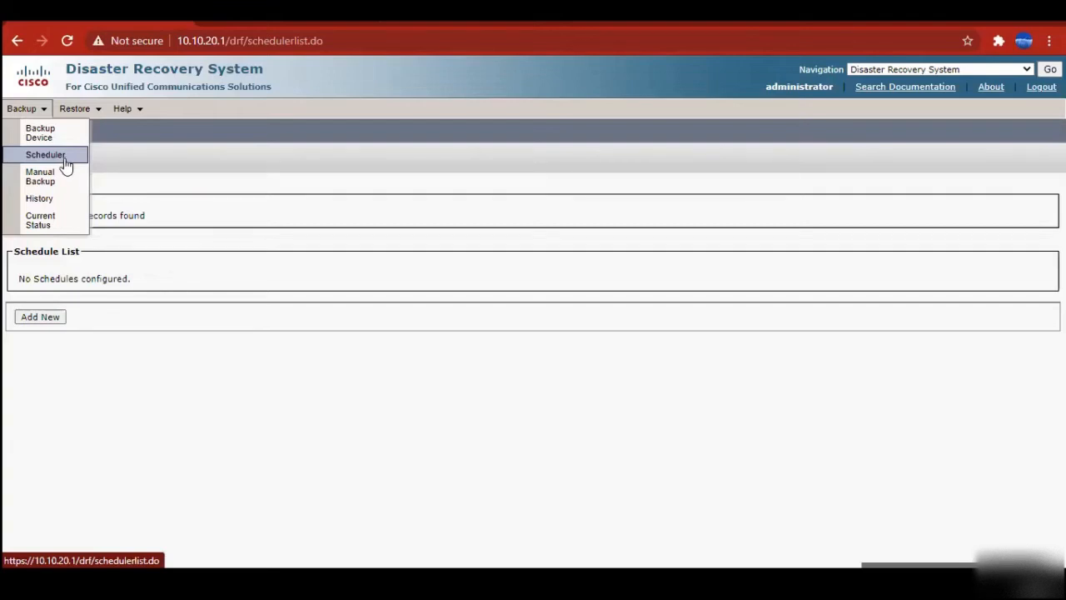
mouse_move(46, 133)
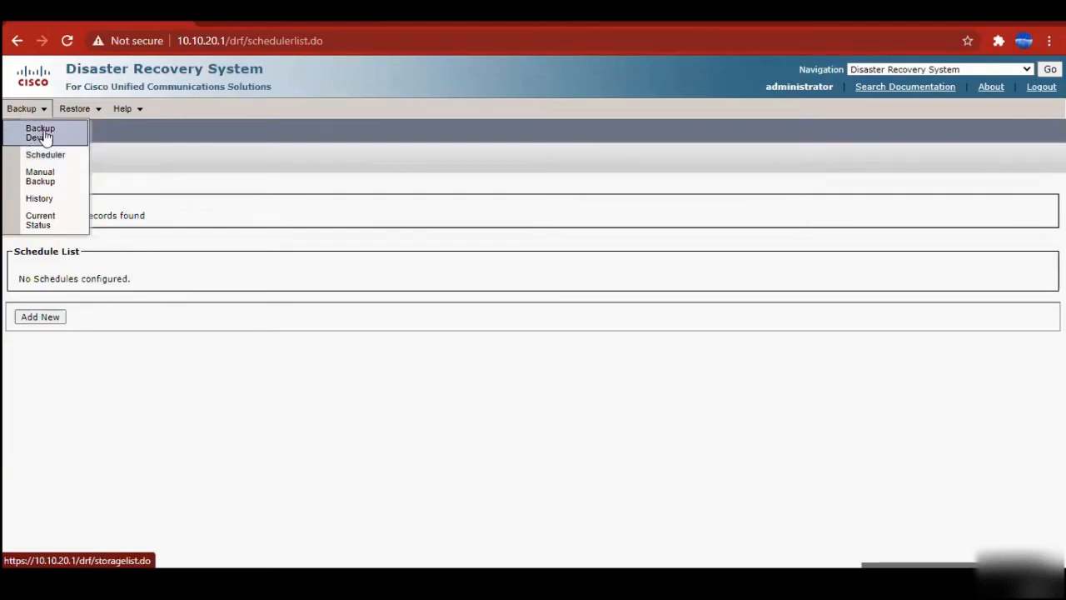
mouse_move(40, 133)
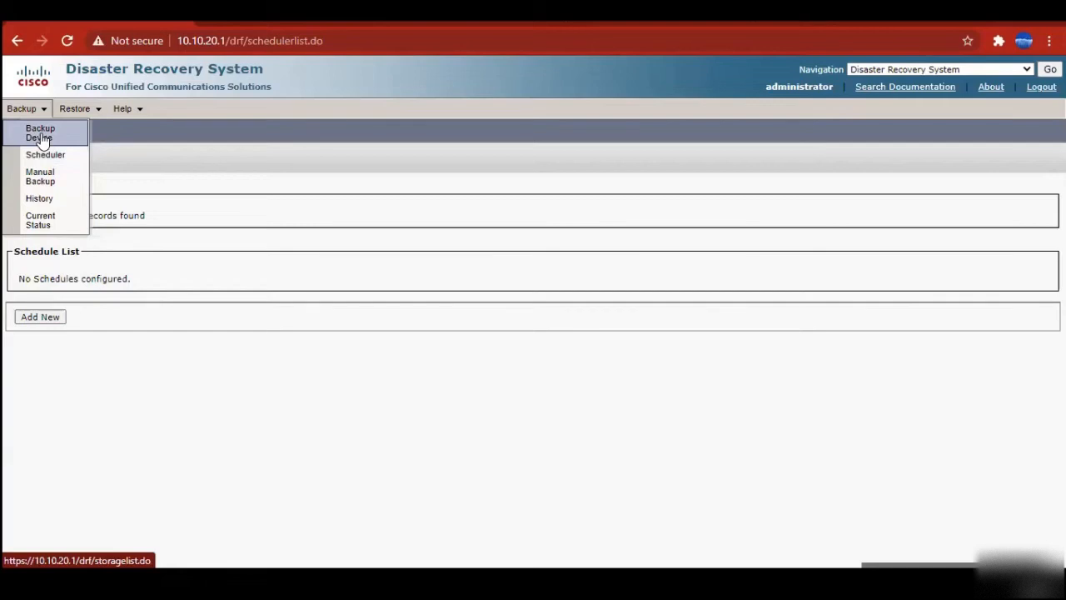
mouse_move(45, 154)
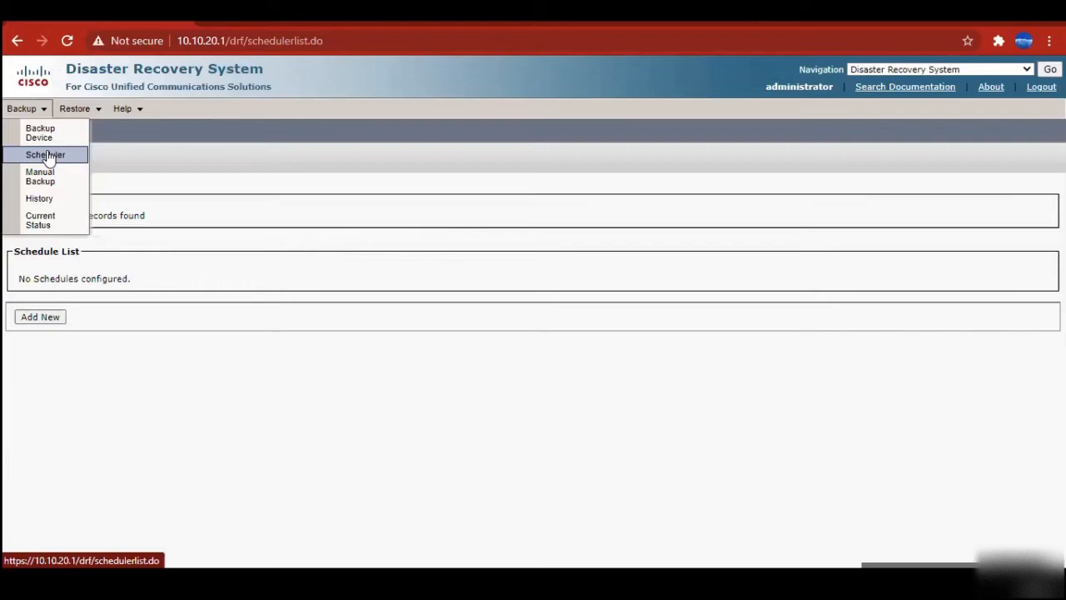
mouse_move(44, 132)
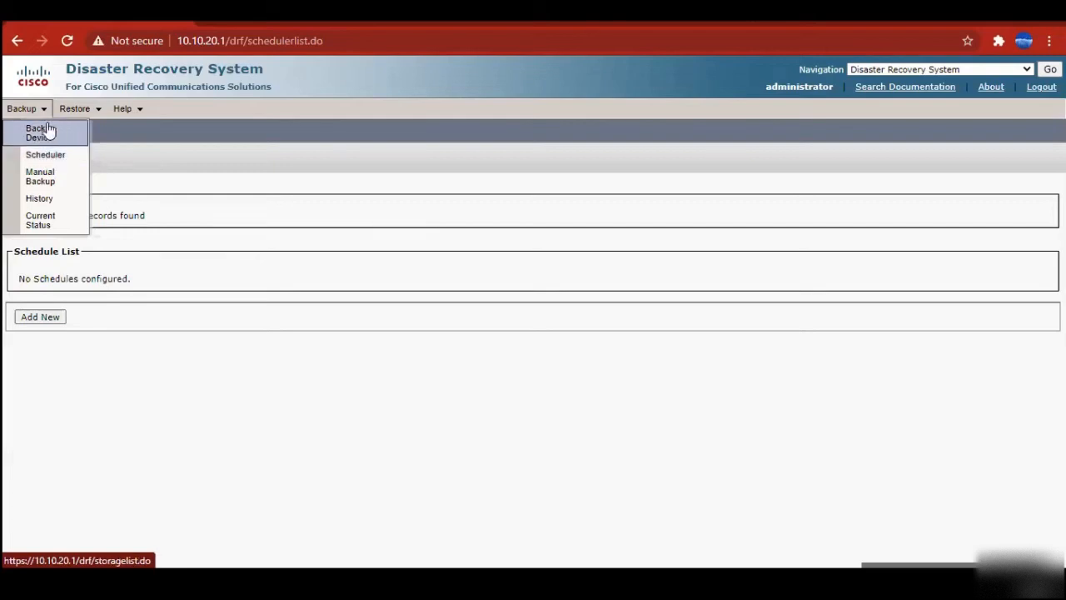
left_click(40, 133)
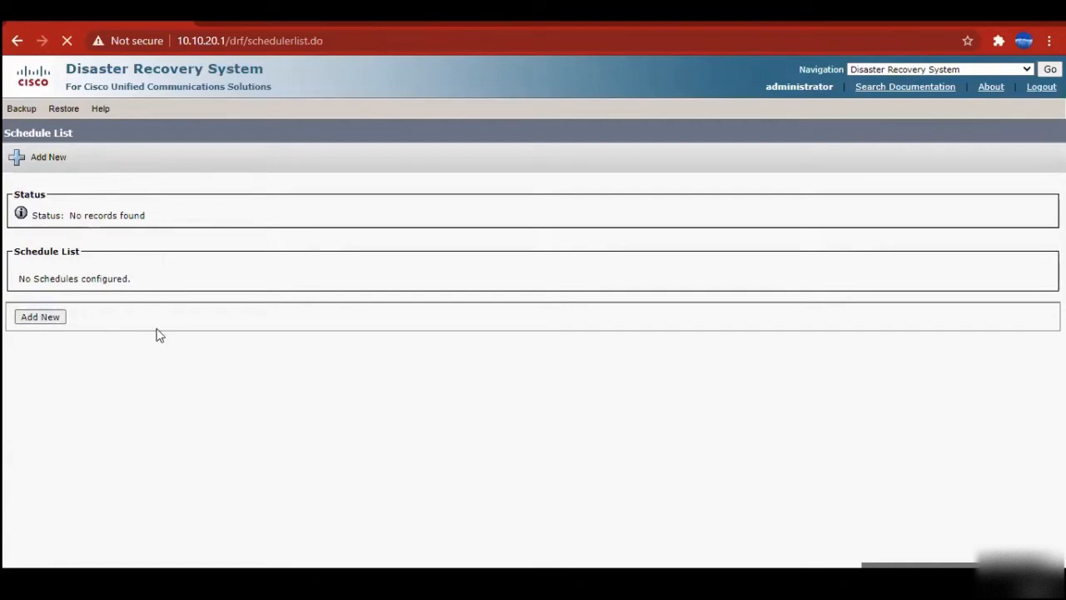
left_click(39, 317)
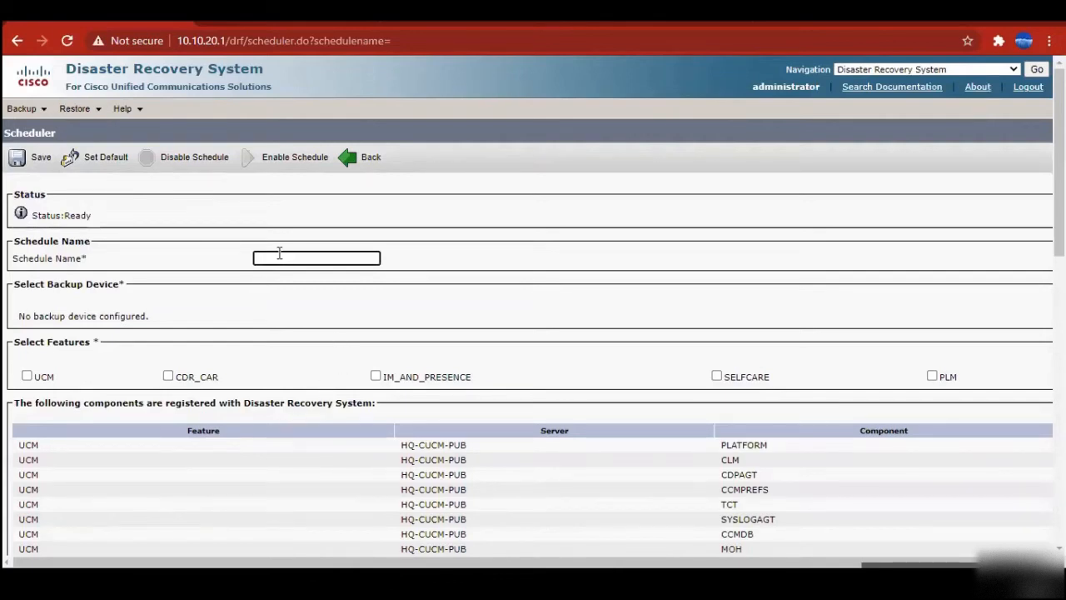
Step: Name the schedule cucmdailybackup and tick the UCM, IM_AND_PRESENCE, SELFCARE and PLM features
scroll("down", 3)
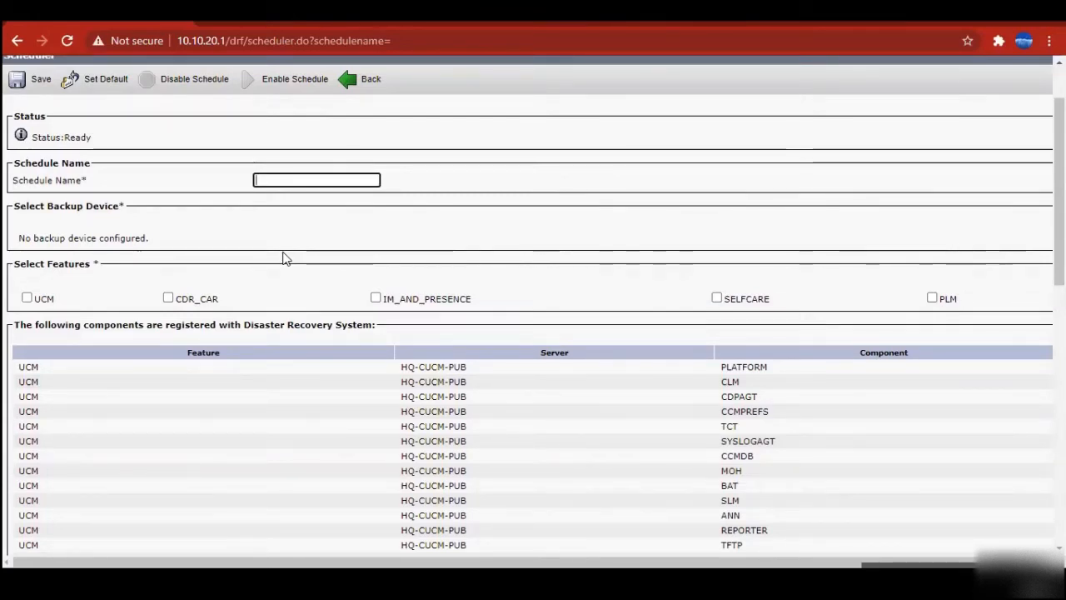
scroll("down", 3)
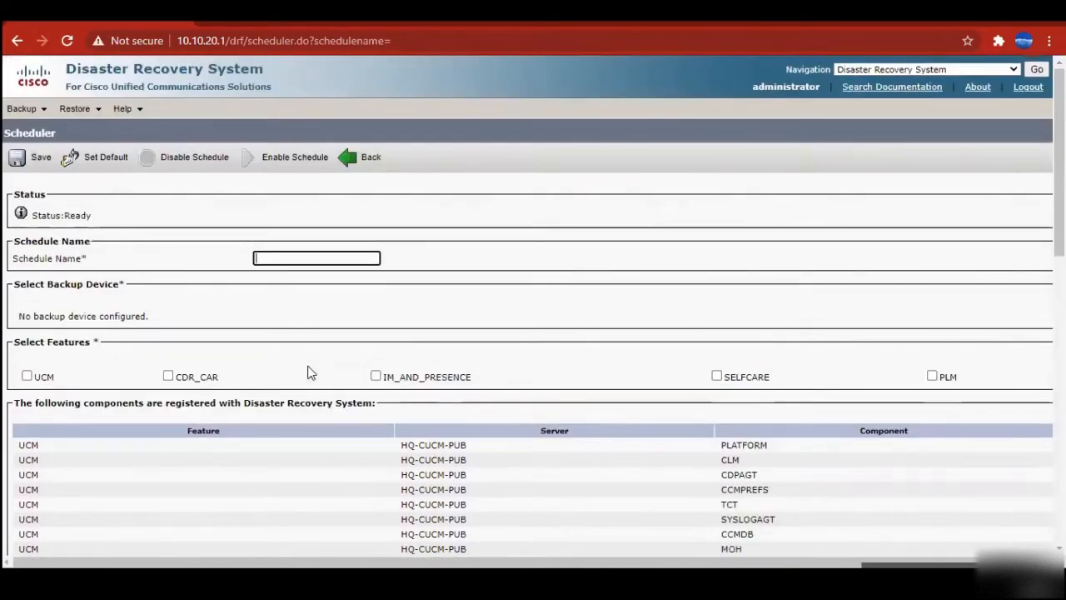
type("cucmd")
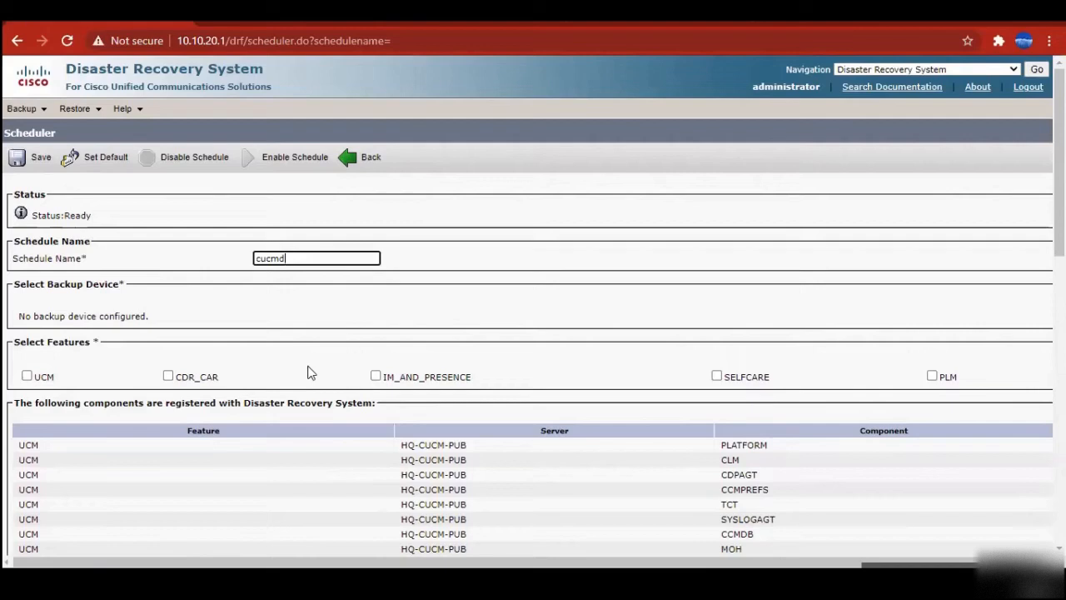
type("ailybackup")
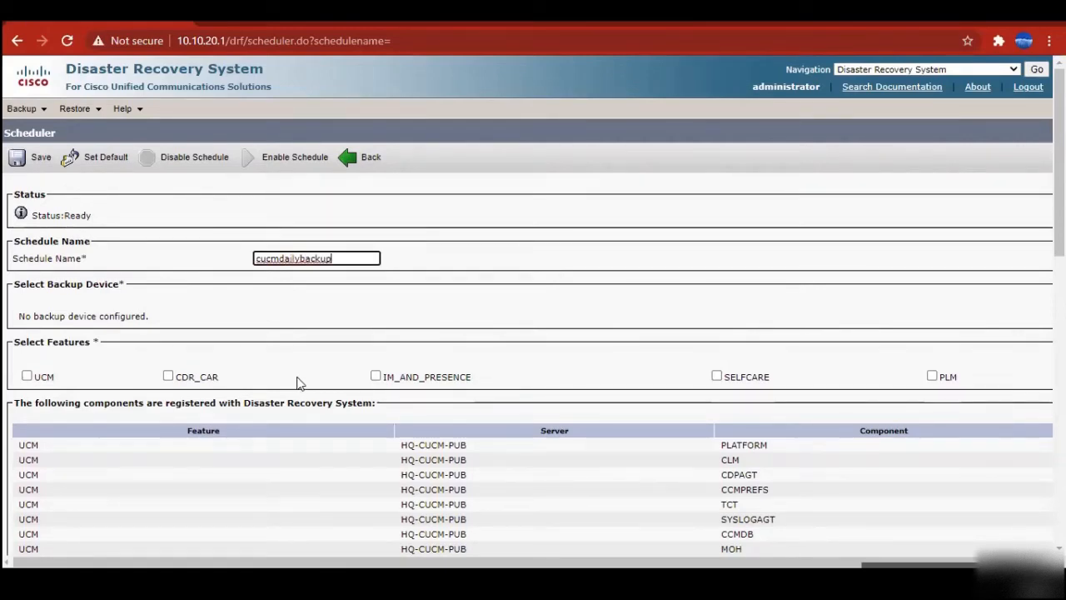
left_click(26, 376)
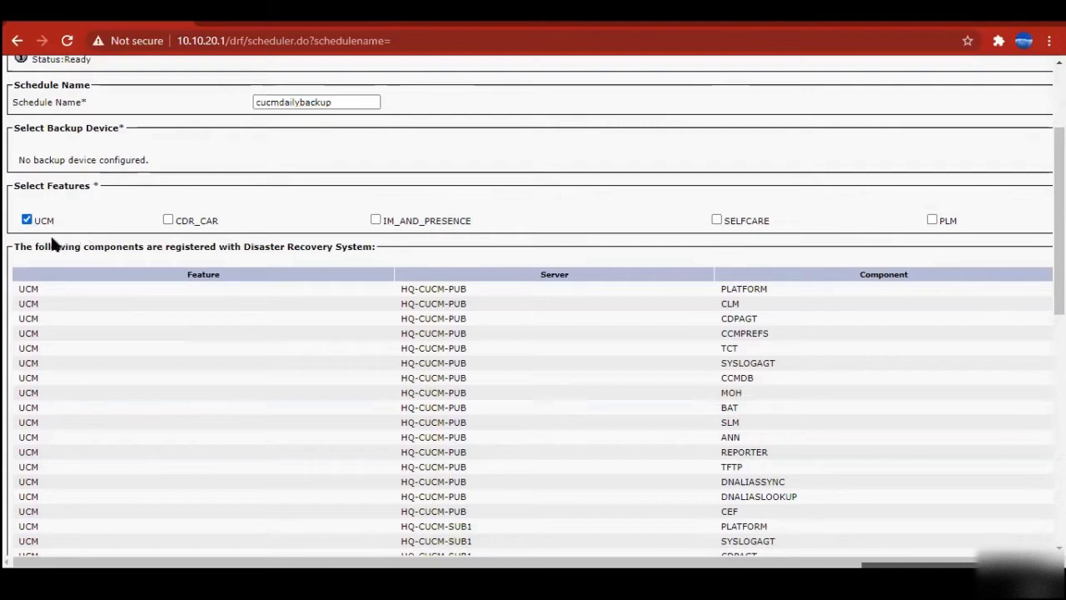
mouse_move(206, 223)
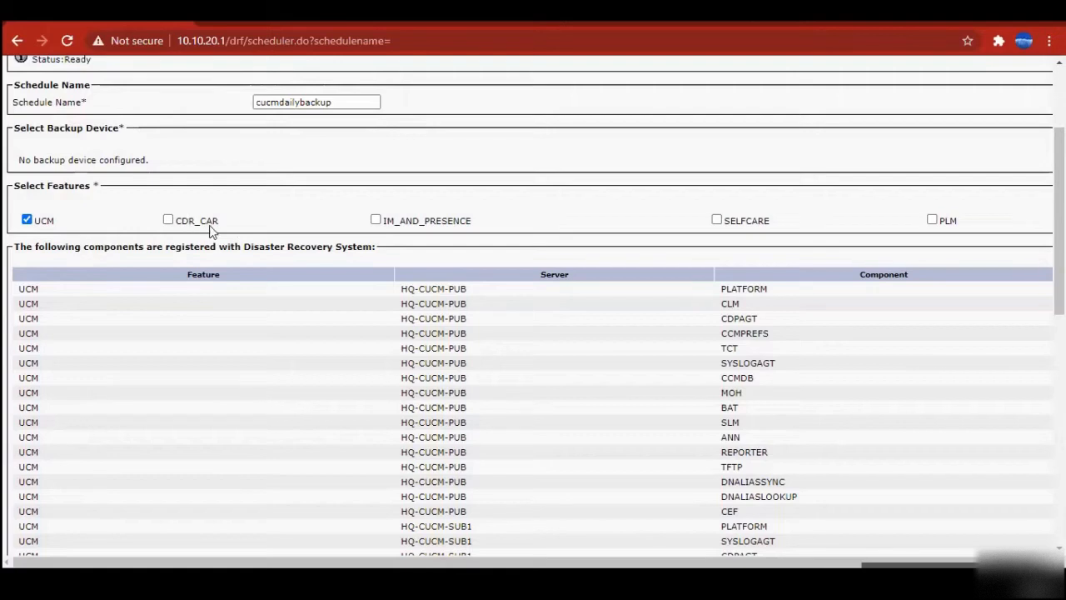
mouse_move(386, 233)
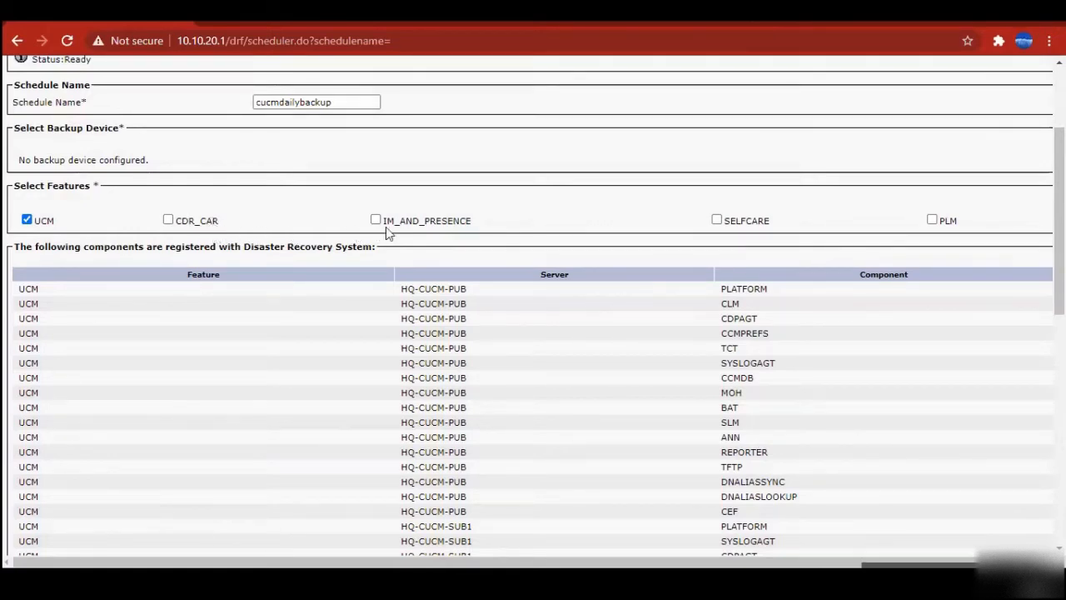
mouse_move(707, 234)
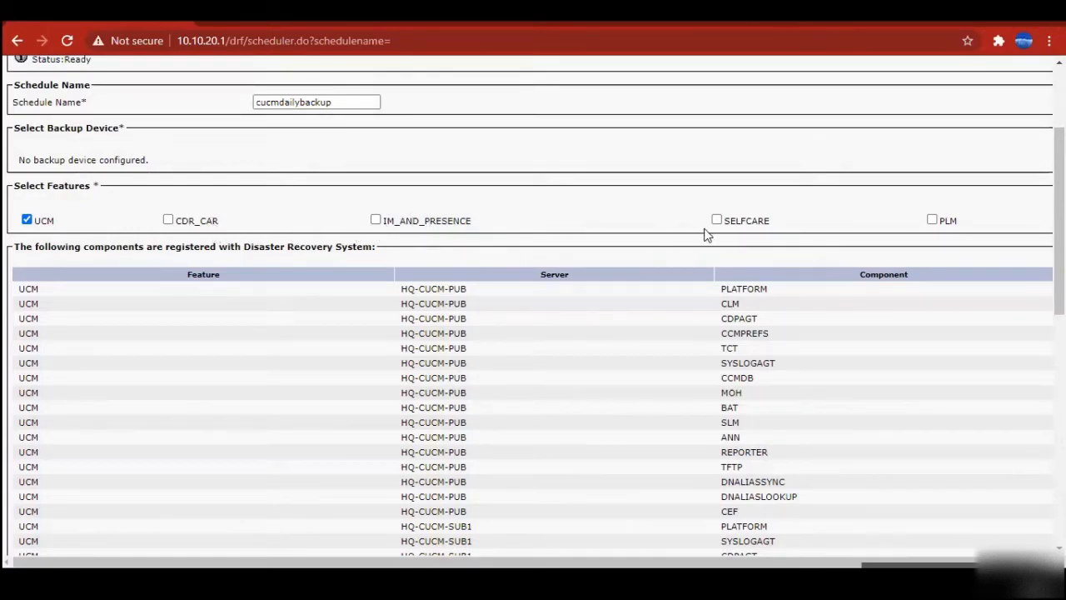
left_click(716, 219)
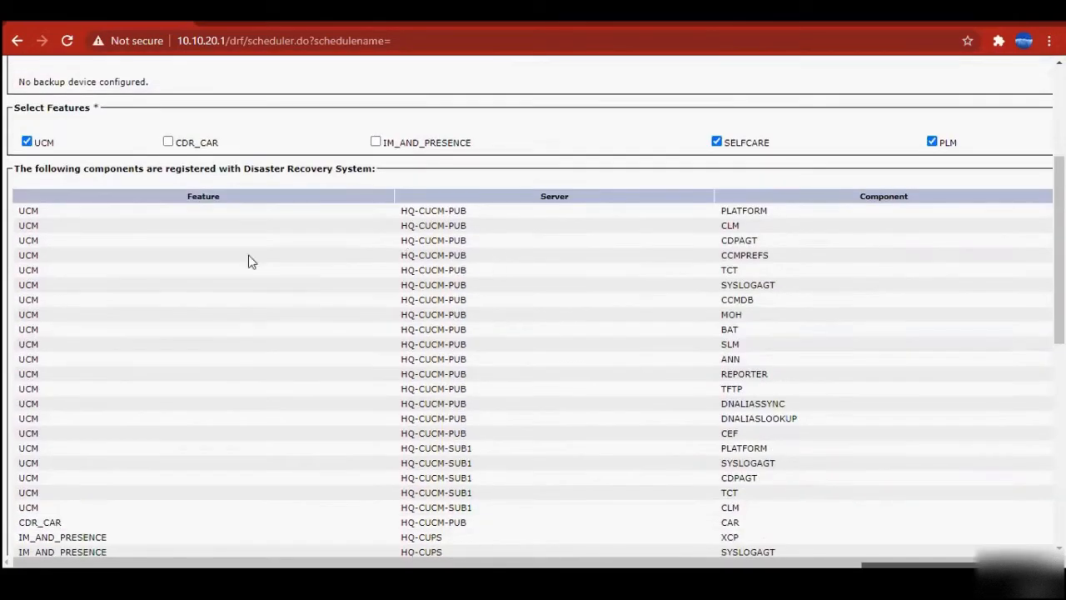
scroll("down", 3)
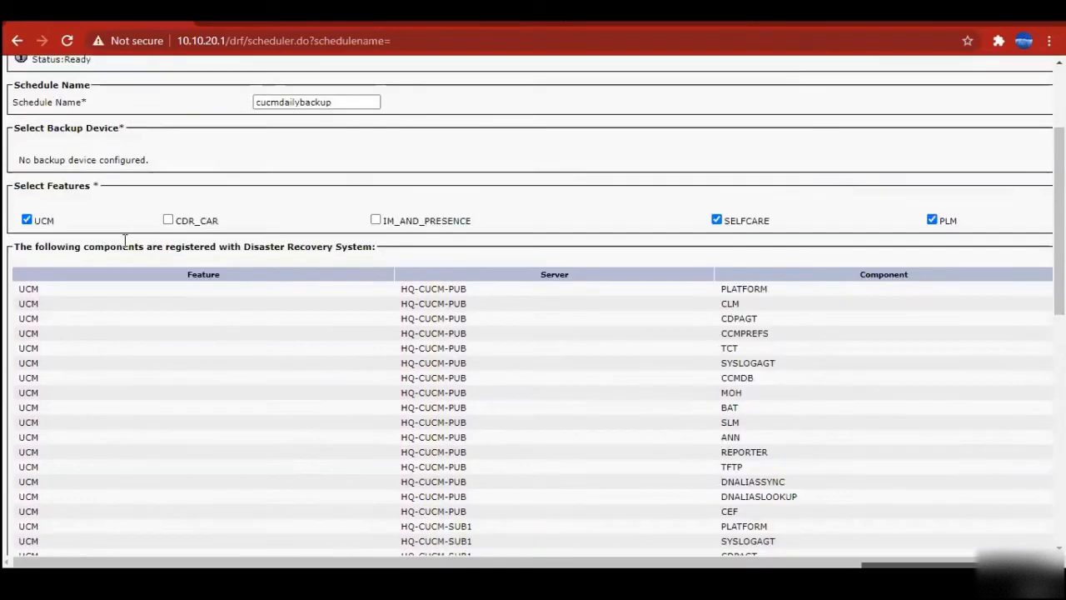
scroll("down", 3)
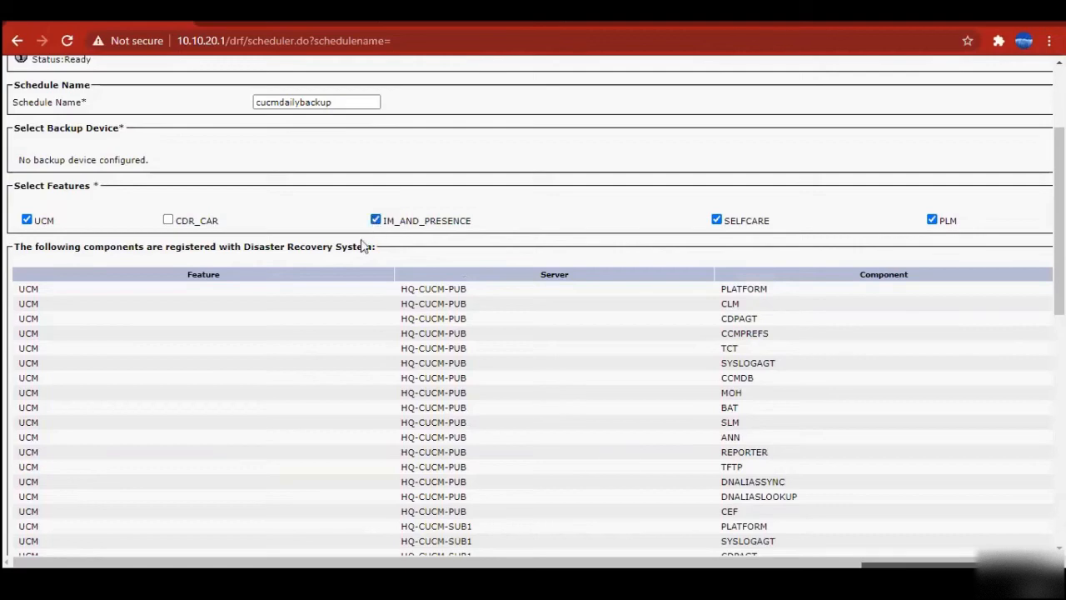
scroll("down", 3)
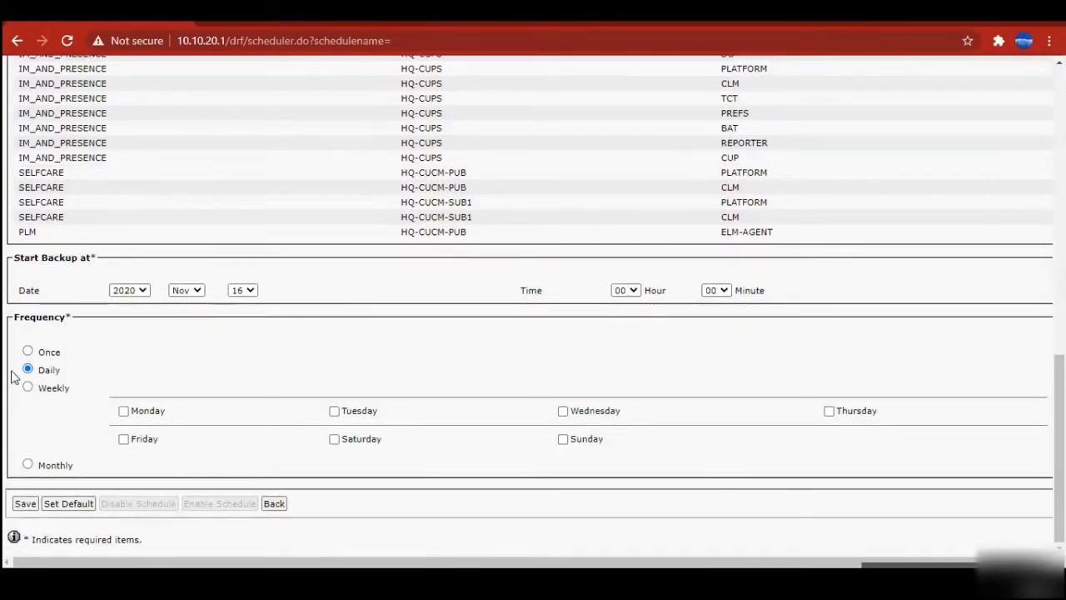
mouse_move(256, 383)
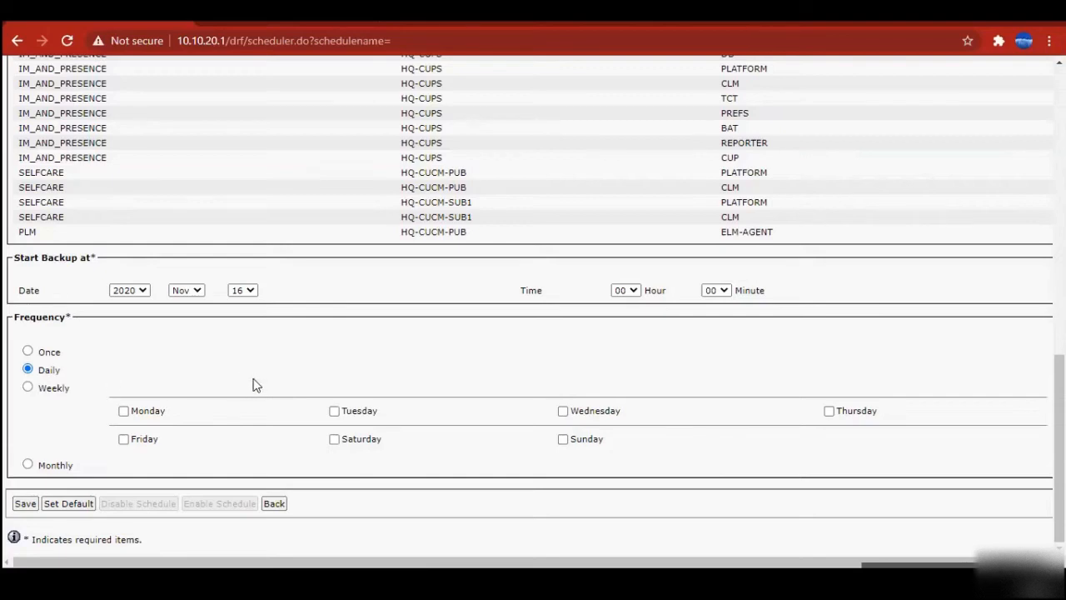
left_click(29, 387)
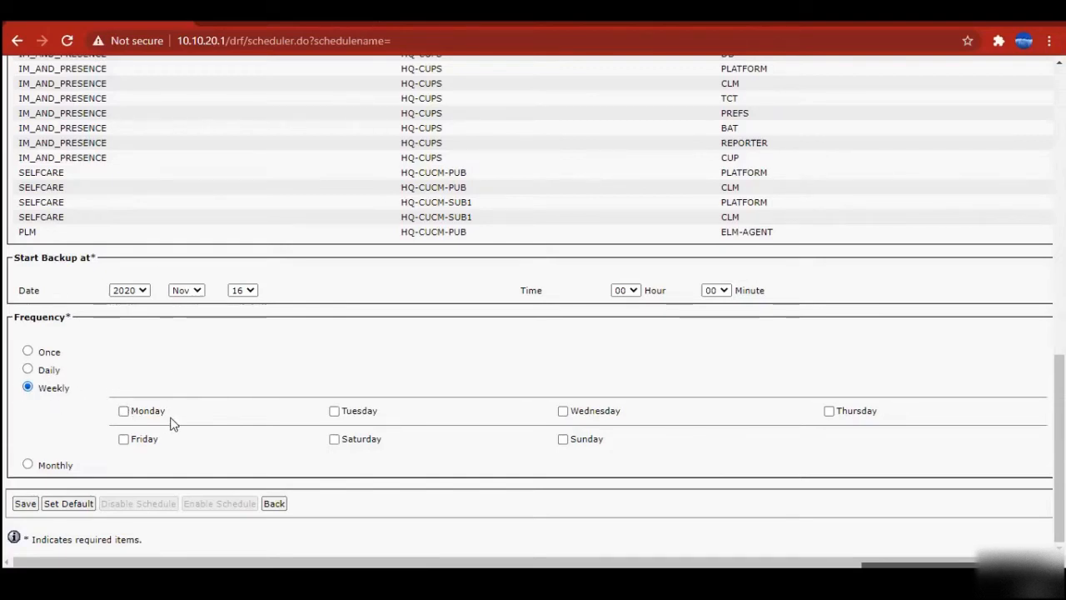
mouse_move(114, 428)
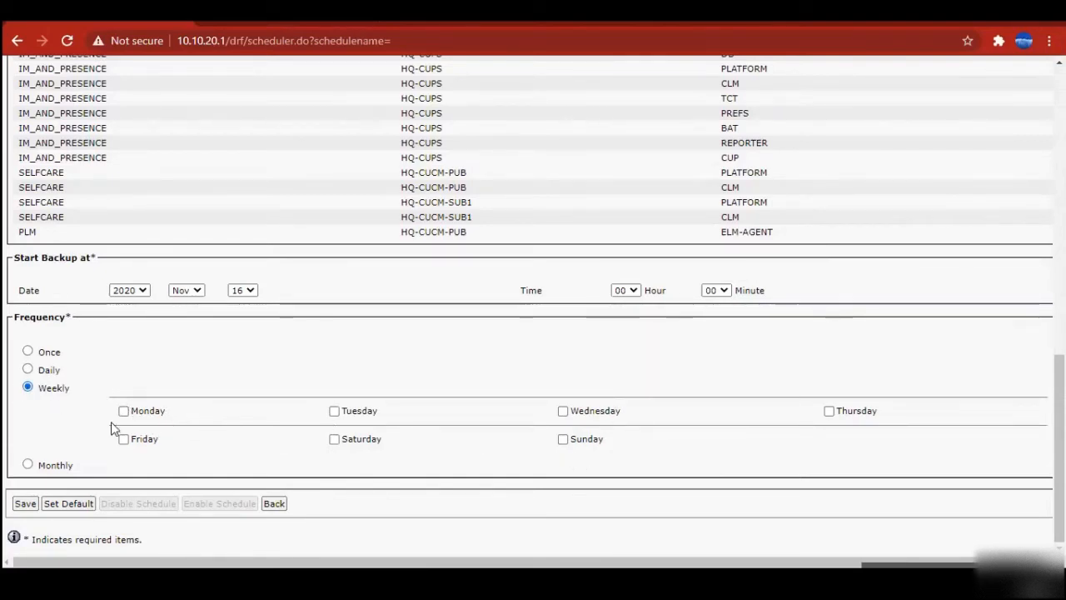
mouse_move(123, 411)
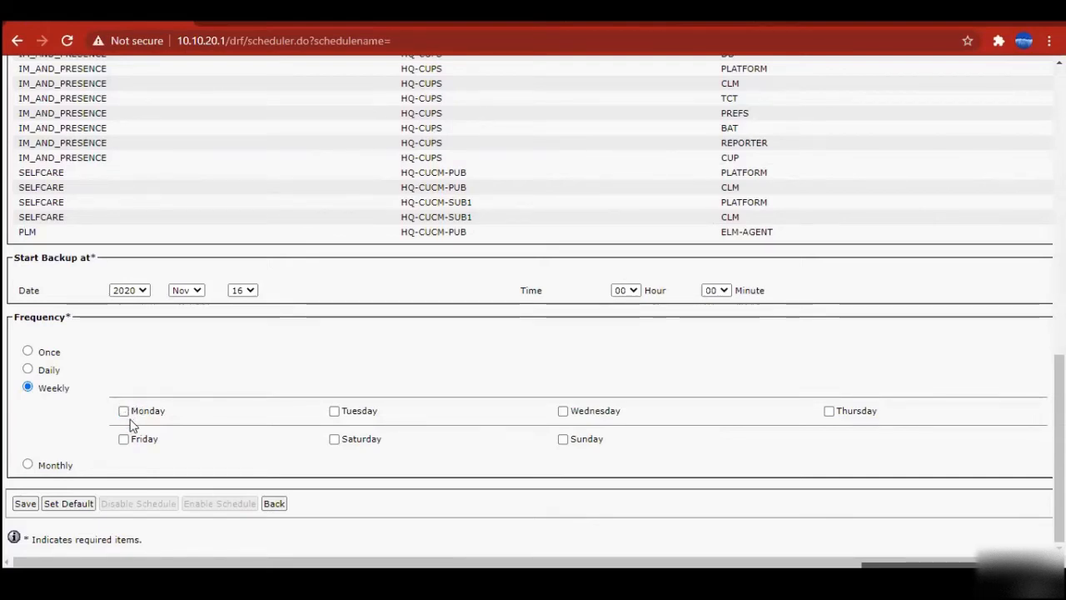
mouse_move(140, 481)
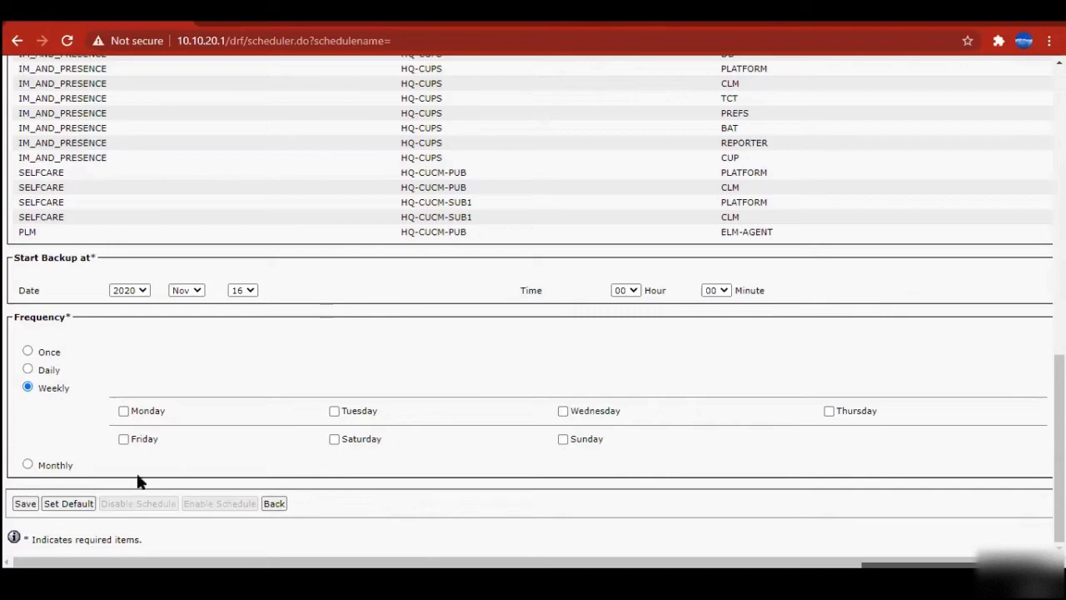
left_click(123, 439)
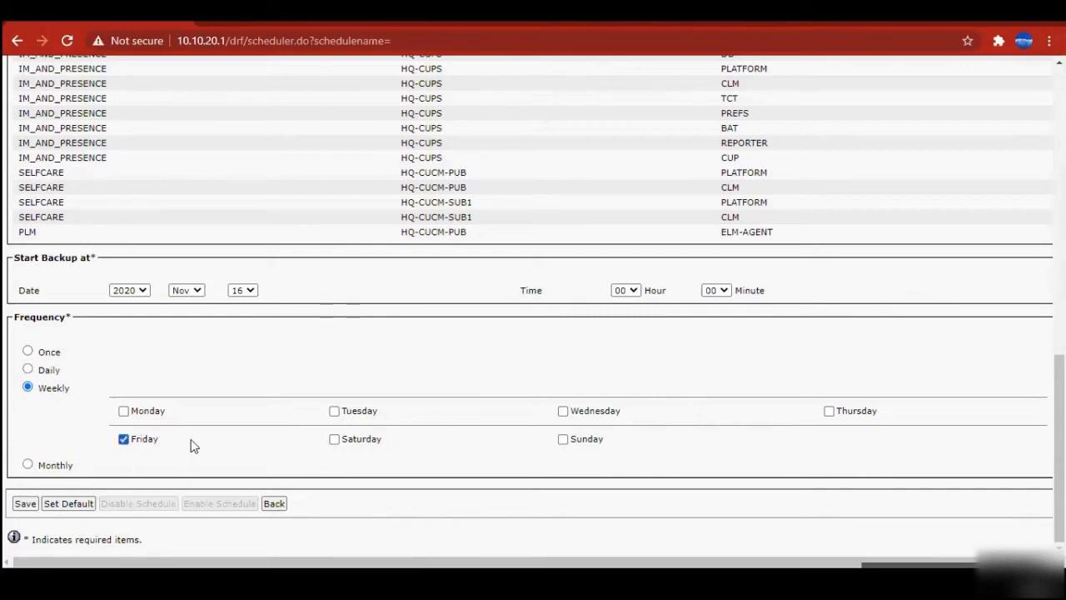
left_click(563, 438)
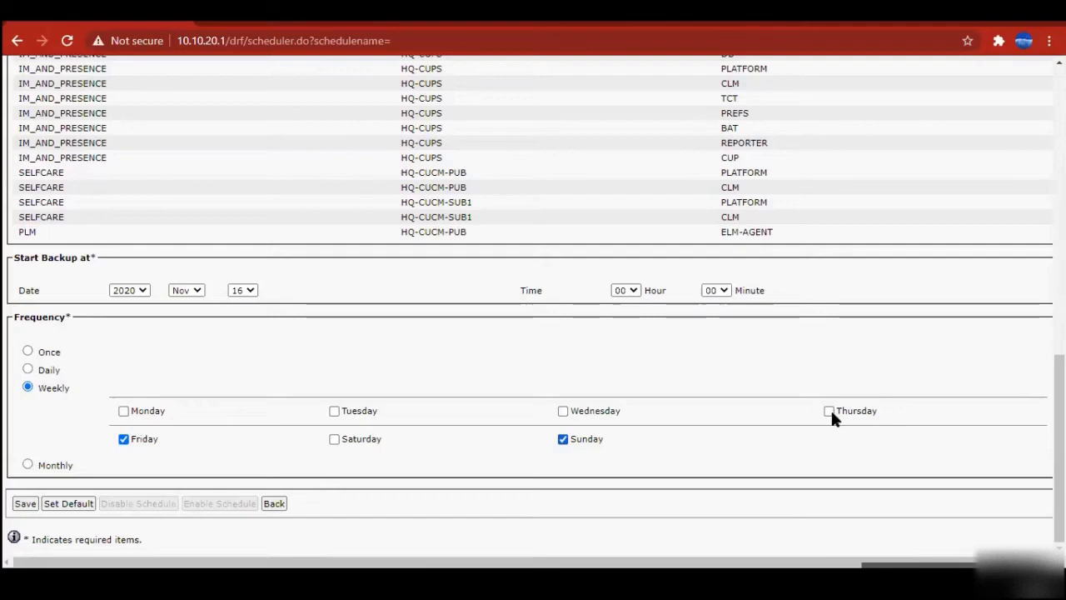
left_click(830, 411)
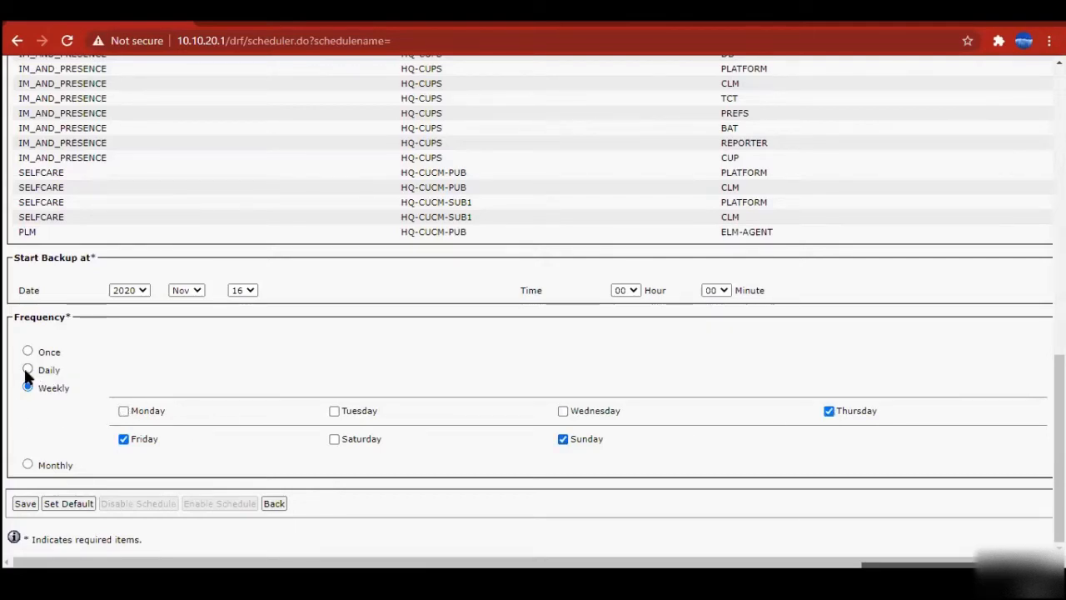
left_click(27, 370)
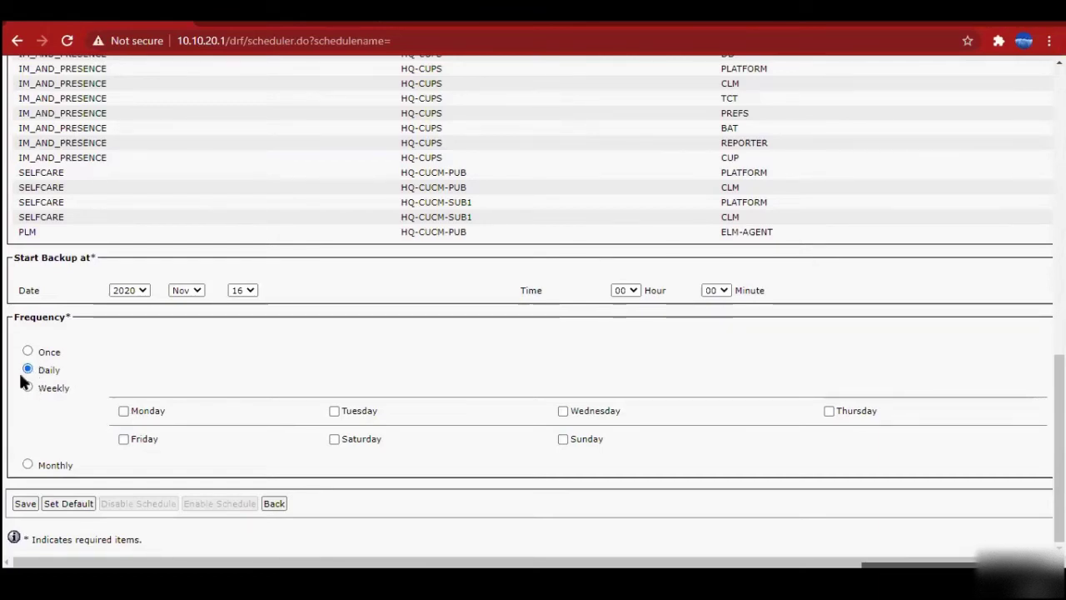
mouse_move(73, 388)
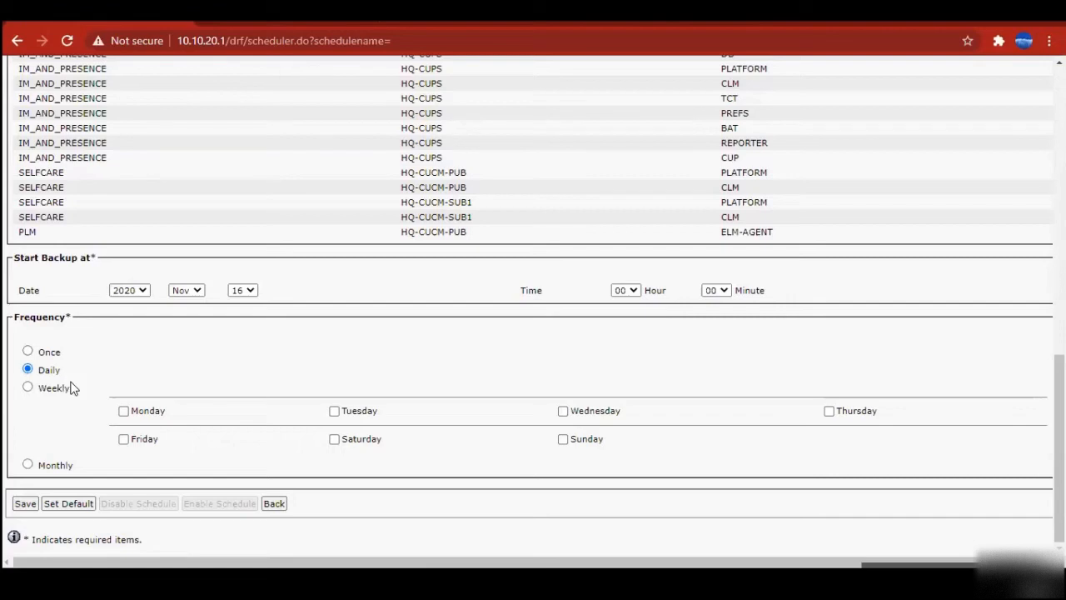
mouse_move(95, 394)
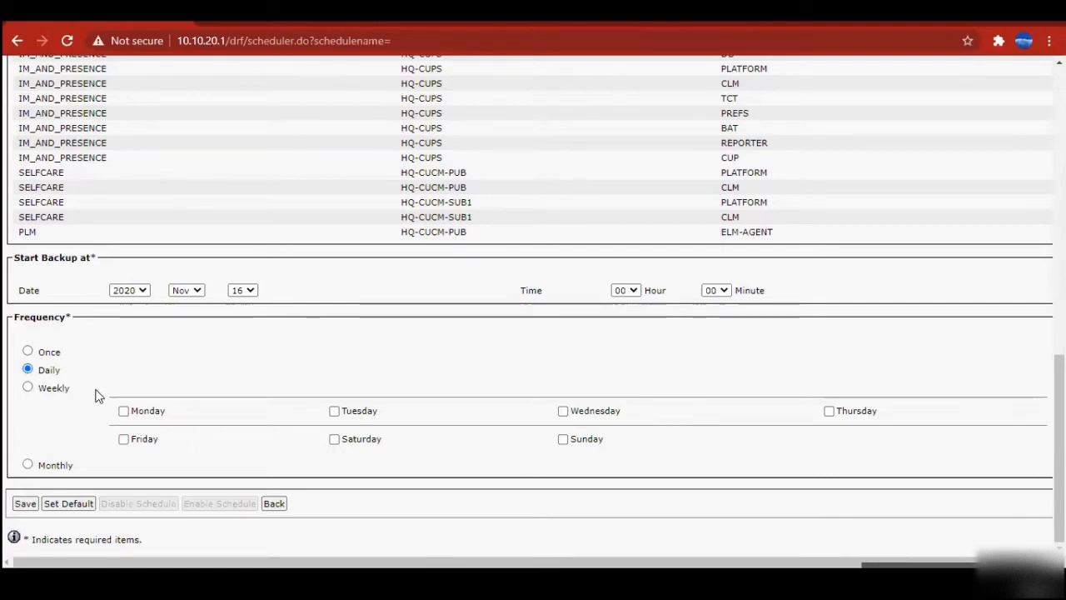
mouse_move(89, 396)
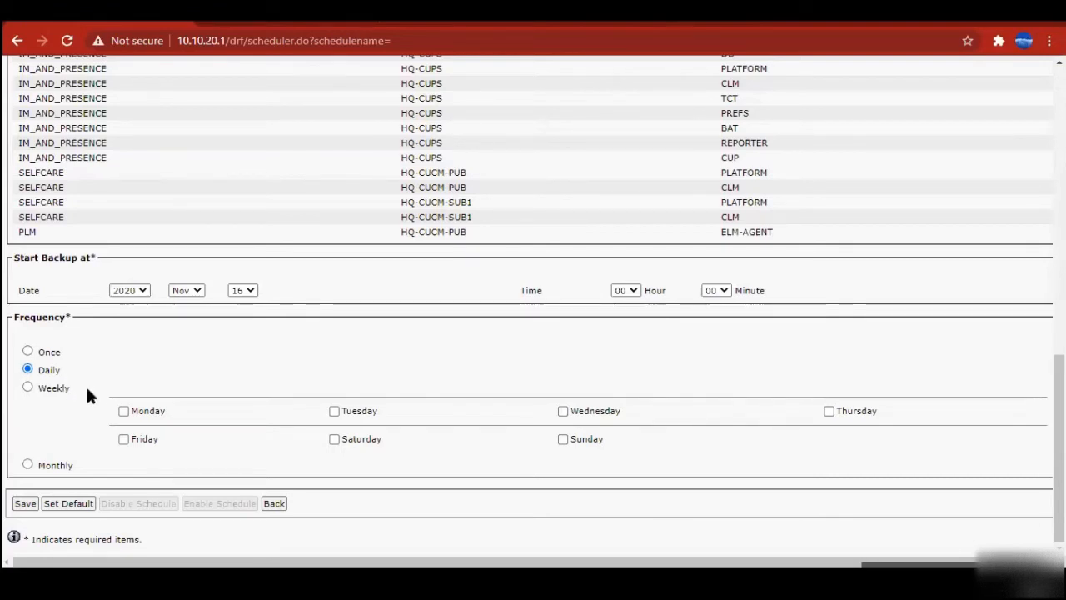
mouse_move(136, 412)
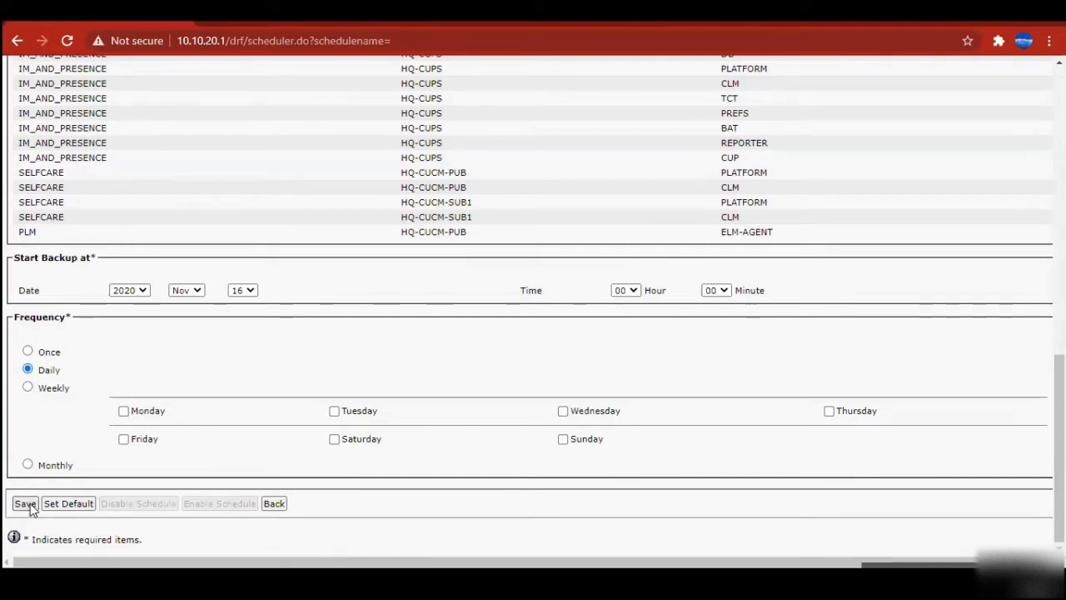
left_click(22, 504)
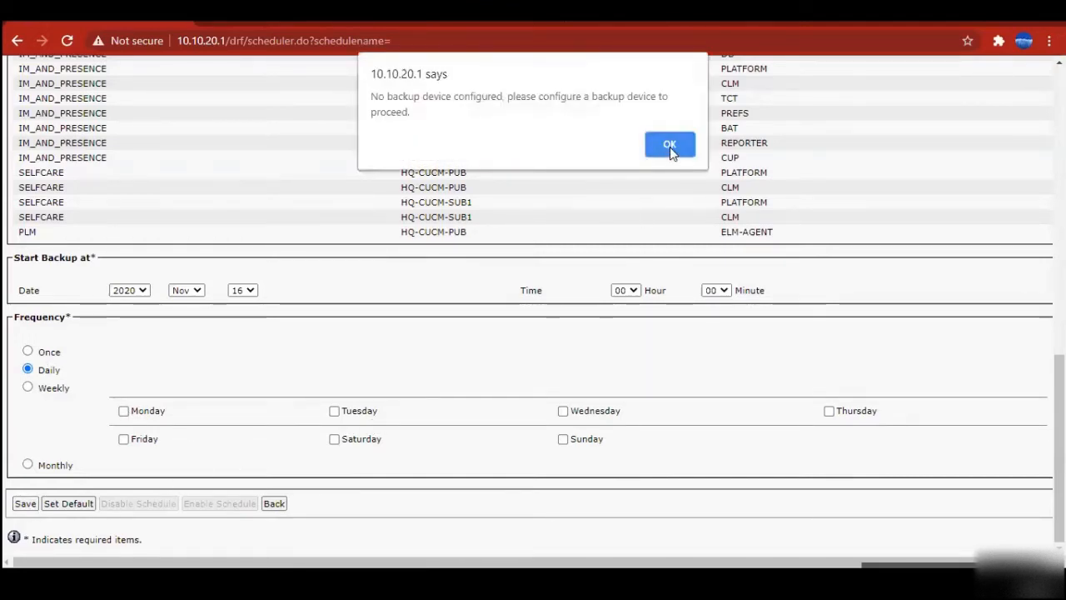
left_click(670, 144)
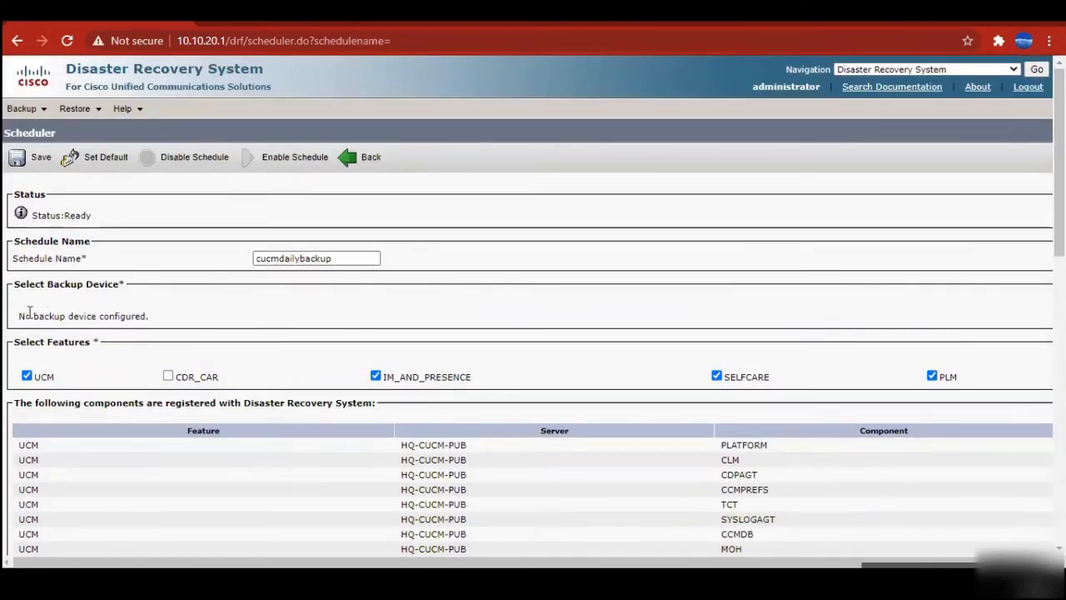
left_click(22, 108)
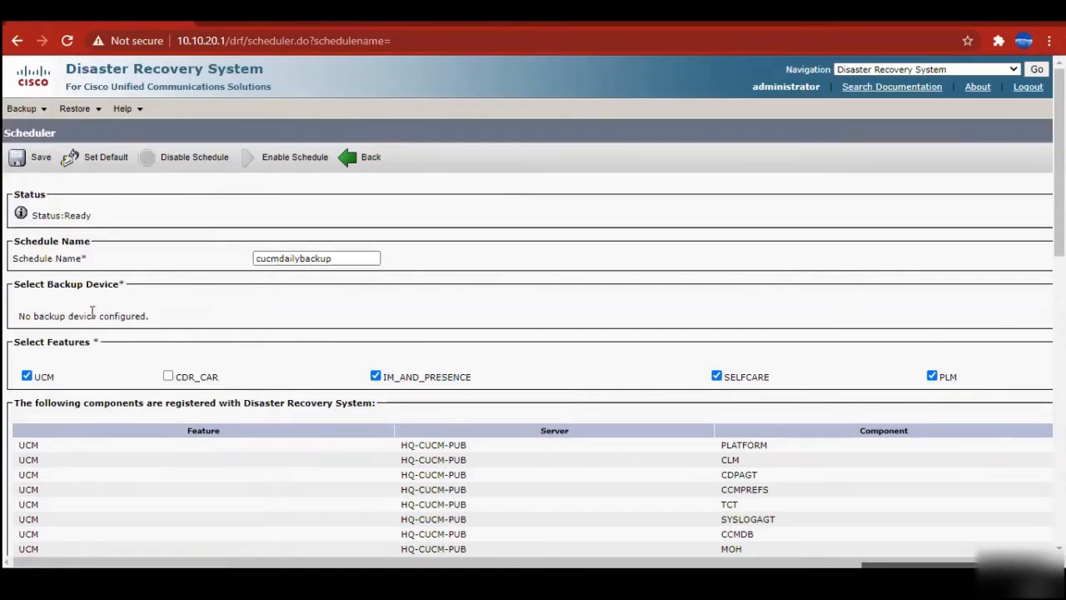
mouse_move(102, 283)
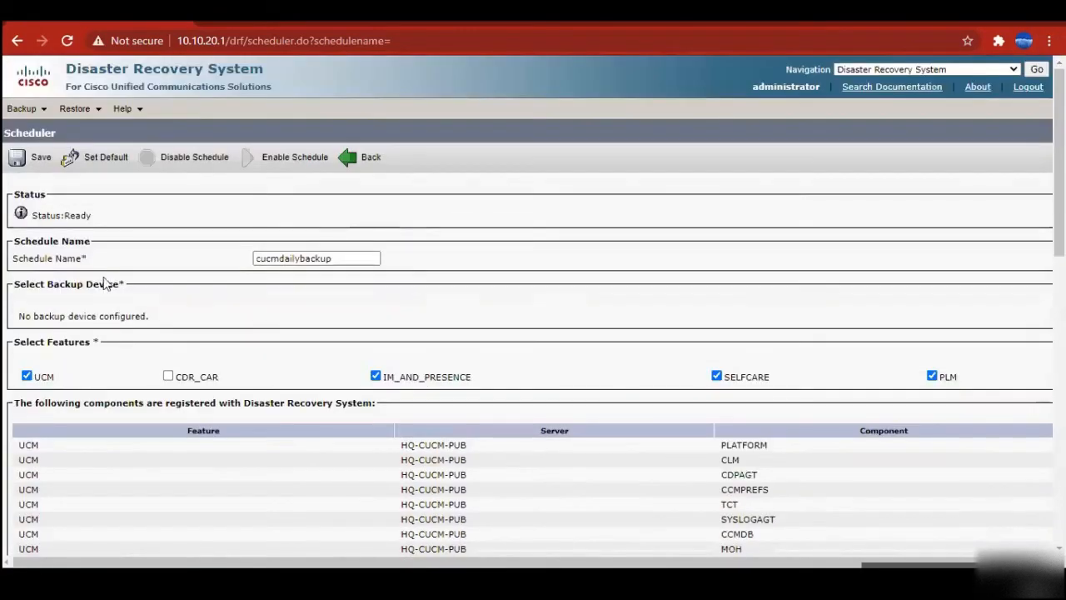
scroll("down", 3)
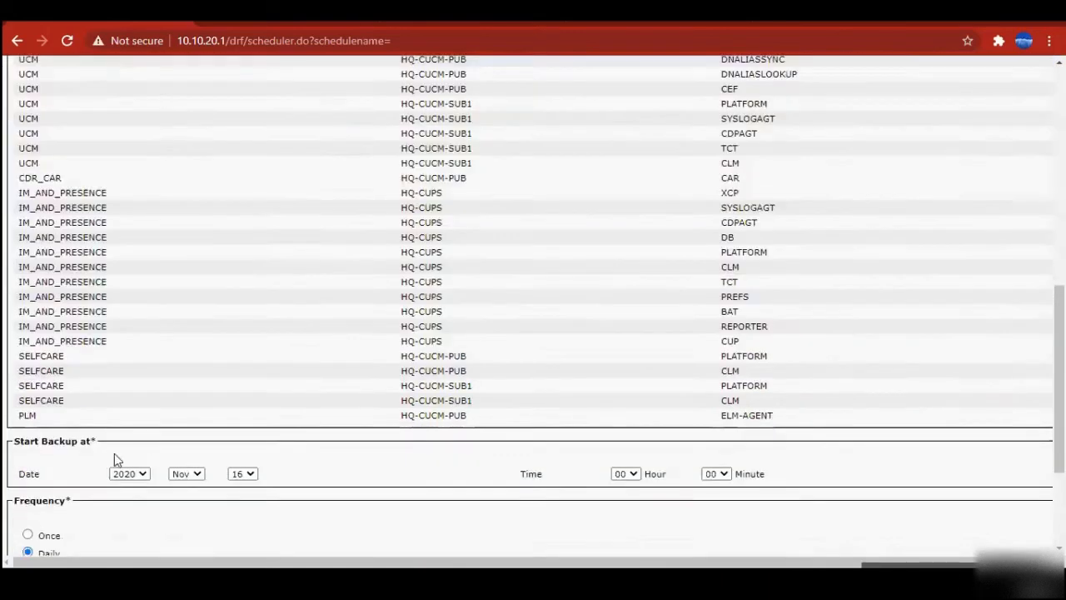
scroll("up", 3)
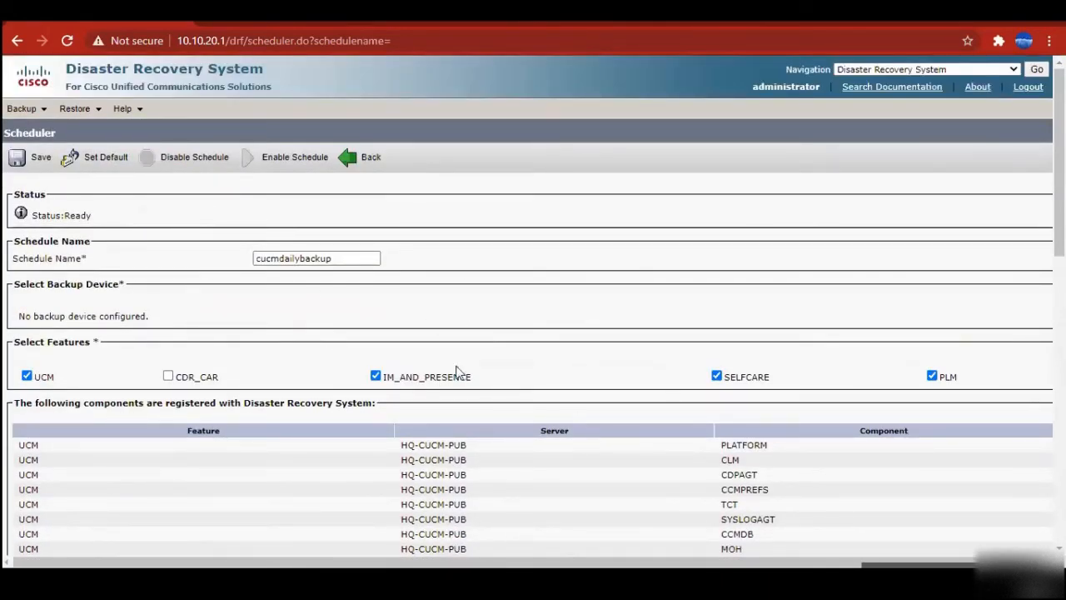
scroll("down", 3)
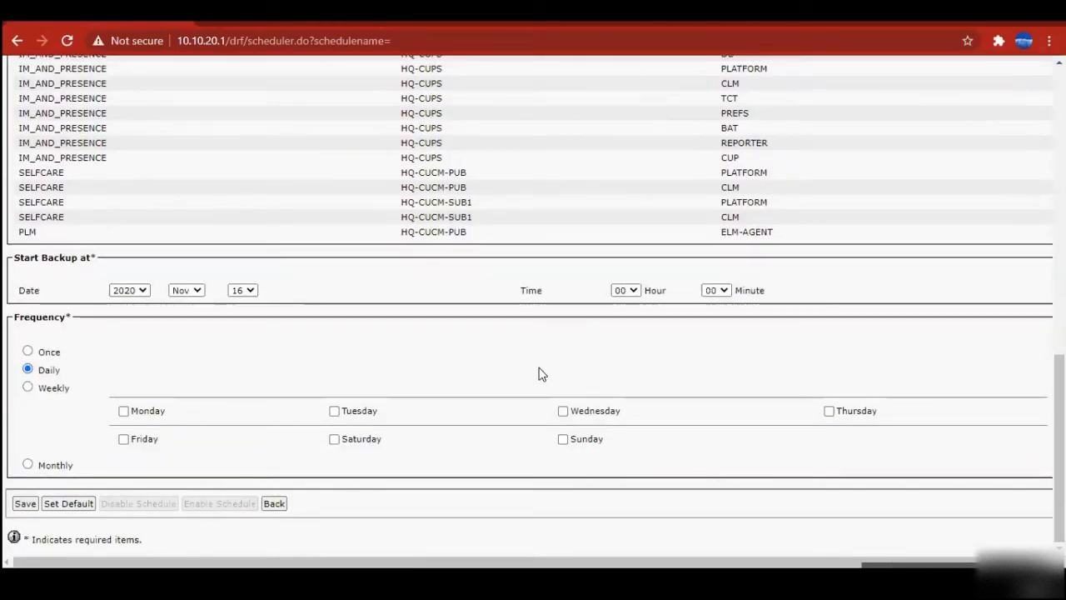
mouse_move(548, 381)
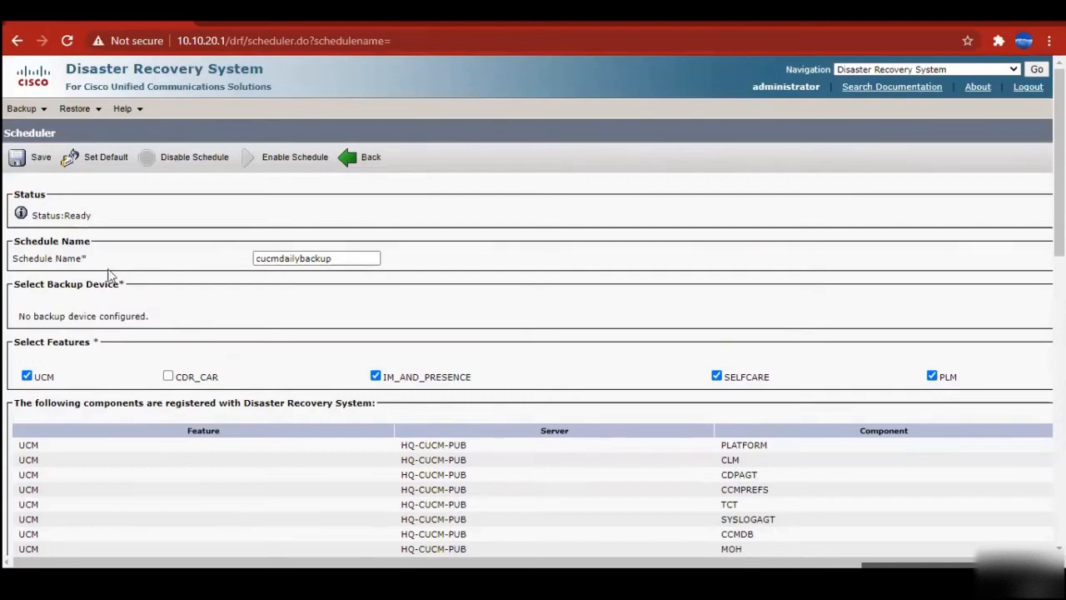
mouse_move(208, 339)
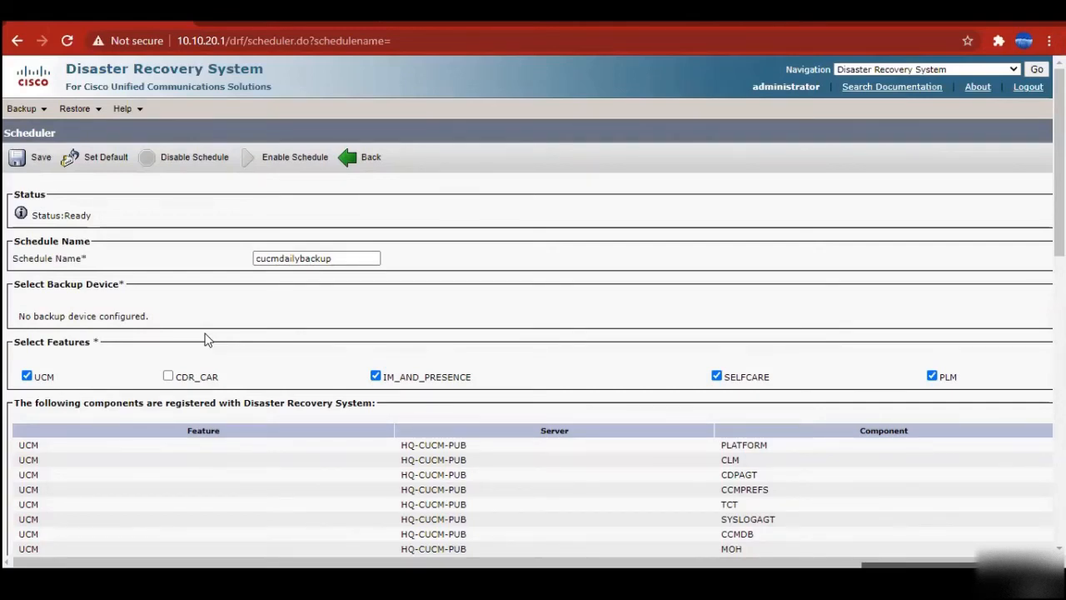
mouse_move(53, 215)
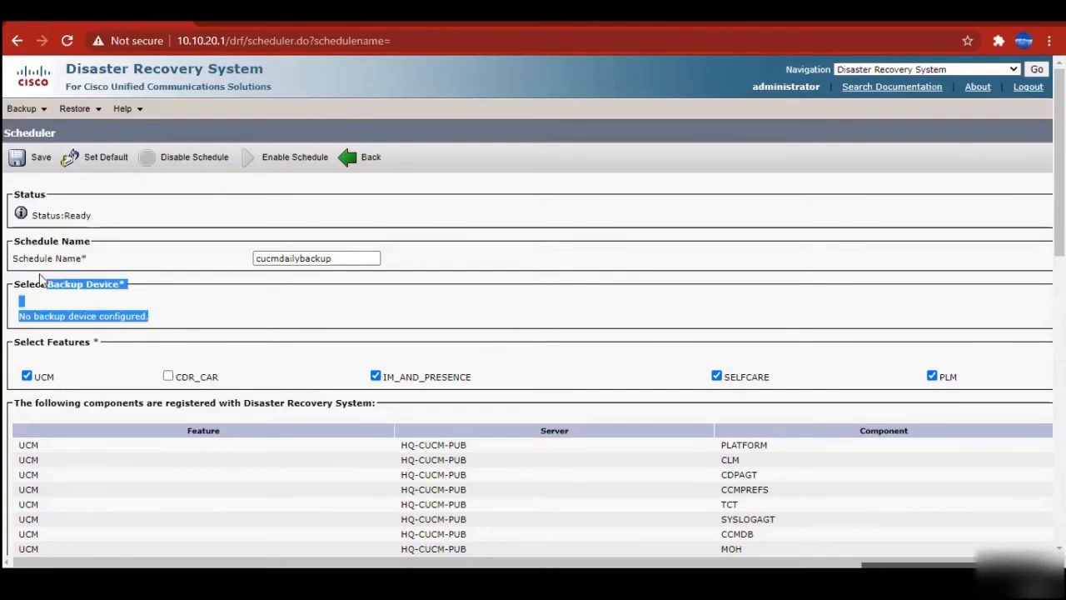
Step: Open the Backup > Manual Backup page
left_click(22, 108)
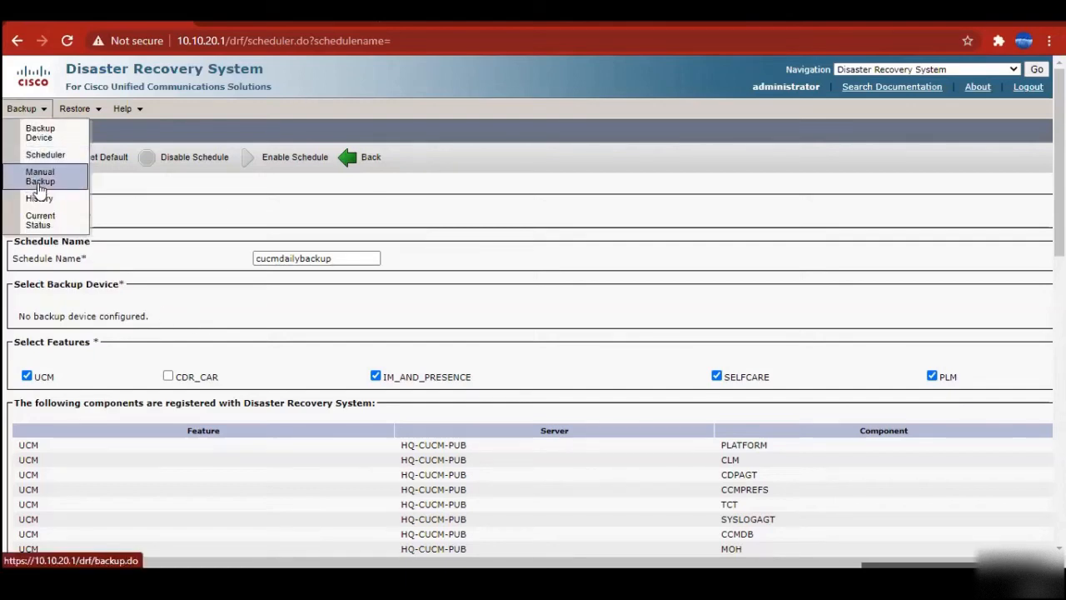
left_click(38, 177)
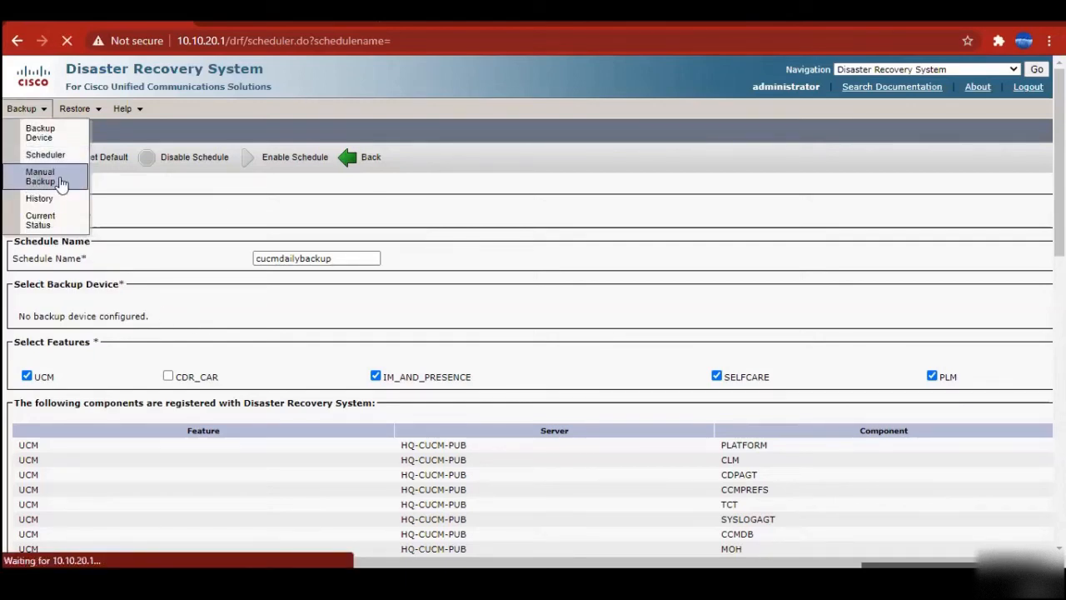
left_click(40, 177)
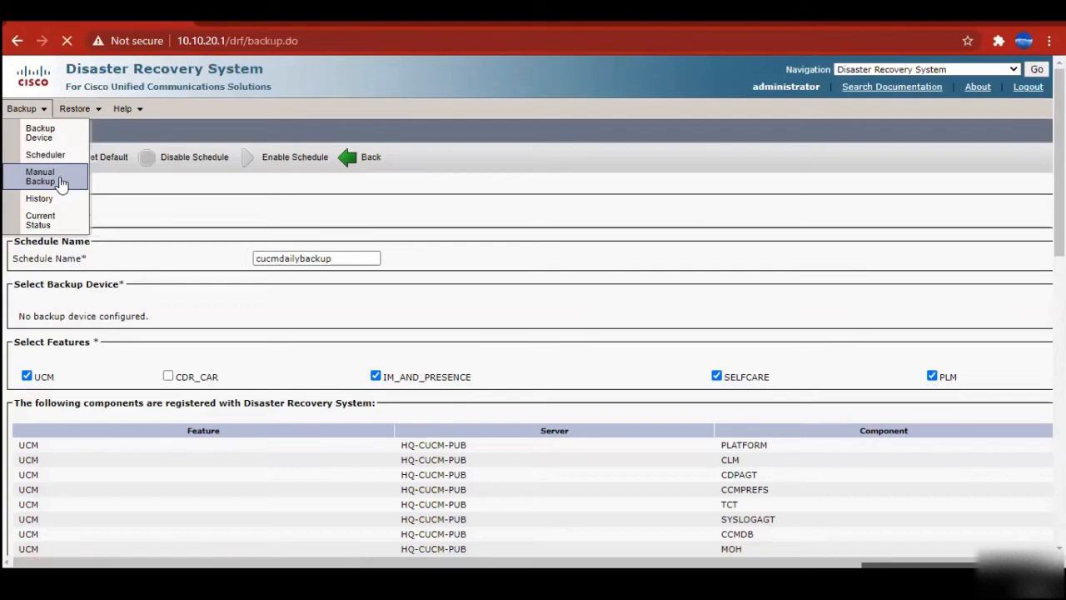
left_click(40, 177)
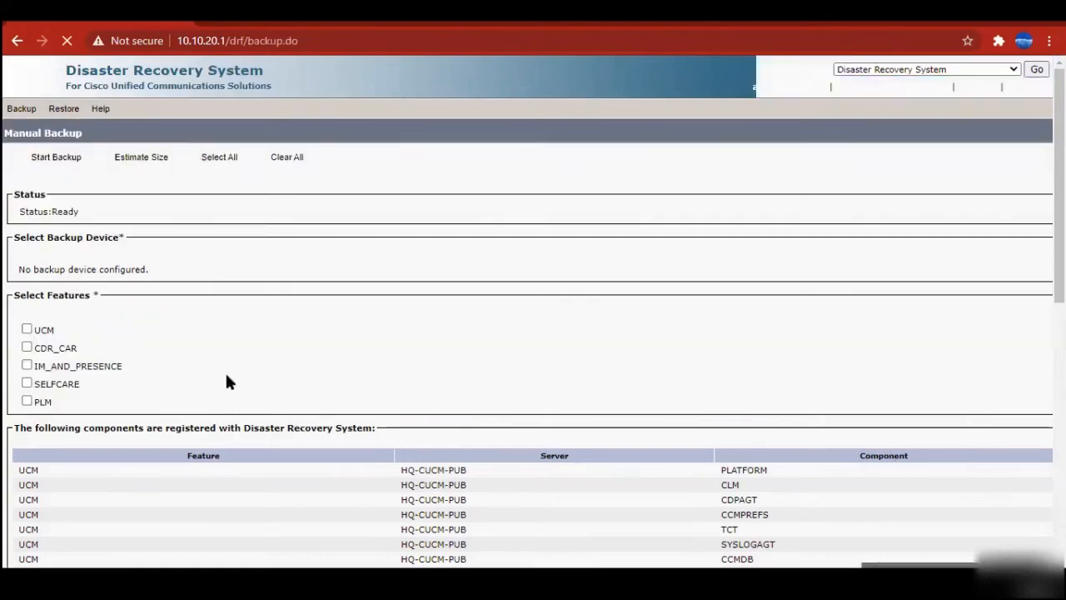
Step: Tick UCM, IM_AND_PRESENCE, SELFCARE and PLM, start the backup, and dismiss the no-device alert
left_click(25, 332)
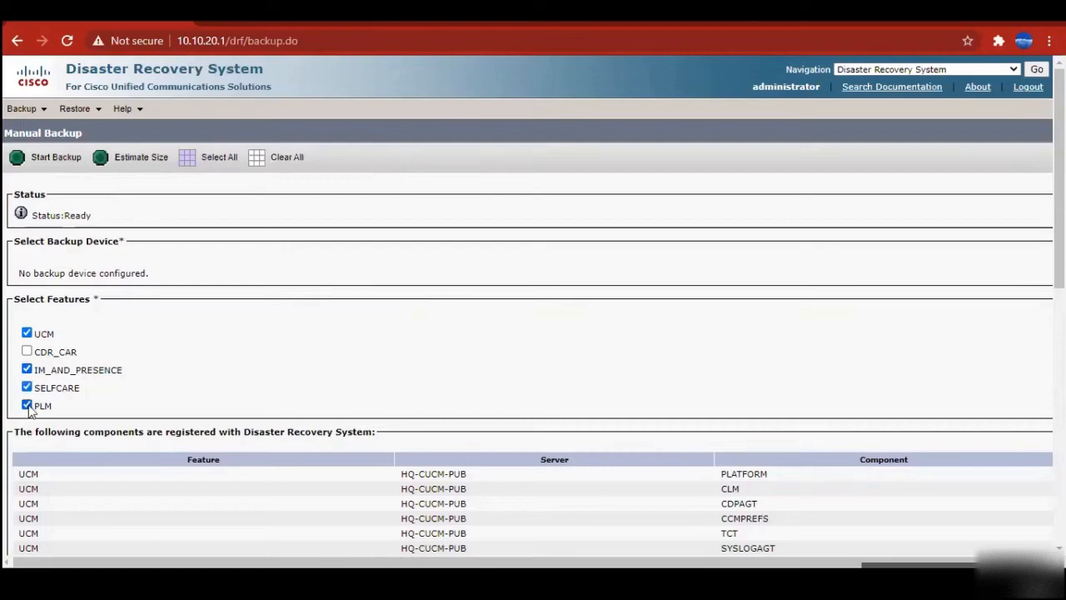
scroll("down", 3)
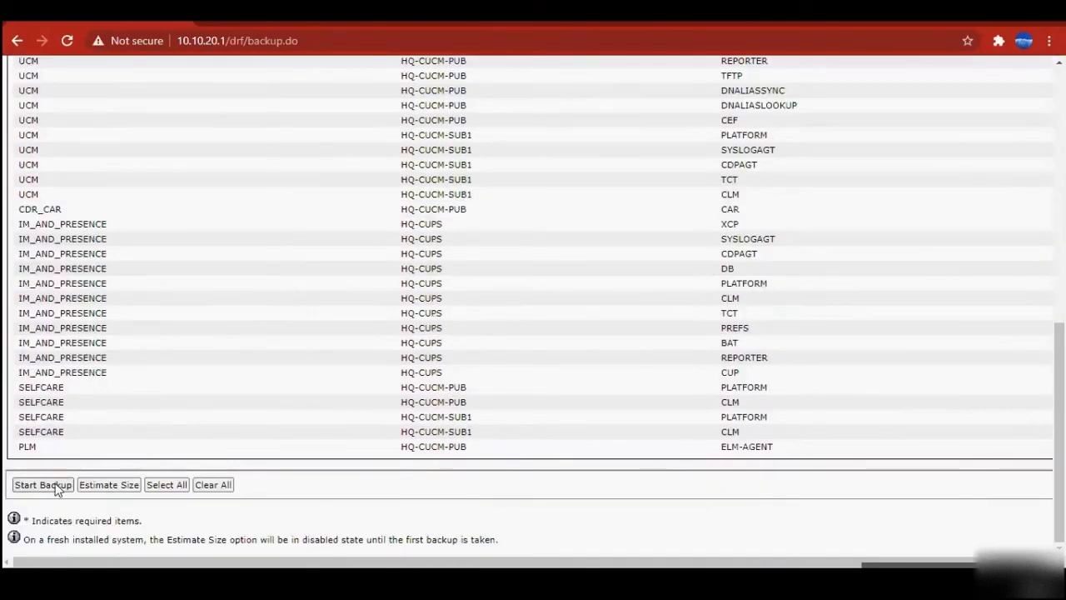
left_click(41, 485)
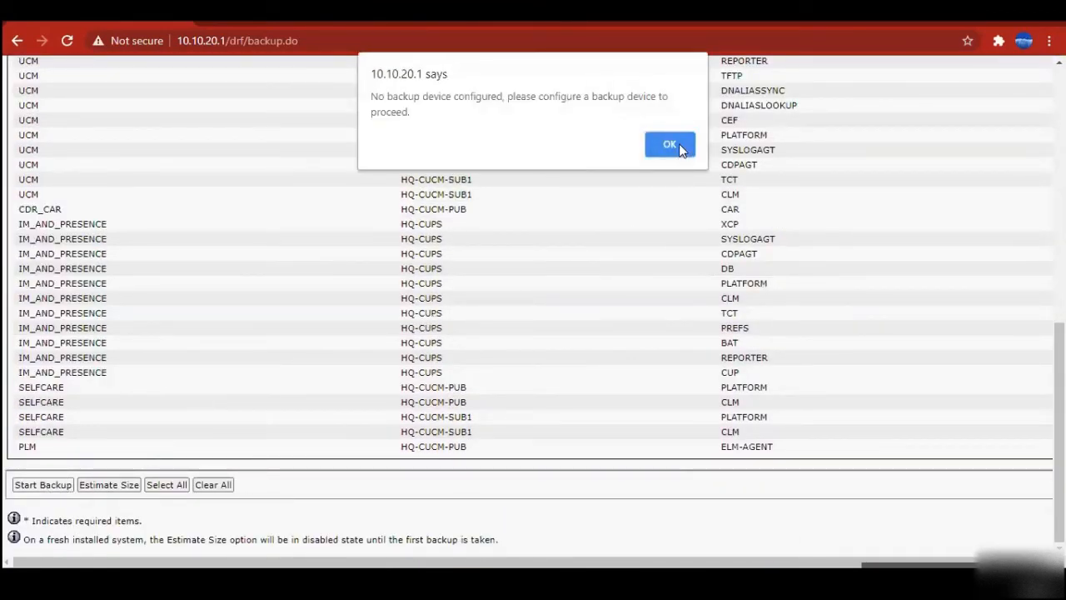
left_click(670, 145)
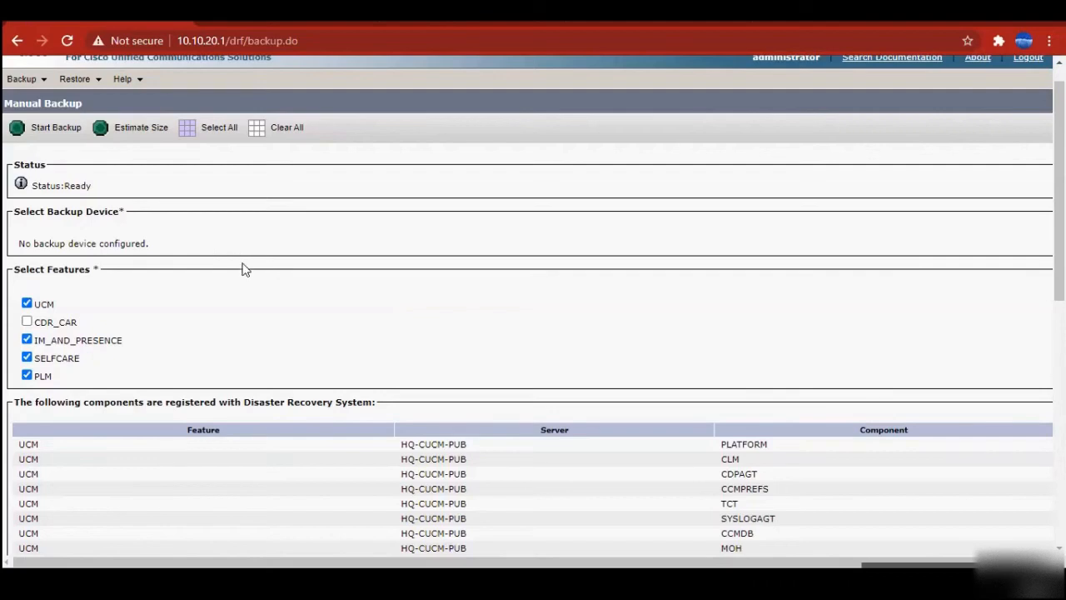
mouse_move(216, 246)
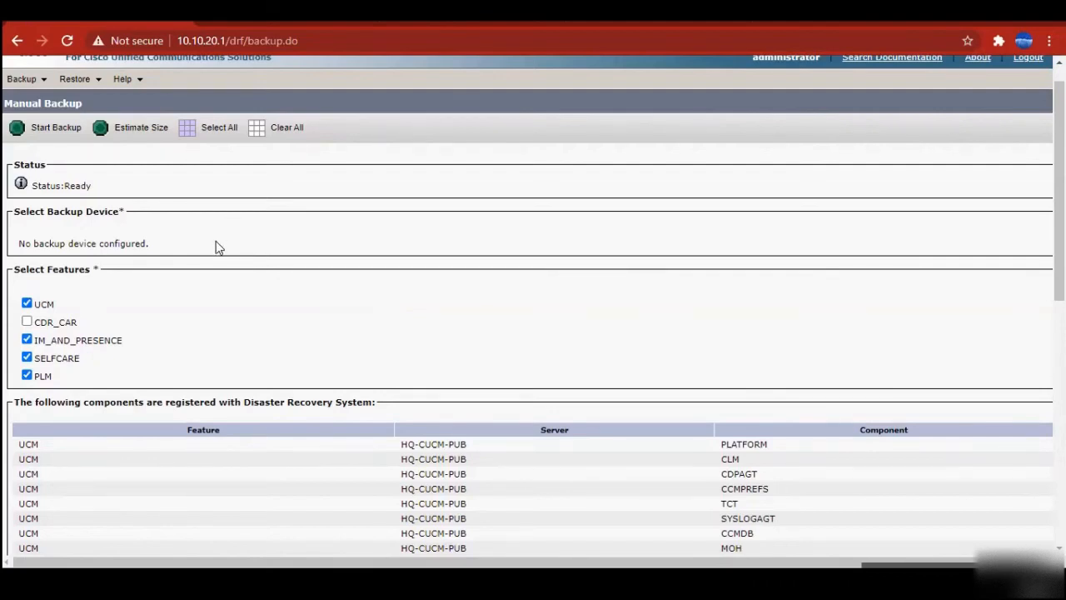
mouse_move(254, 249)
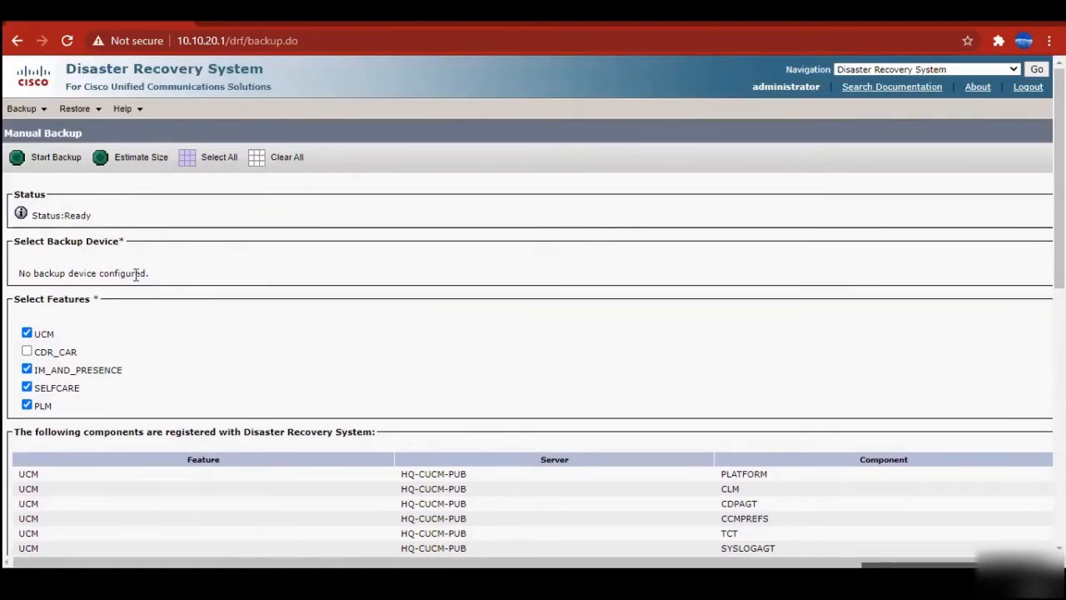
Step: View the empty Backup History table, then reopen the Backup menu for Current Status
left_click(22, 108)
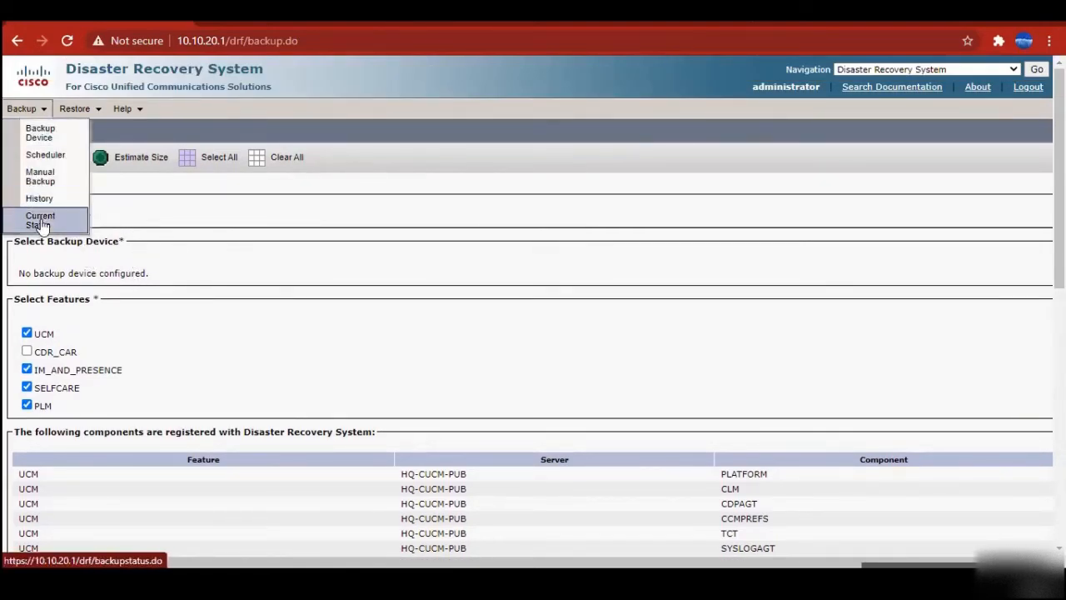
mouse_move(58, 222)
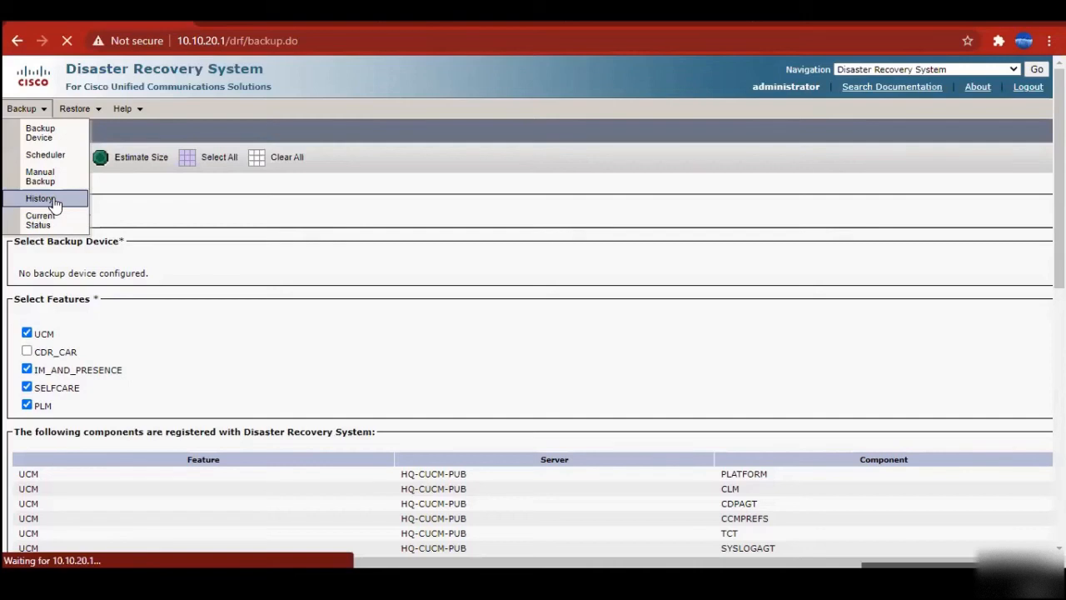
left_click(41, 198)
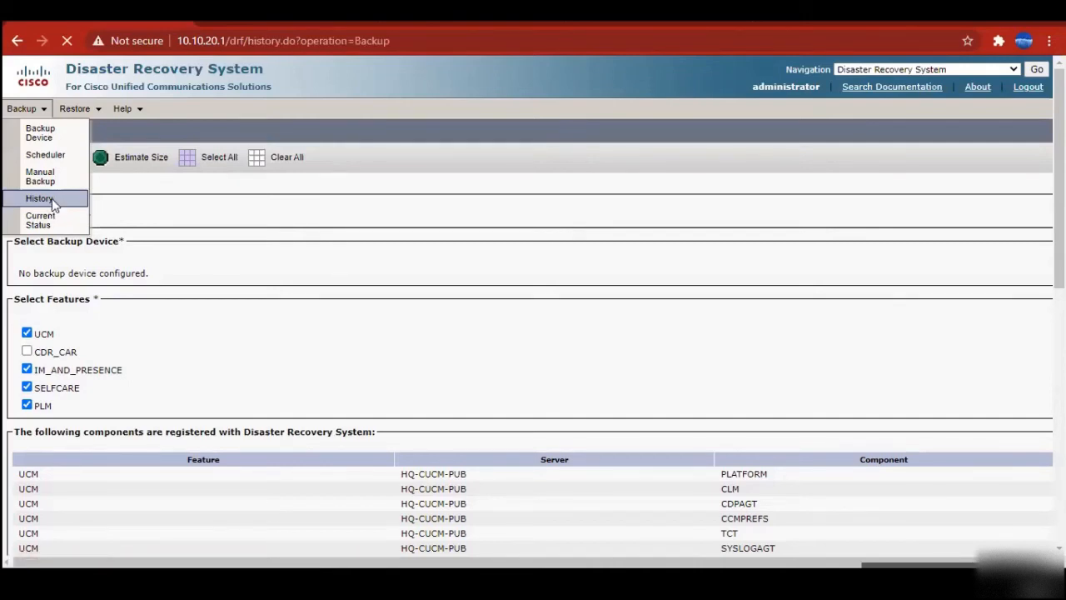
left_click(47, 199)
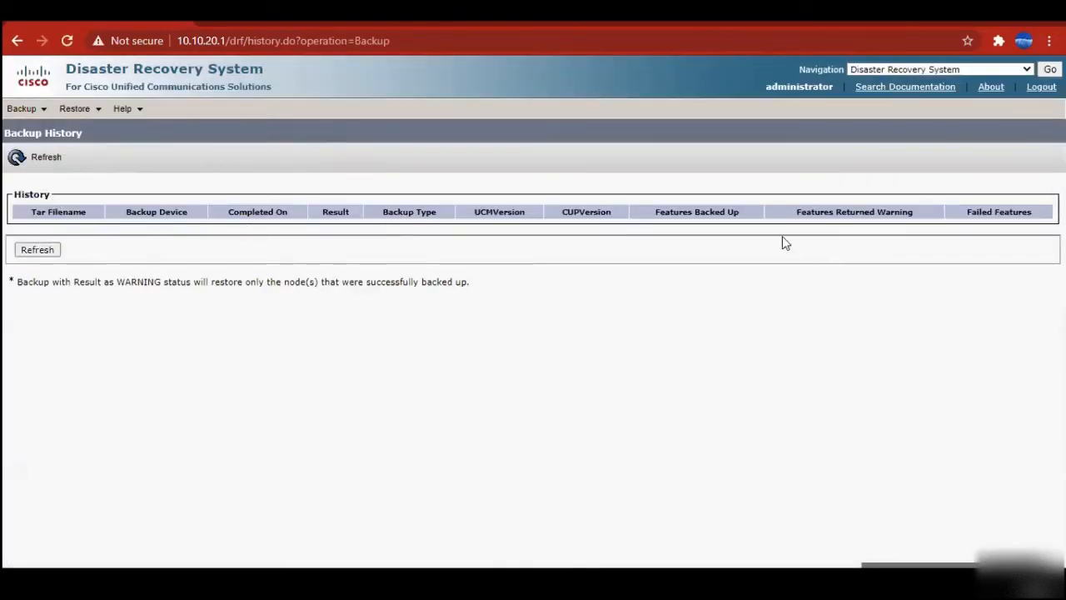
mouse_move(1008, 229)
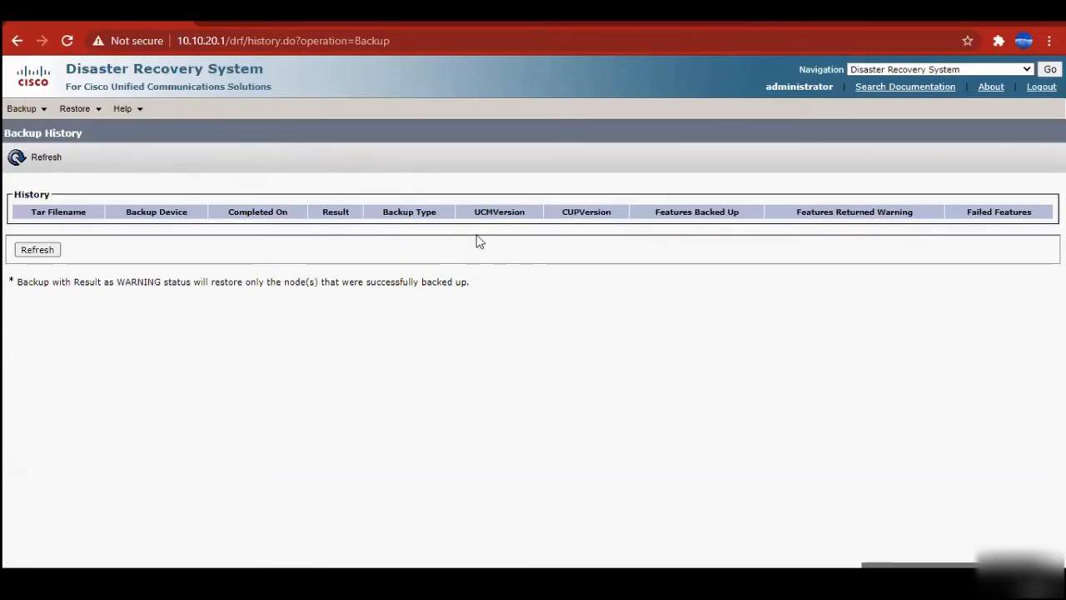
double_click(497, 212)
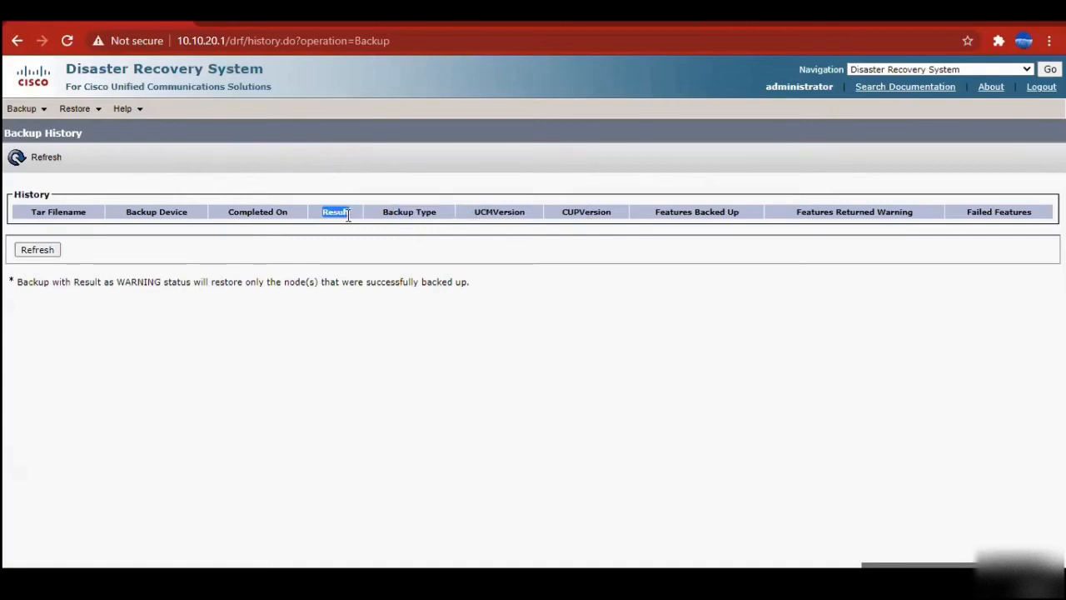
left_click(23, 108)
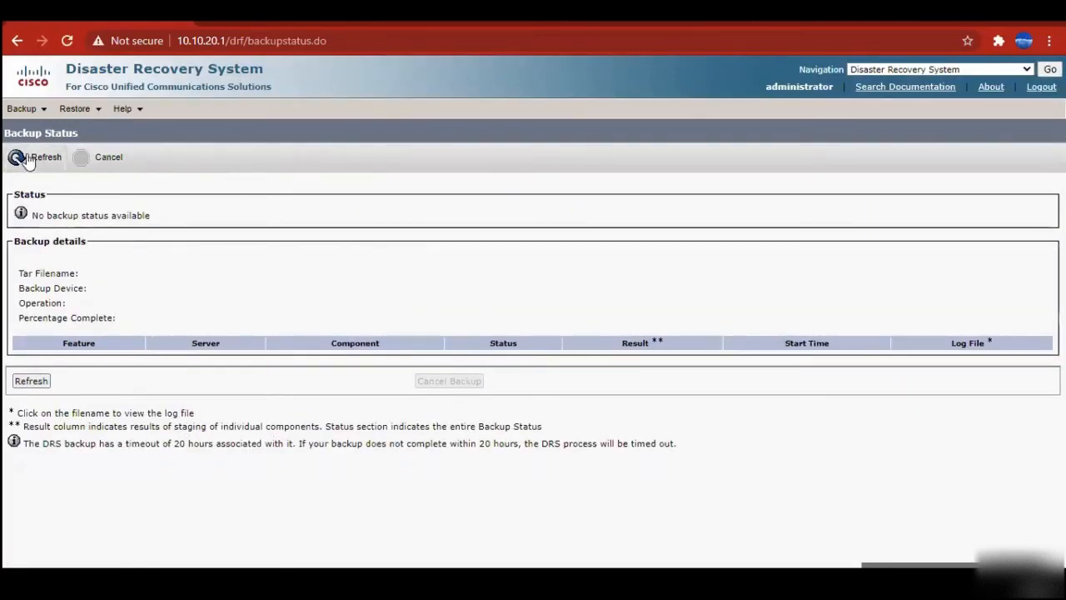
Step: Browse the Backup menu and open Current Status, which reports no backup status available
left_click(23, 108)
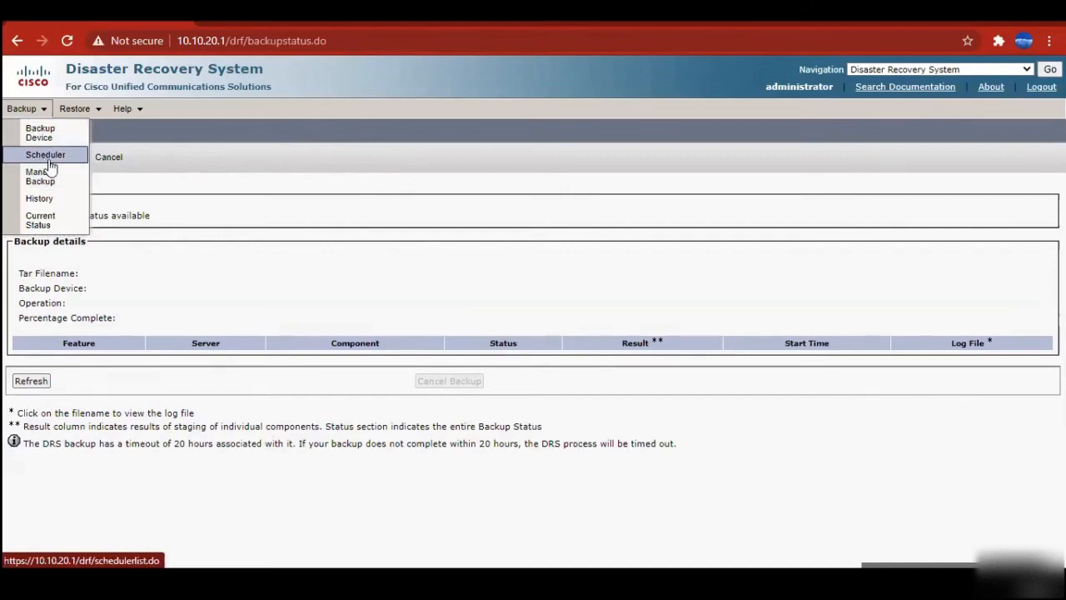
mouse_move(67, 164)
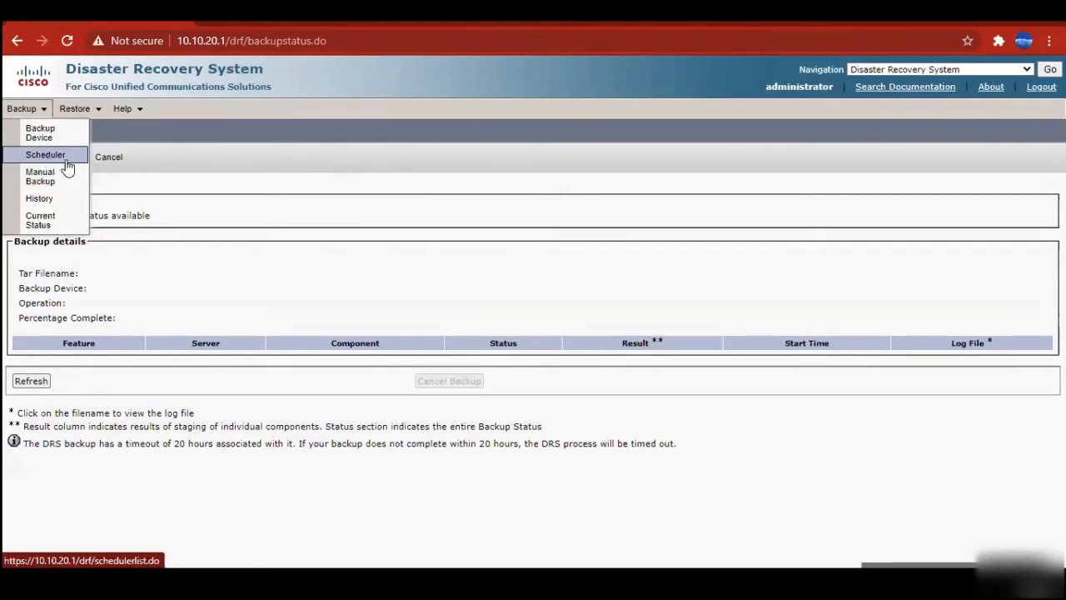
mouse_move(57, 164)
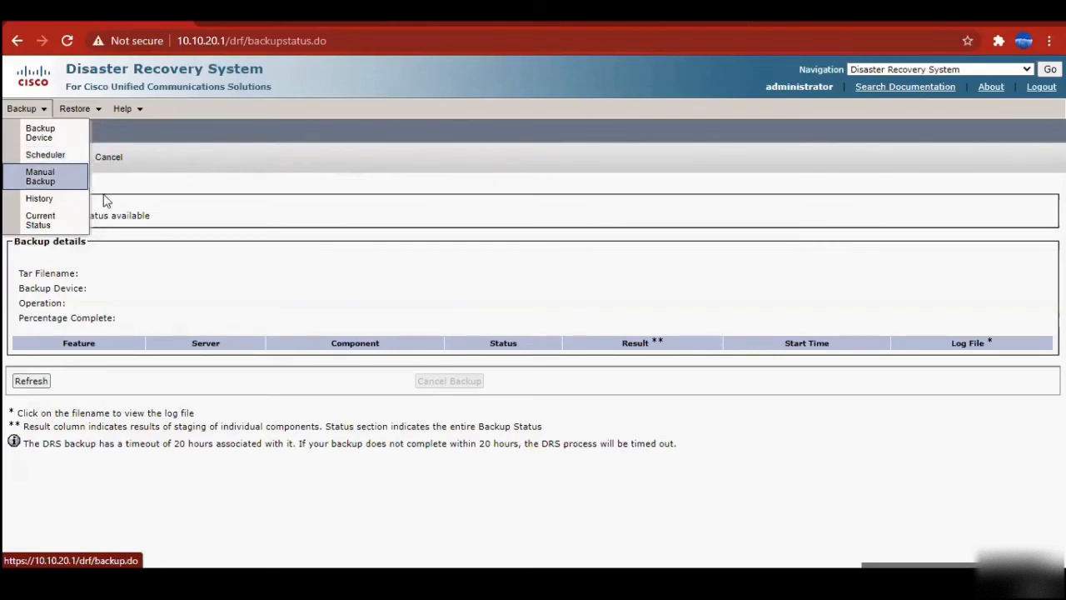
mouse_move(40, 220)
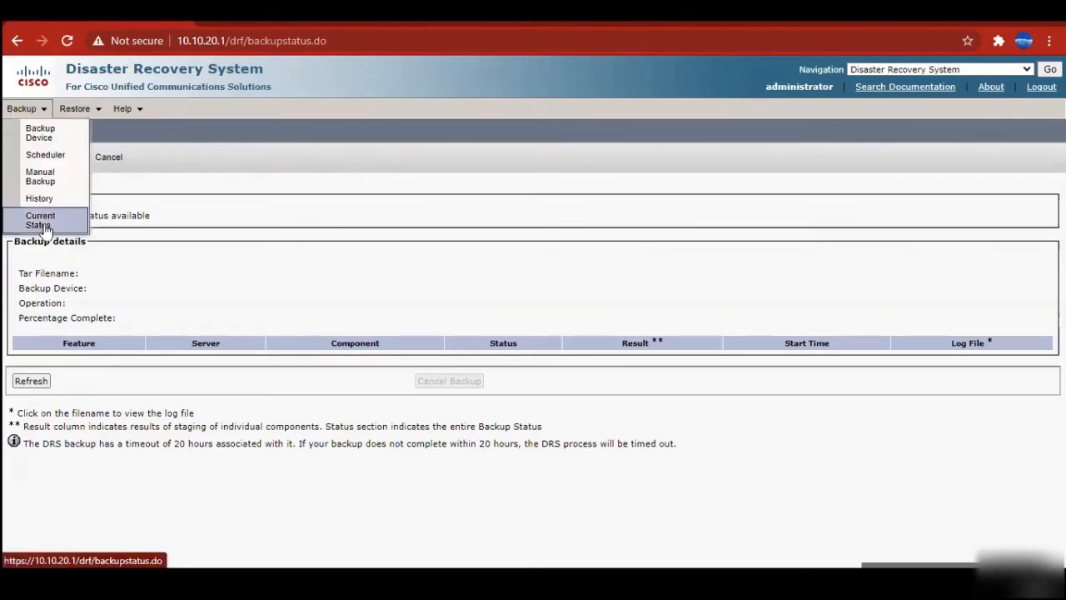
left_click(40, 220)
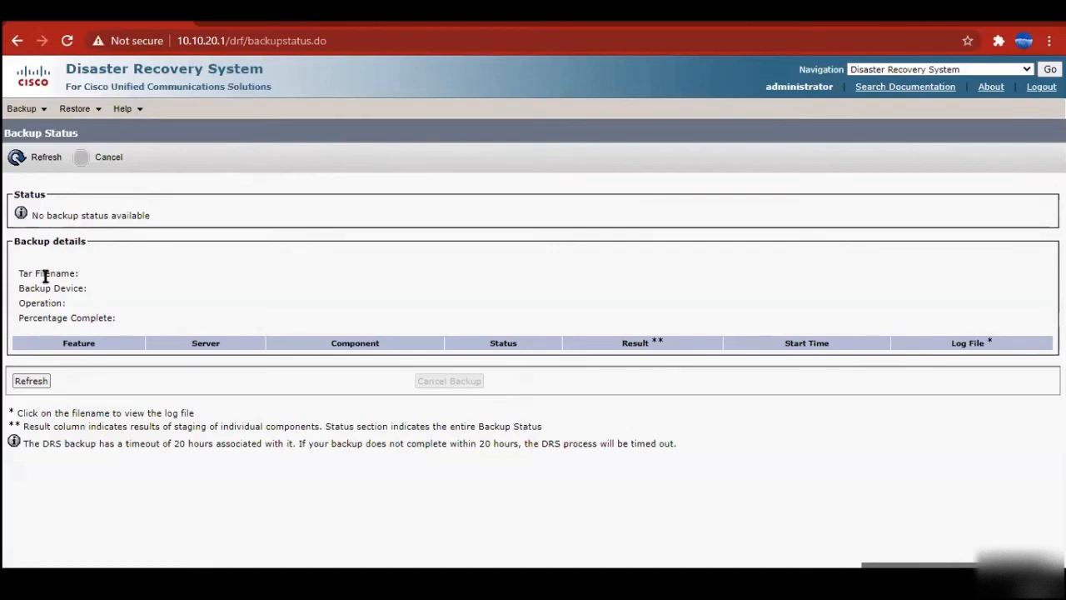
mouse_move(304, 355)
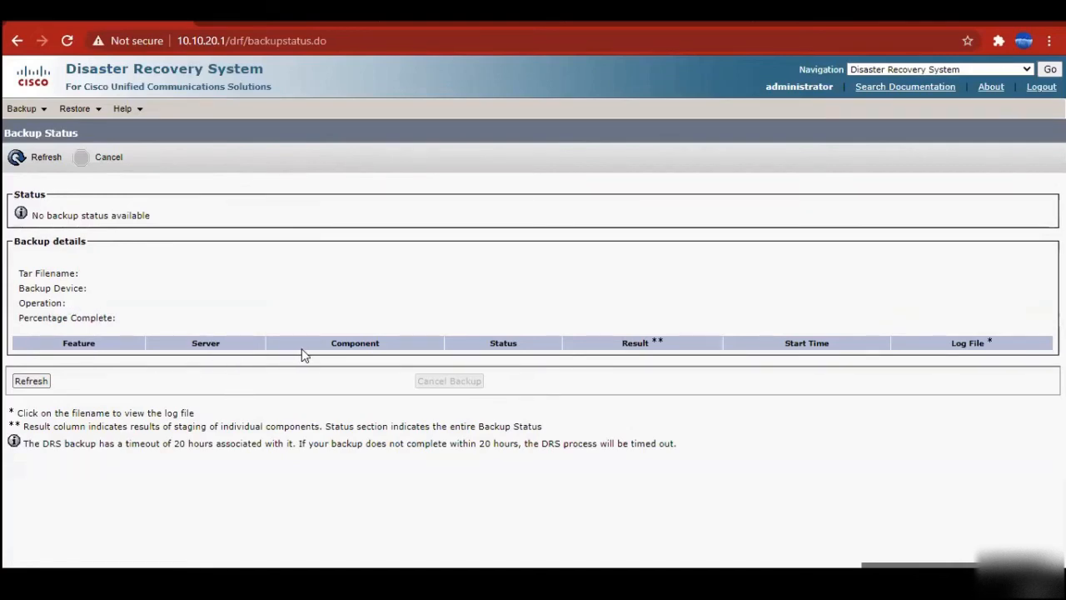
mouse_move(75, 331)
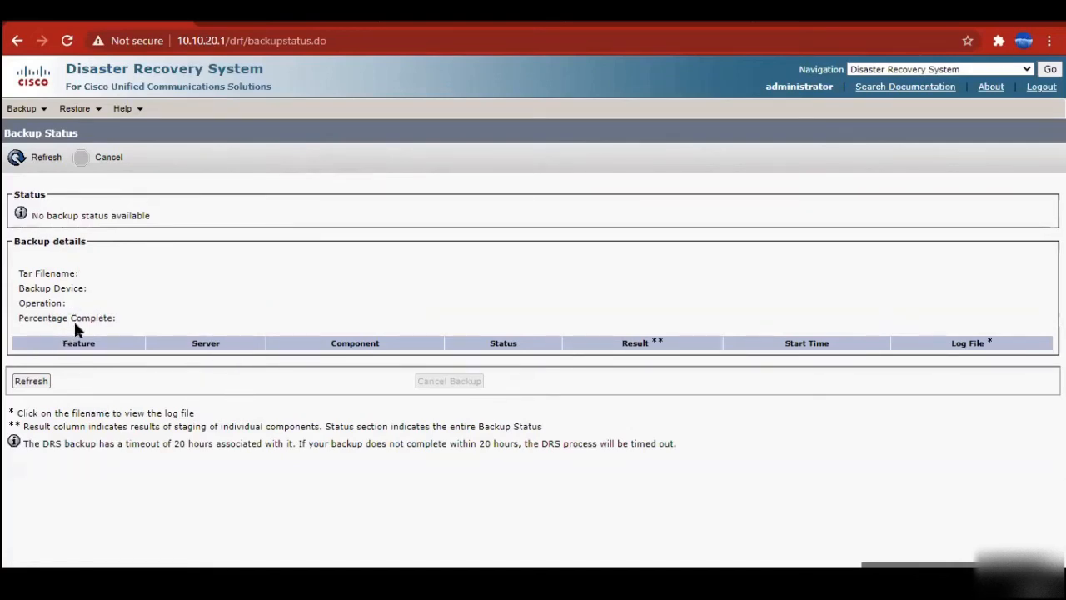
double_click(94, 318)
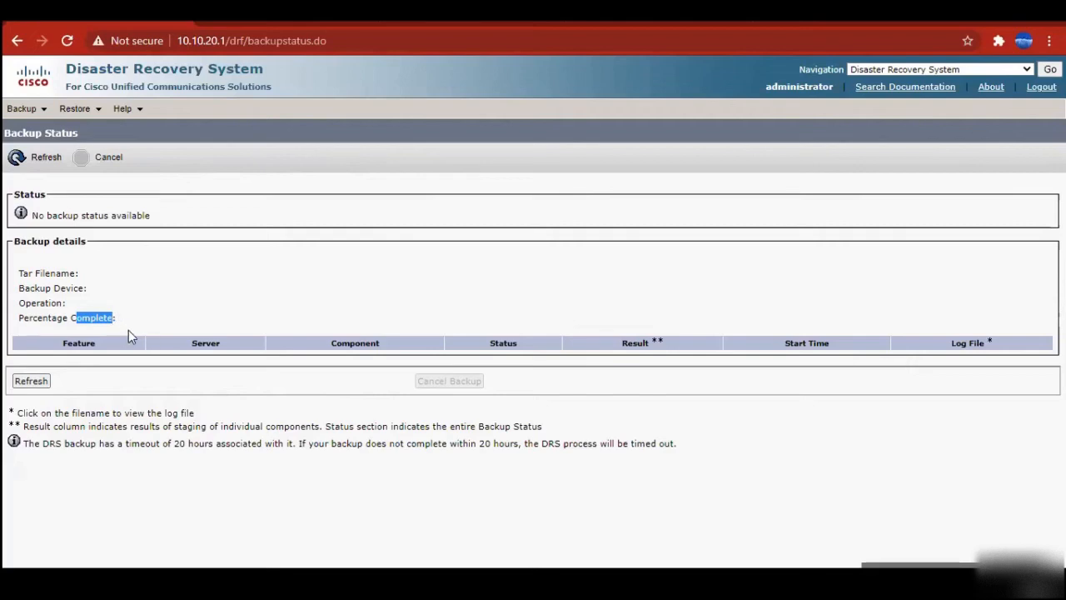
mouse_move(115, 335)
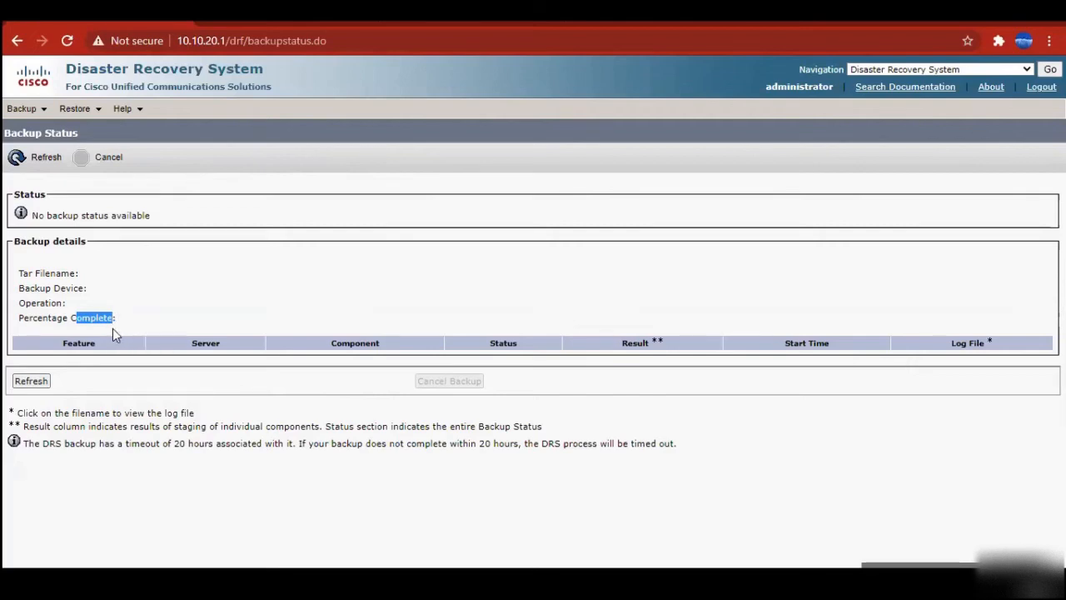
left_click(24, 108)
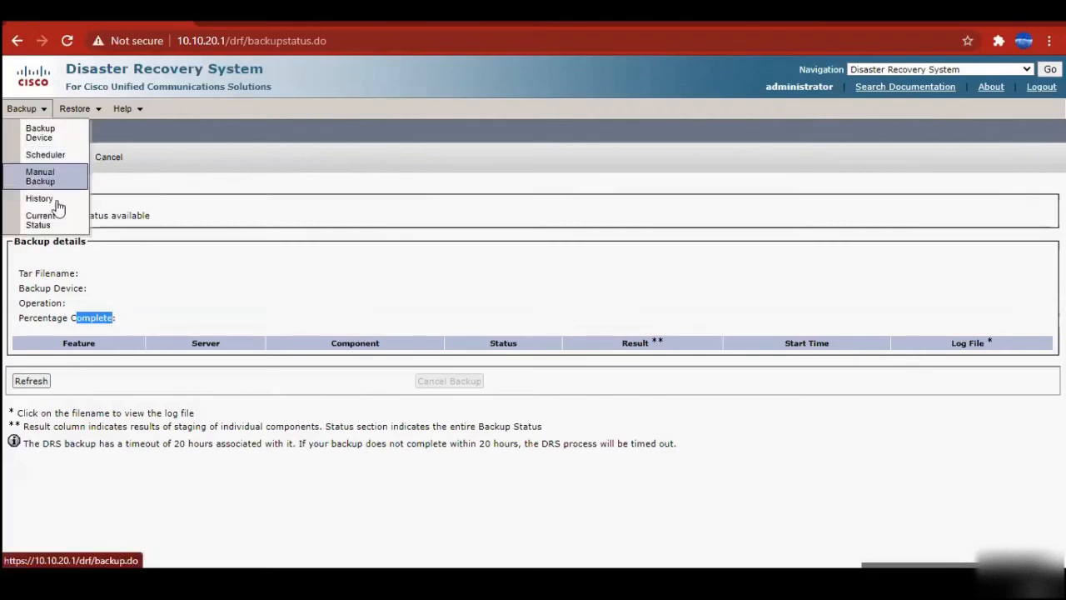
left_click(79, 108)
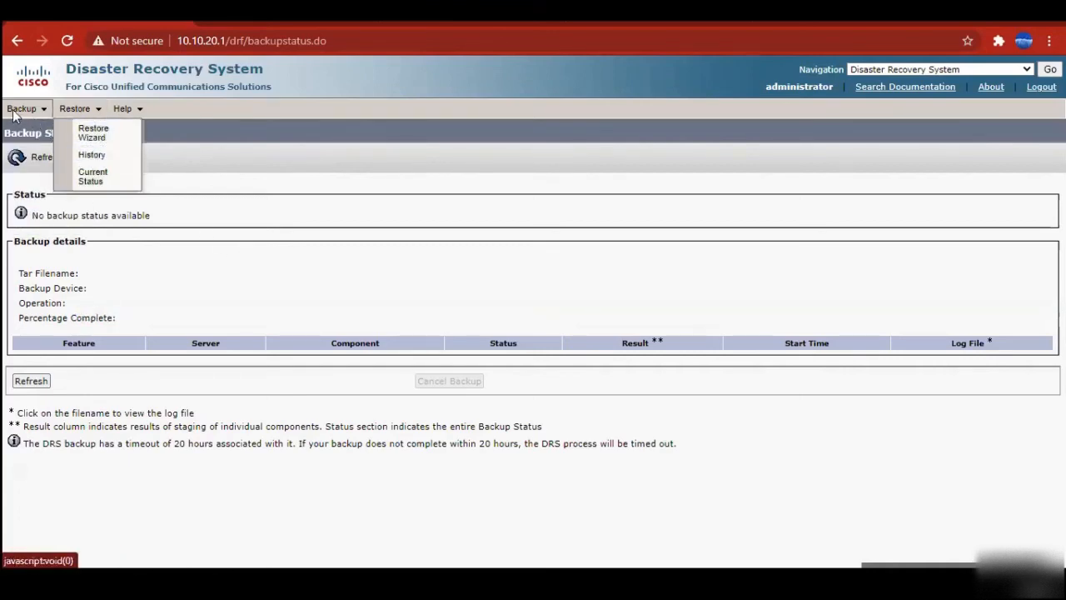
left_click(23, 108)
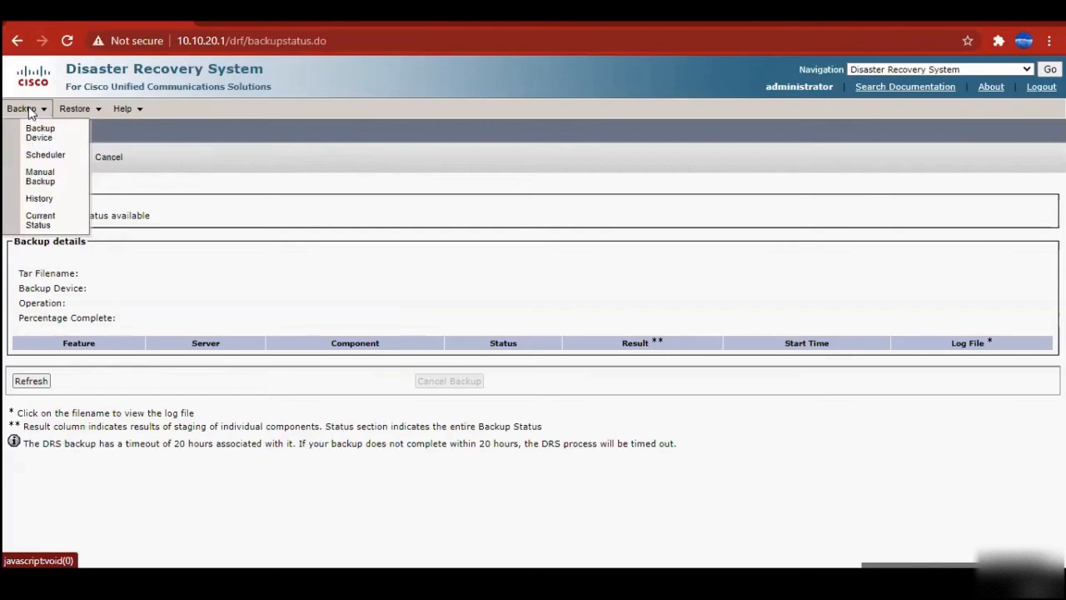
mouse_move(65, 222)
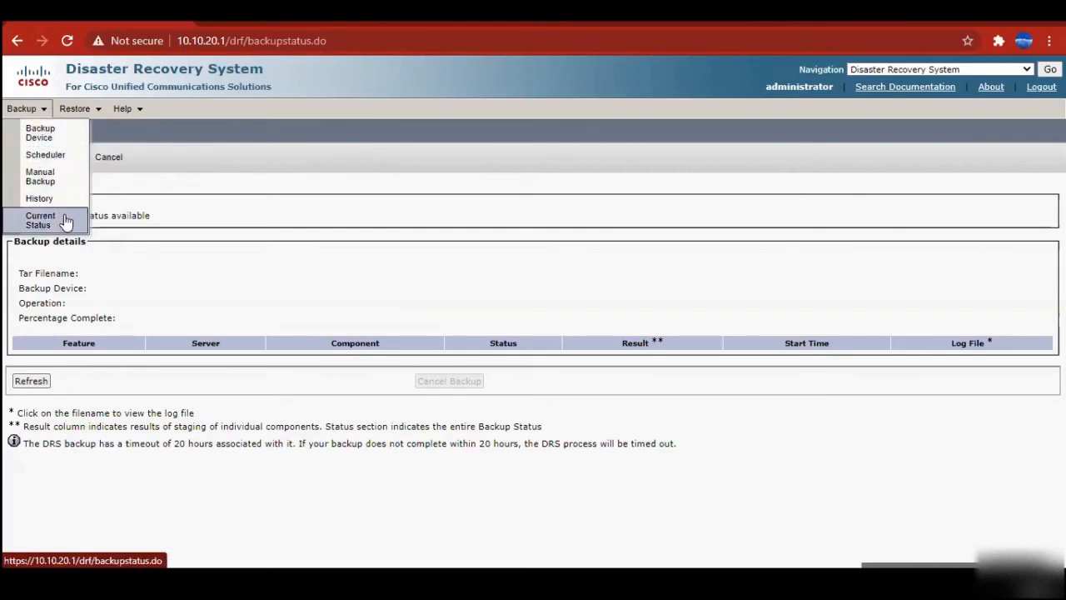
mouse_move(46, 201)
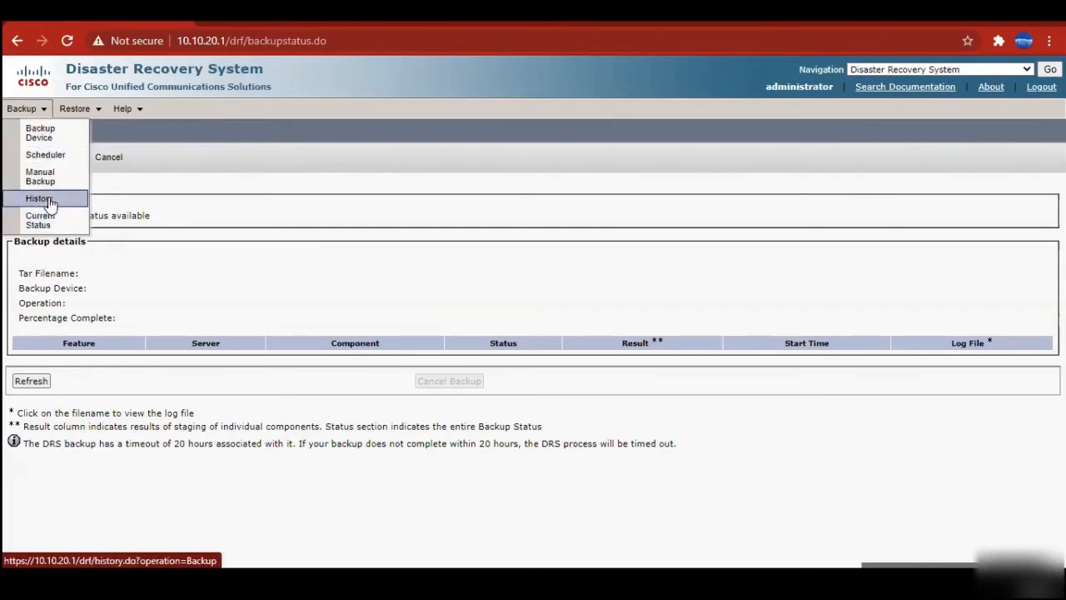
mouse_move(67, 220)
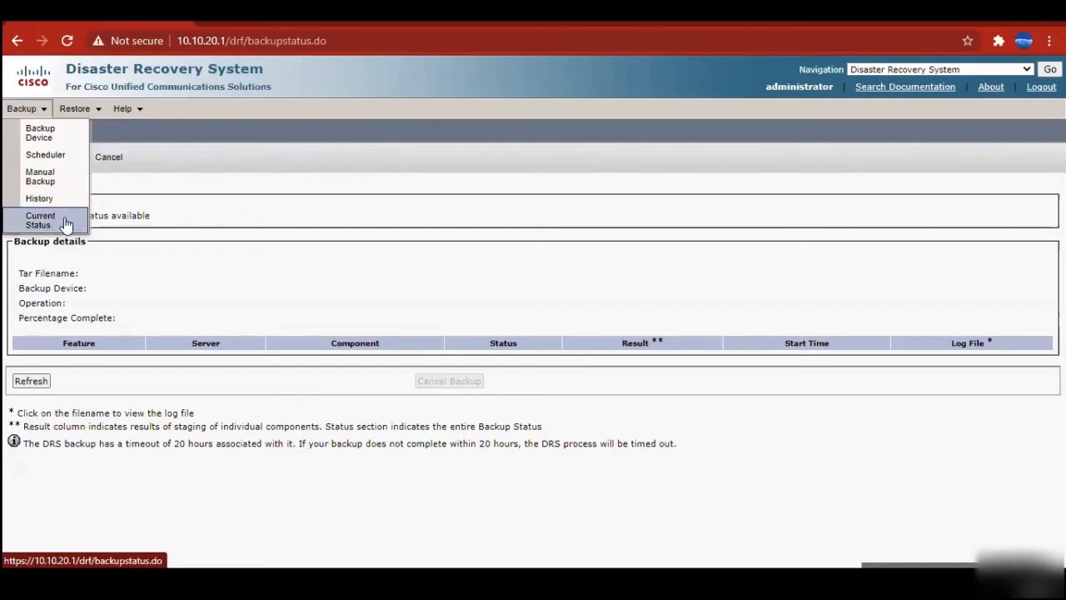
left_click(40, 219)
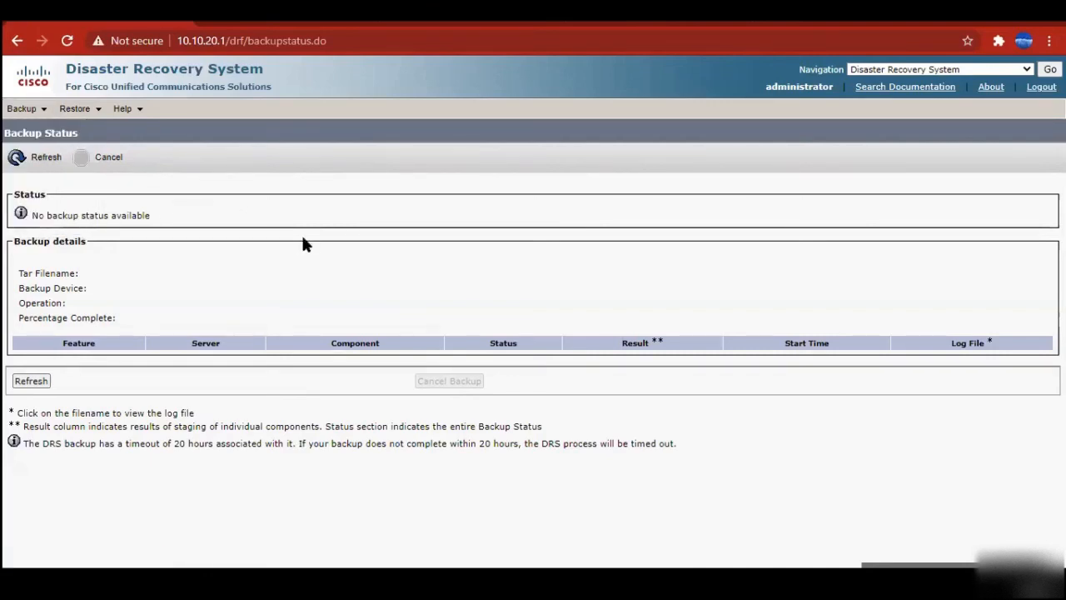
left_click(22, 108)
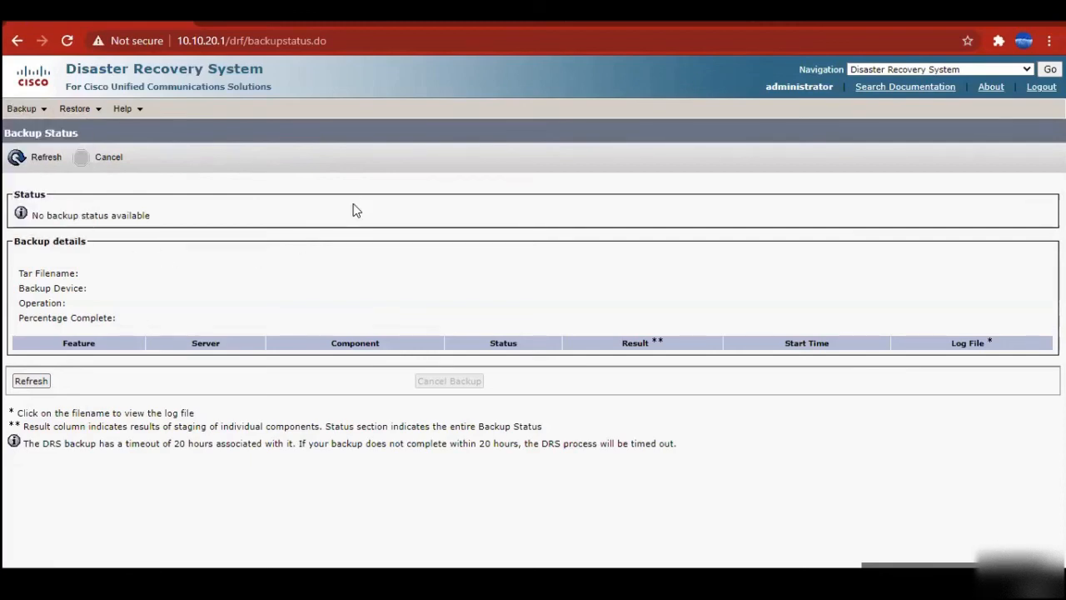
mouse_move(96, 295)
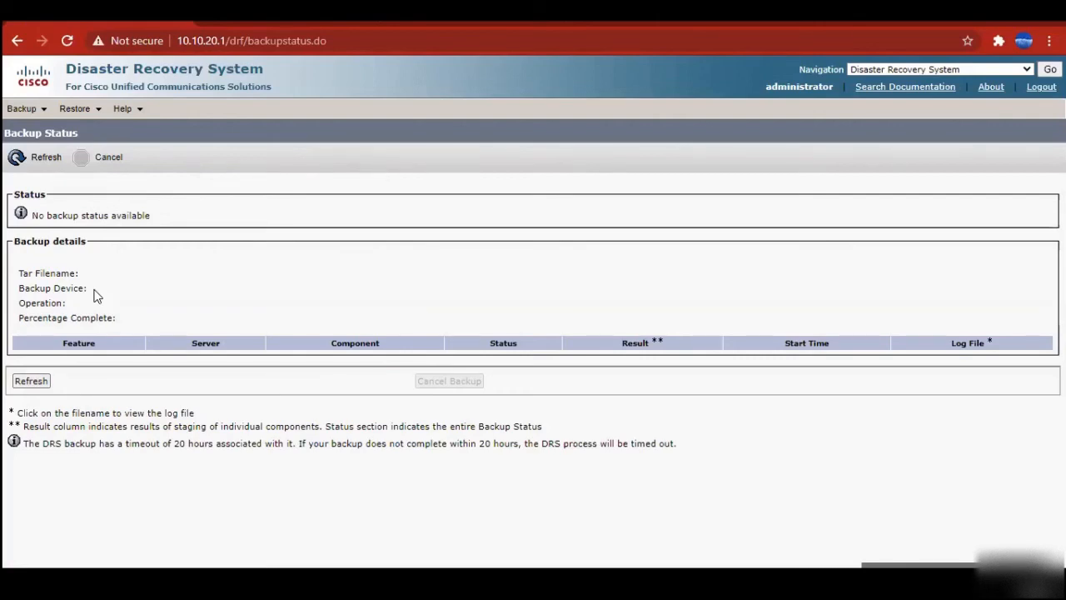
mouse_move(206, 219)
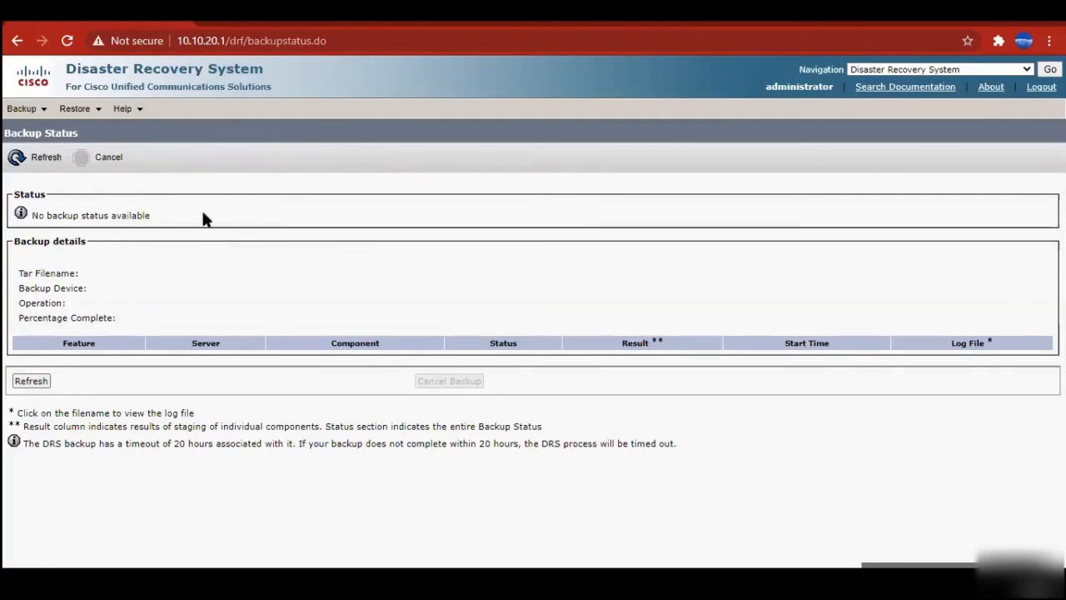
left_click(123, 108)
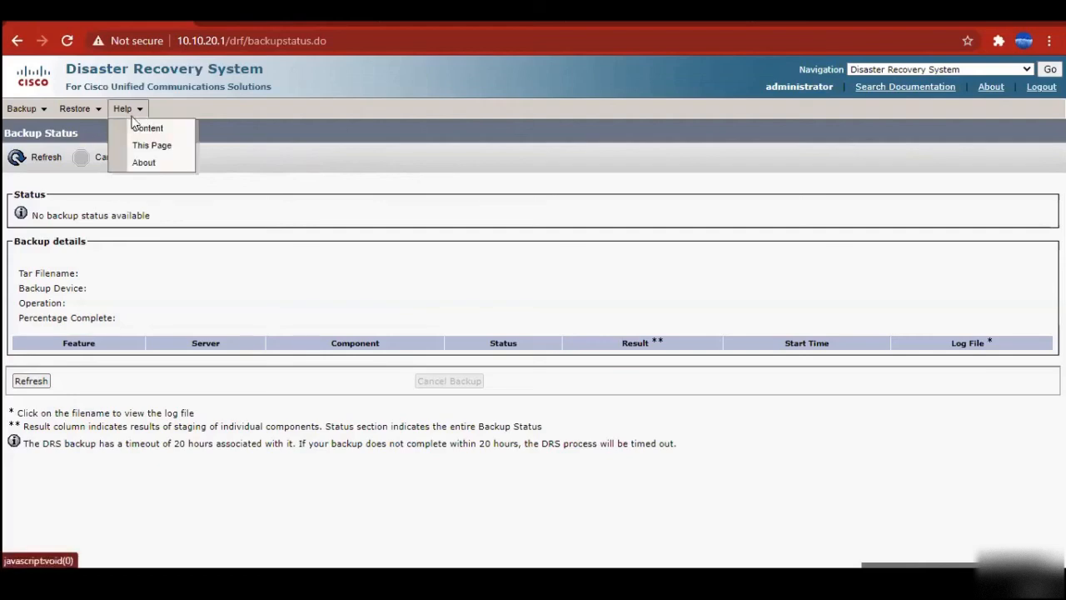
mouse_move(143, 163)
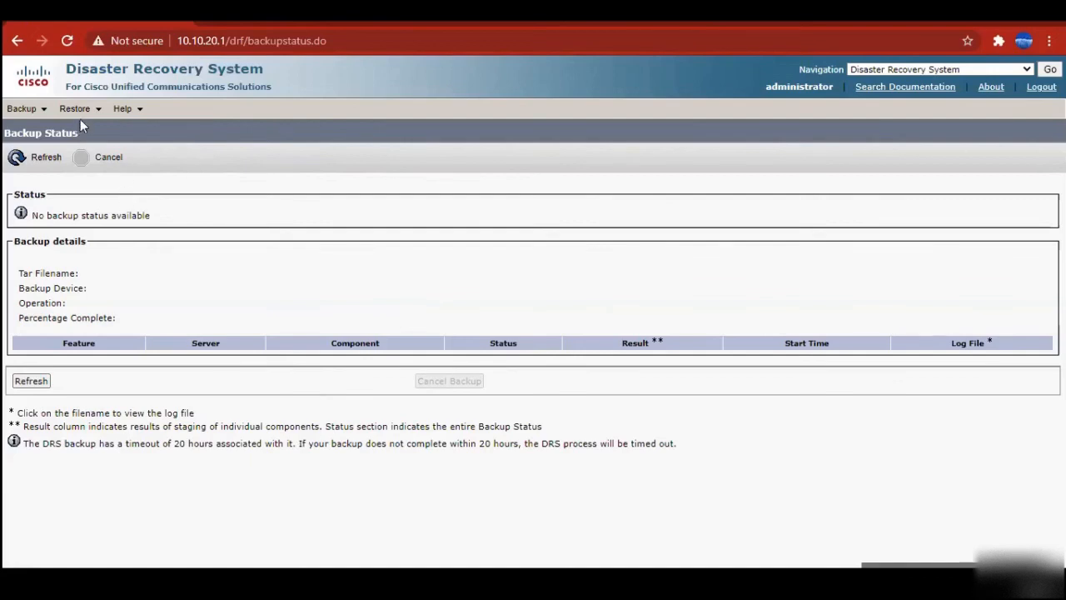
left_click(74, 108)
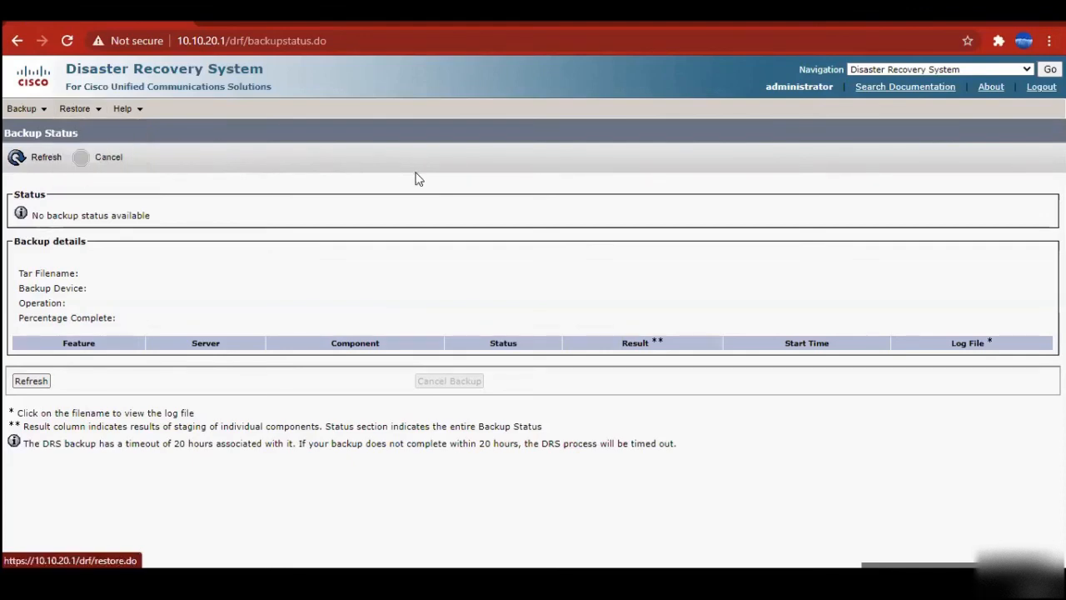
mouse_move(340, 166)
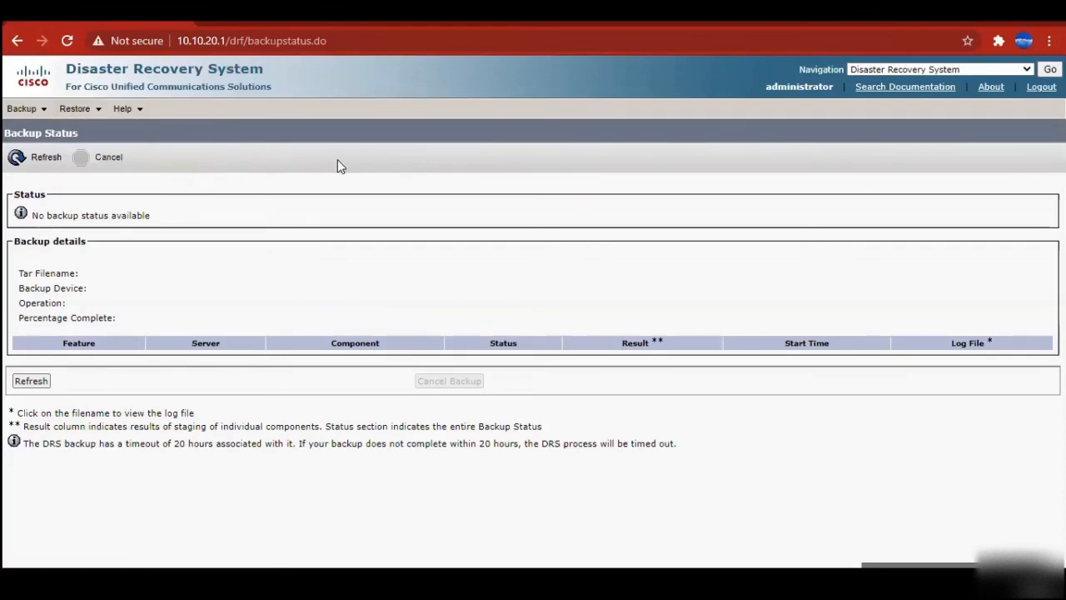
mouse_move(246, 155)
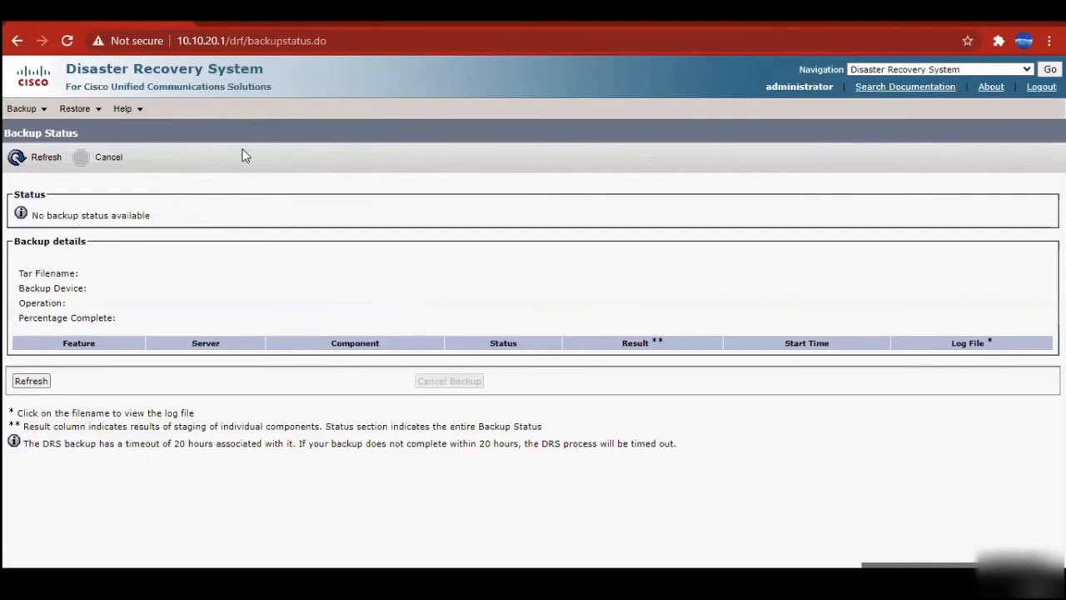
Step: Launch the Restore Wizard, try to proceed, and dismiss the 'No backup device configured' alert
left_click(74, 108)
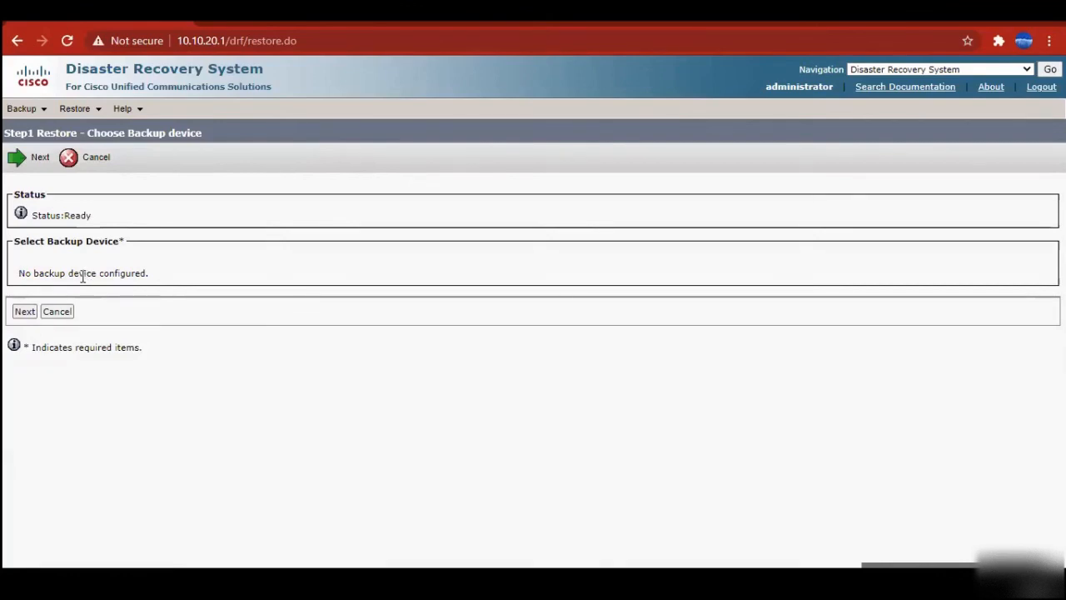
mouse_move(129, 294)
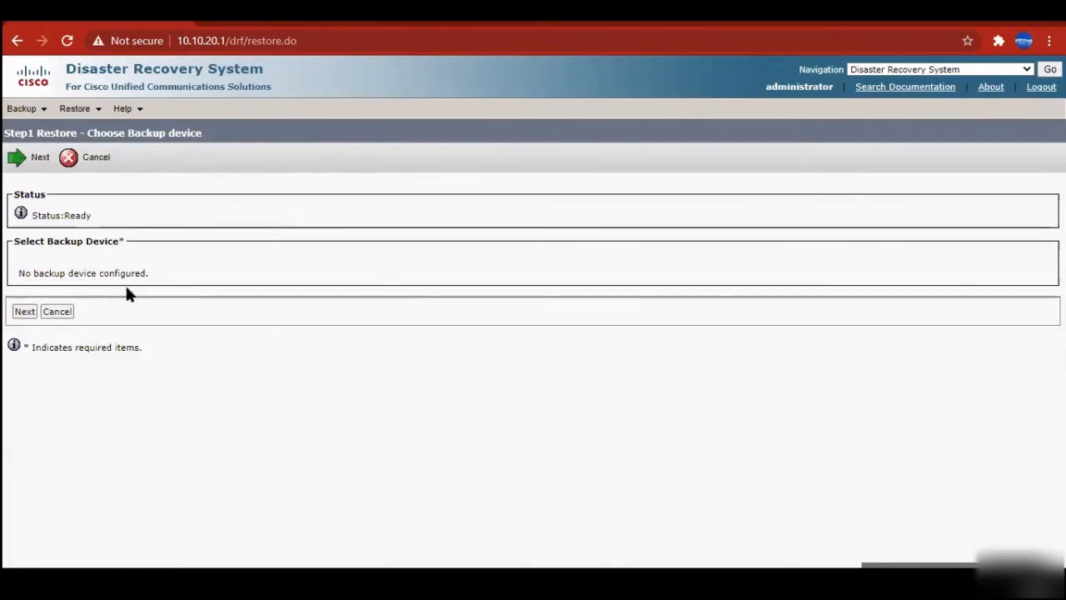
mouse_move(187, 279)
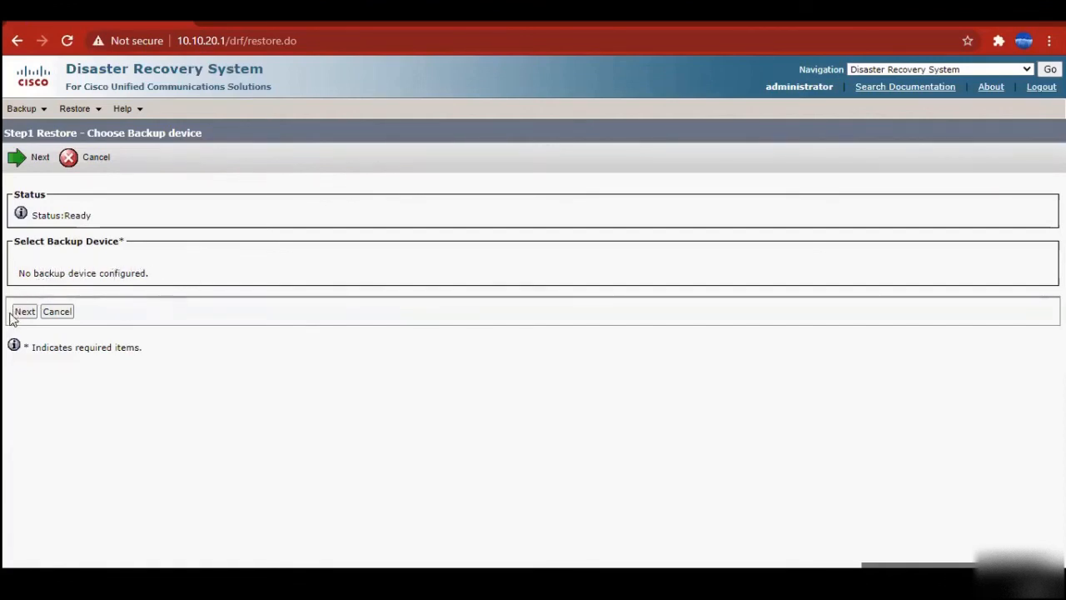
left_click(24, 311)
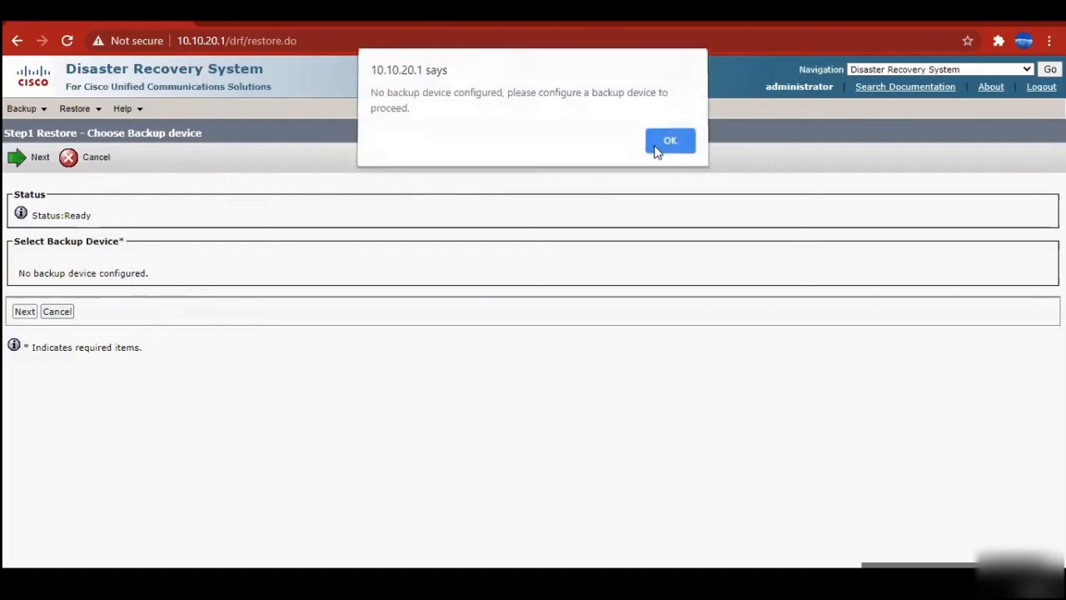
left_click(669, 139)
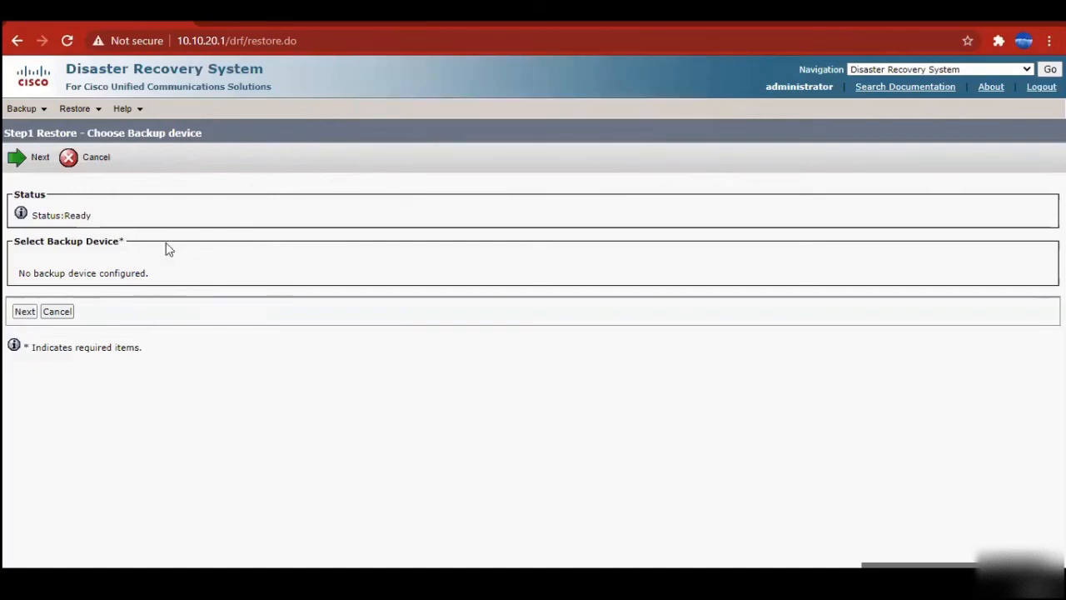
mouse_move(260, 274)
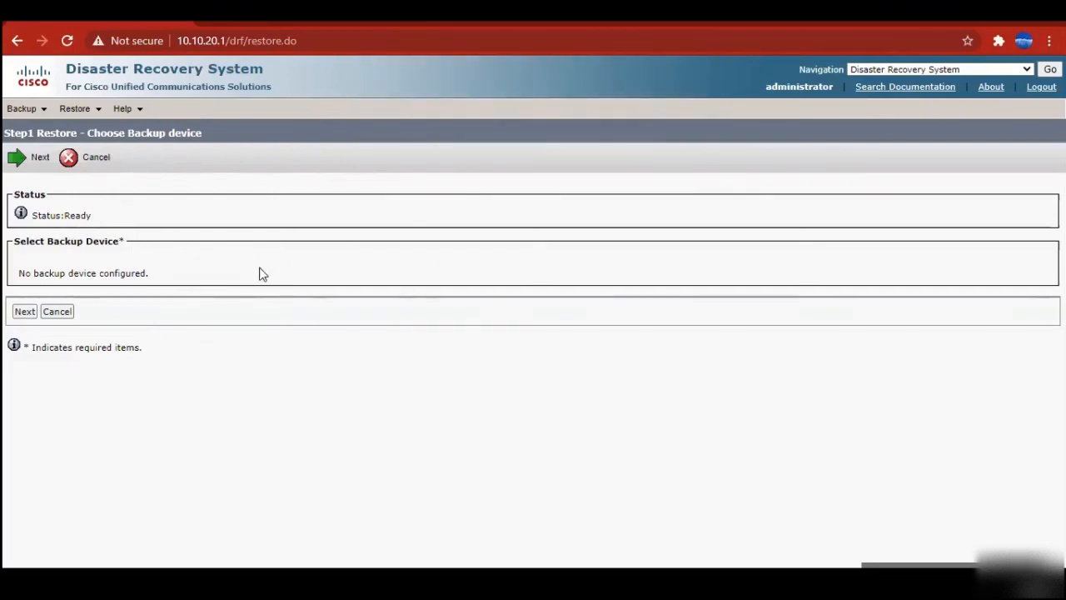
Step: Open Restore > Current Status, showing no restore status and the reboot-after-restore note
left_click(75, 108)
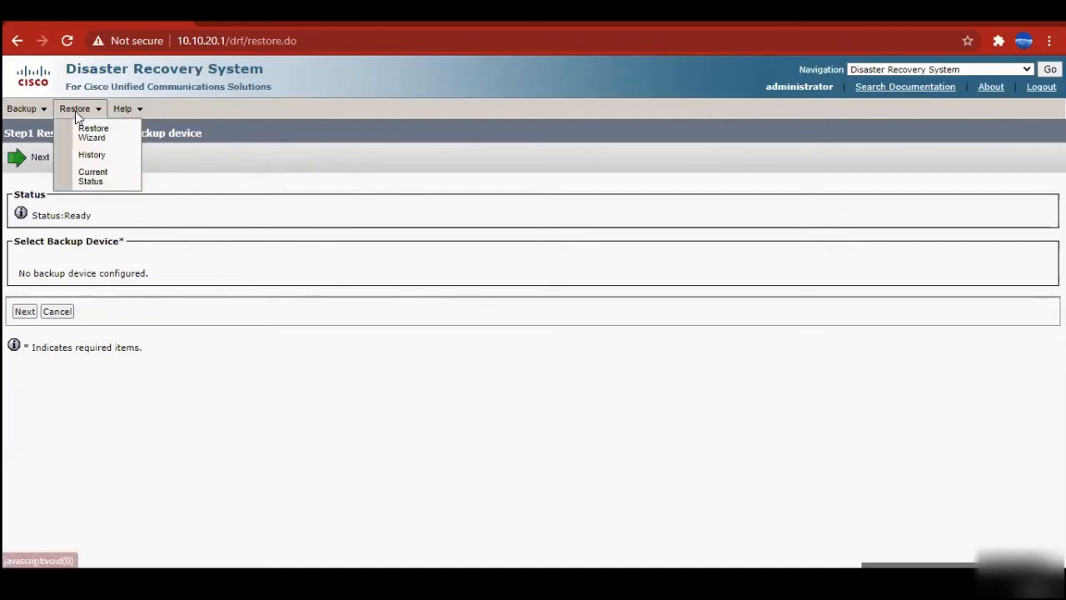
left_click(91, 176)
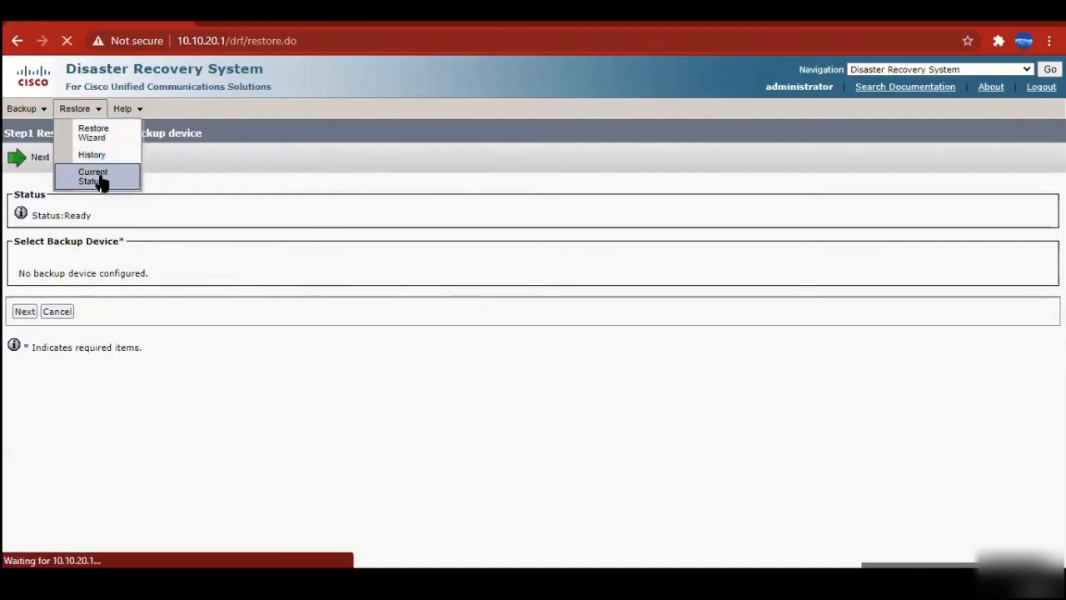
left_click(95, 175)
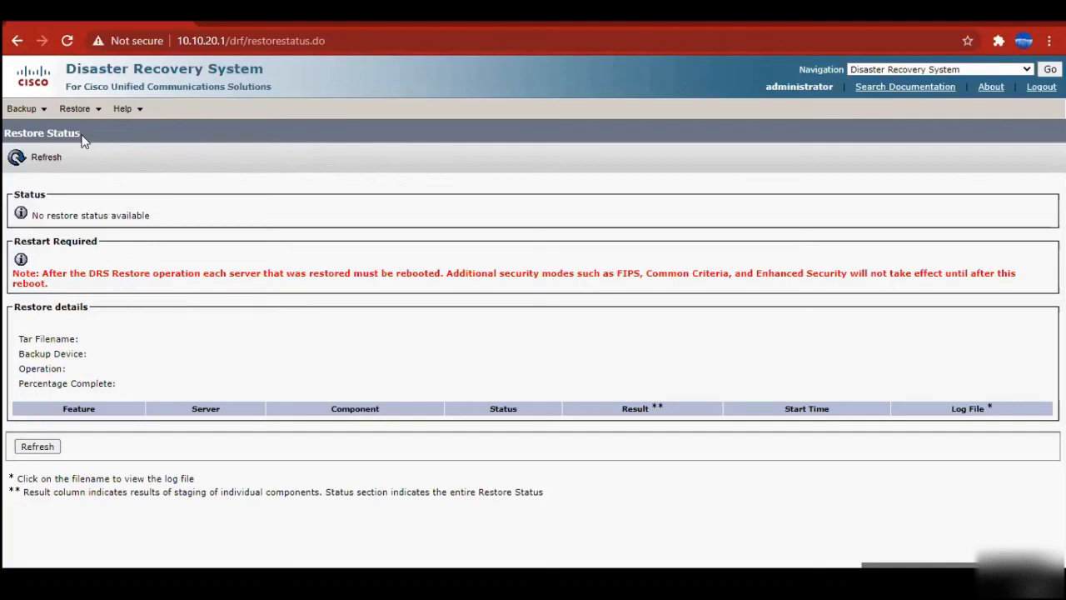
left_click(91, 156)
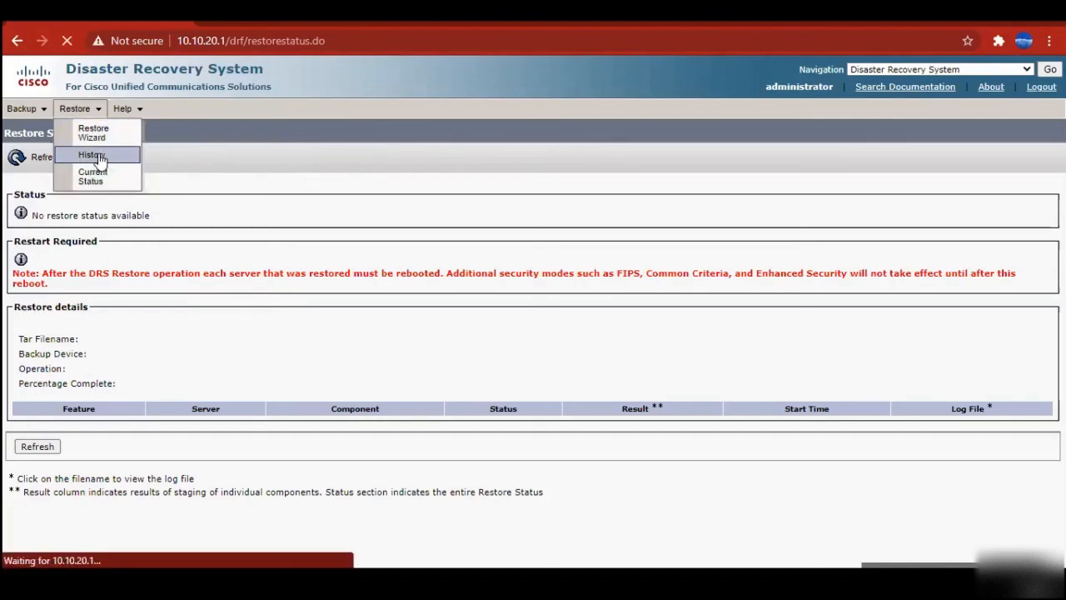
Step: Open Restore > History, whose table lists no past restores
left_click(90, 155)
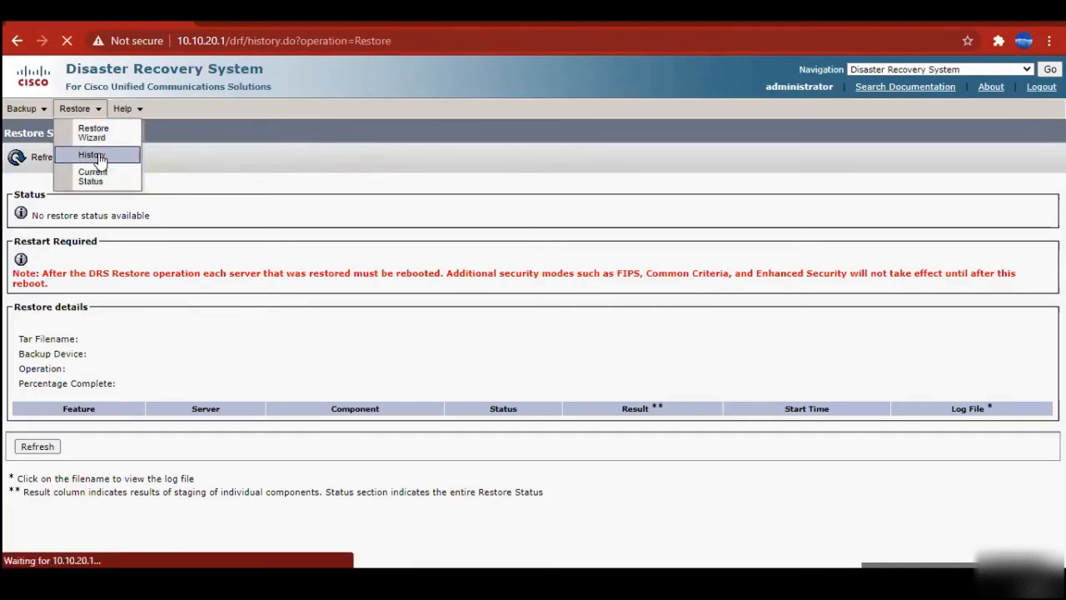
left_click(91, 156)
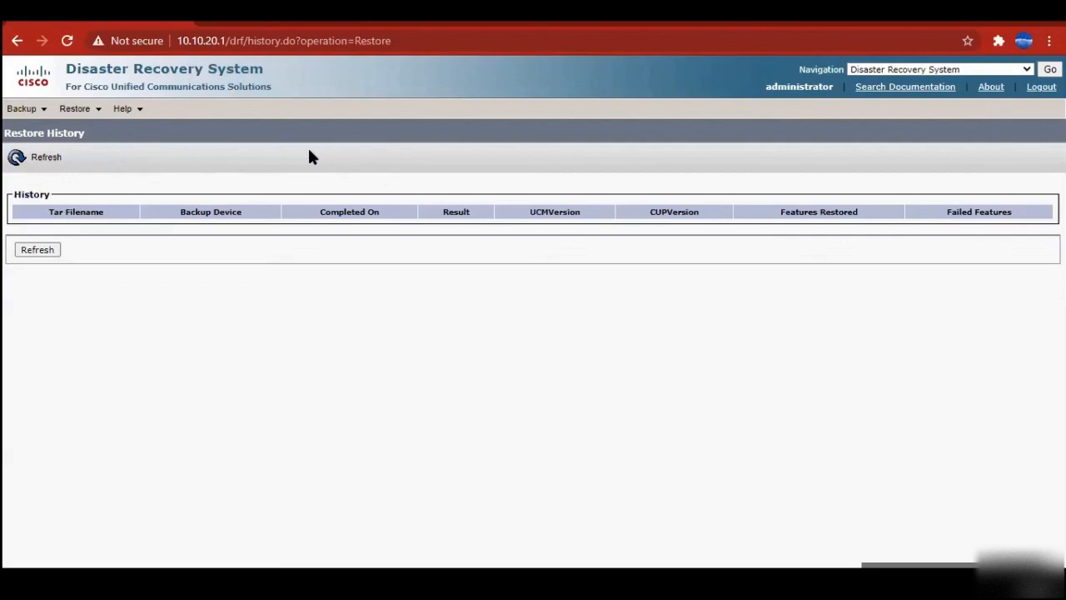
mouse_move(302, 155)
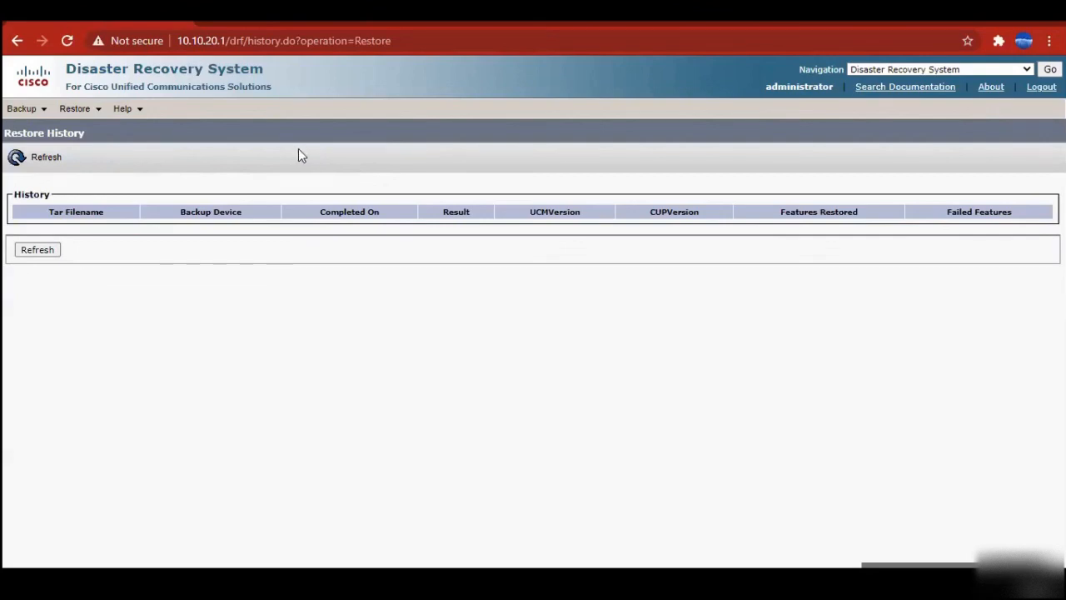
mouse_move(921, 98)
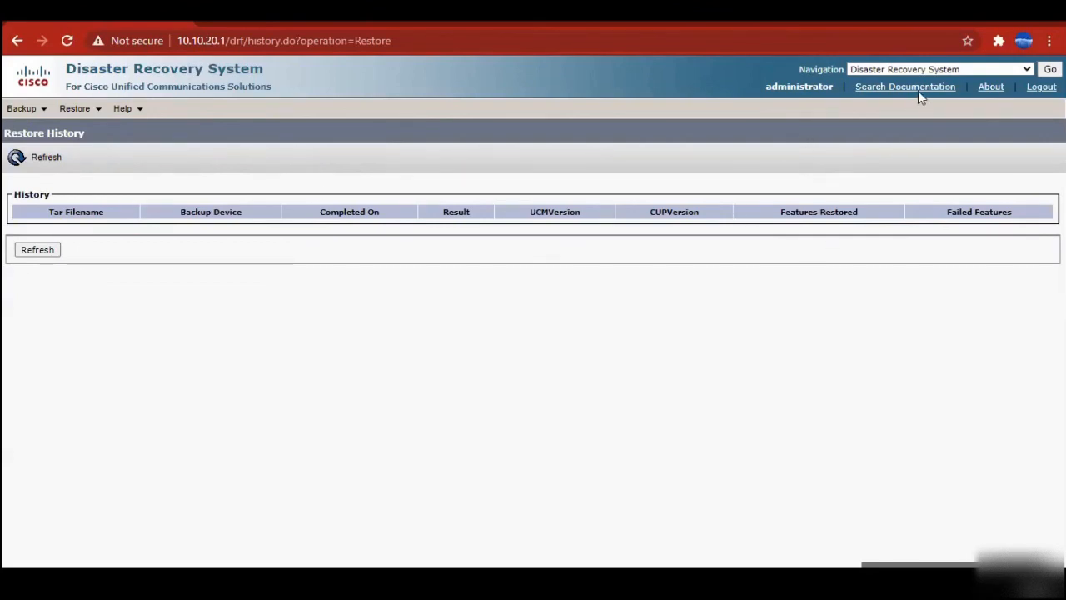
mouse_move(405, 286)
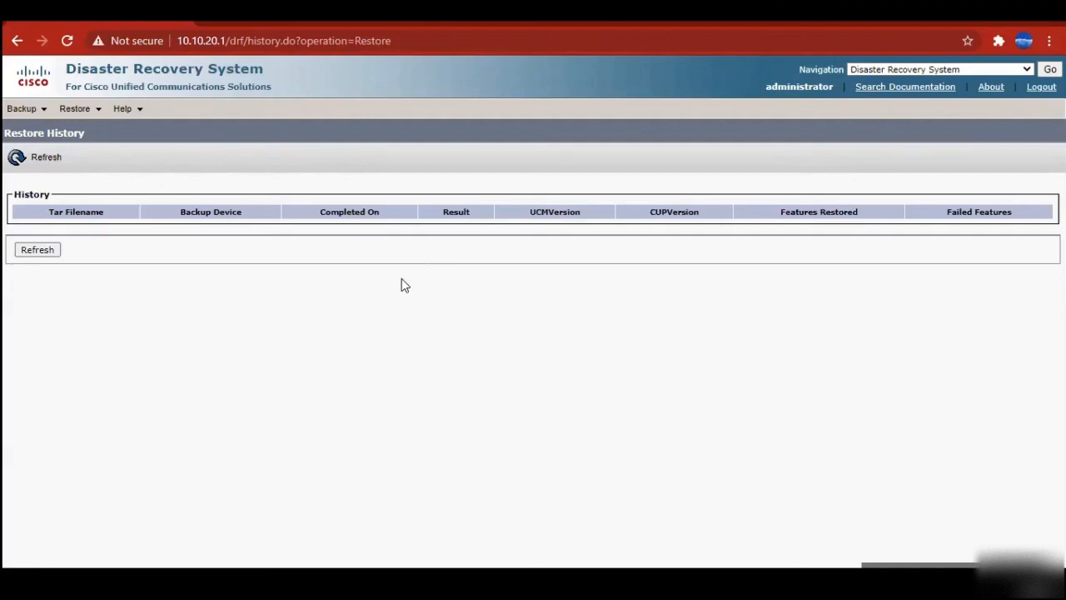
mouse_move(800, 109)
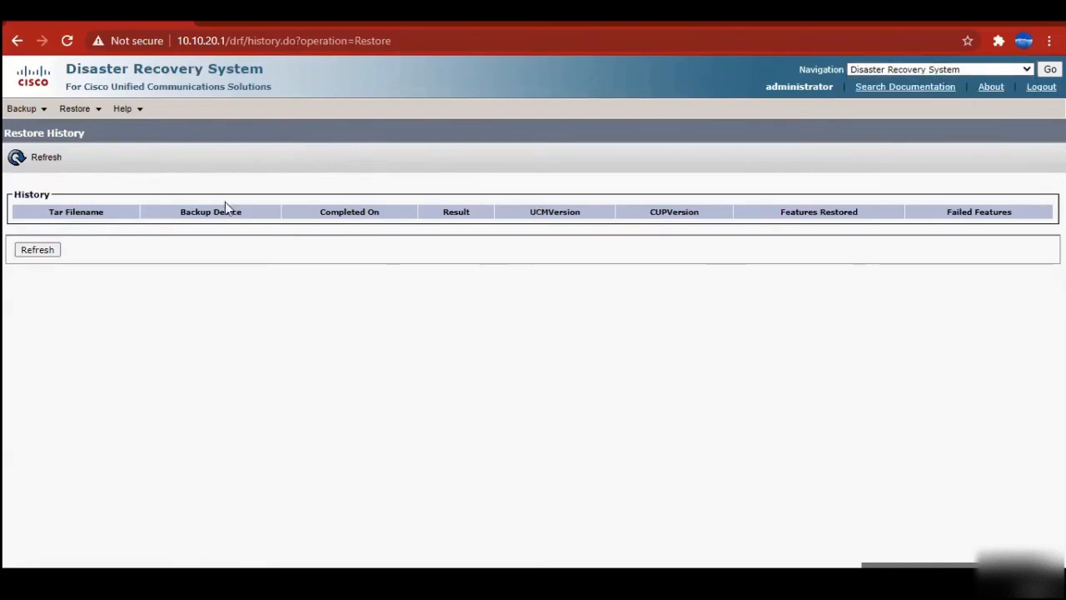
left_click(23, 108)
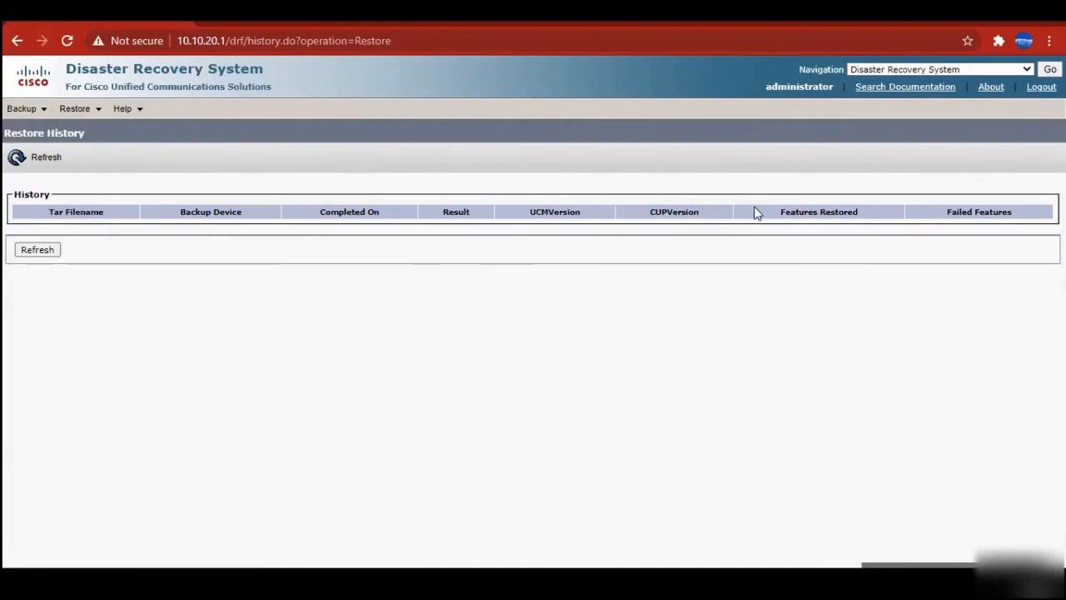
mouse_move(200, 184)
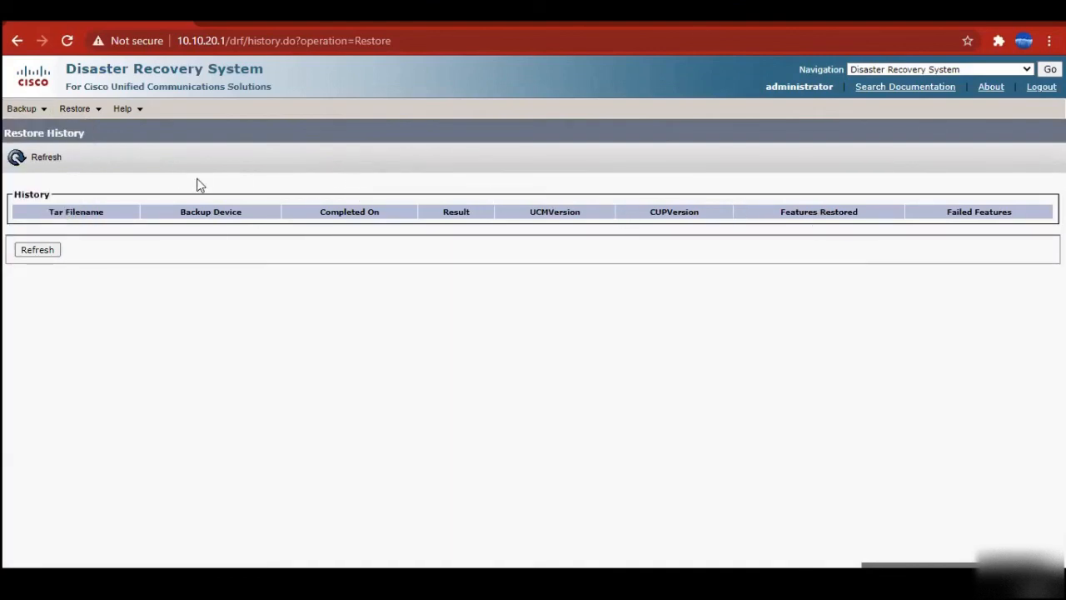